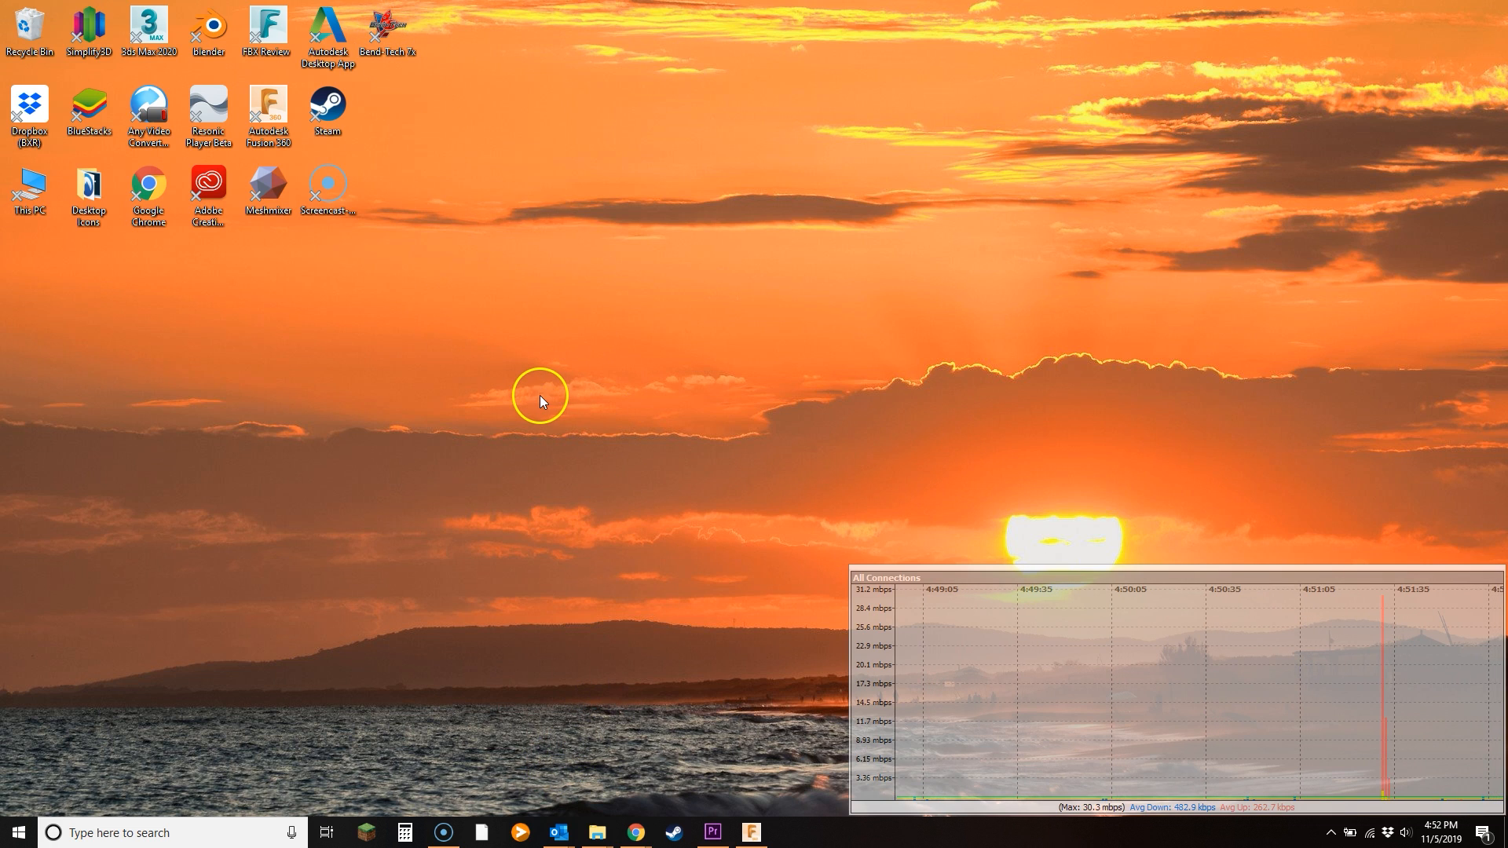
Step: Launch Bend-Tech 7x from the desktop shortcut to reach its start screen
double_click(388, 29)
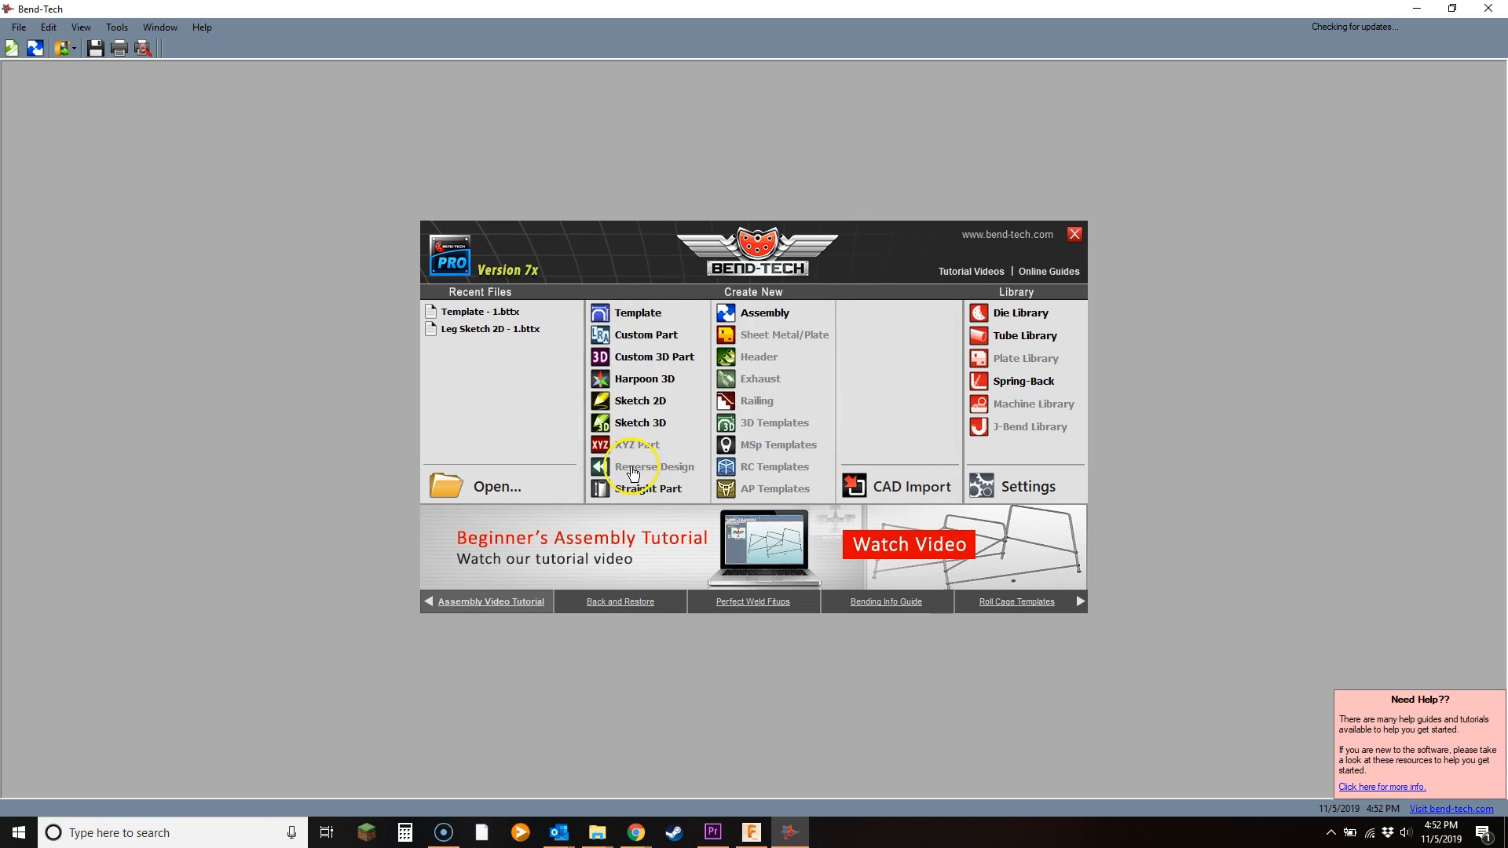
mouse_move(443, 171)
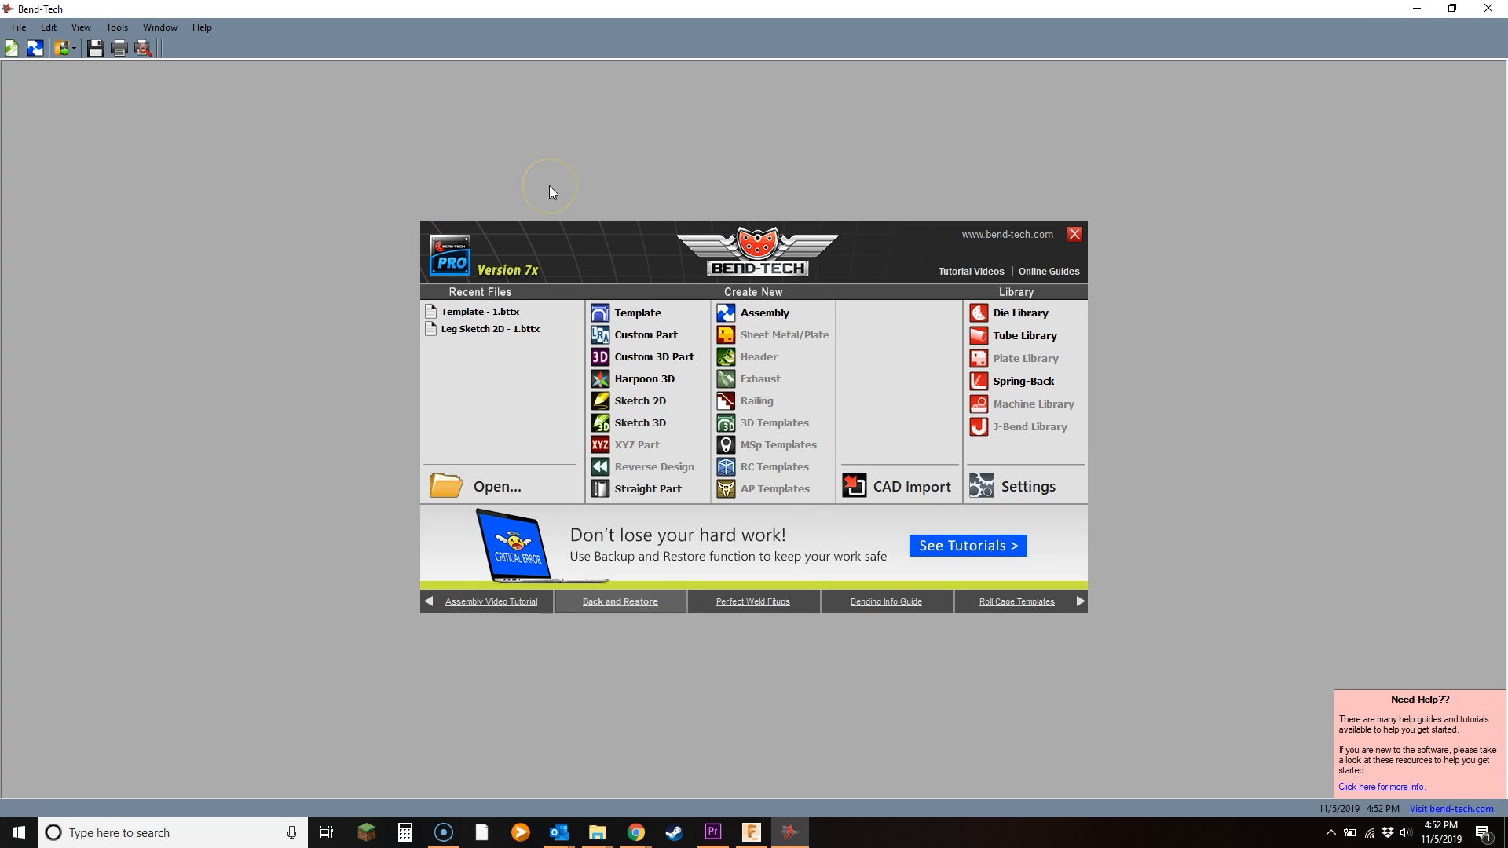
mouse_move(686, 176)
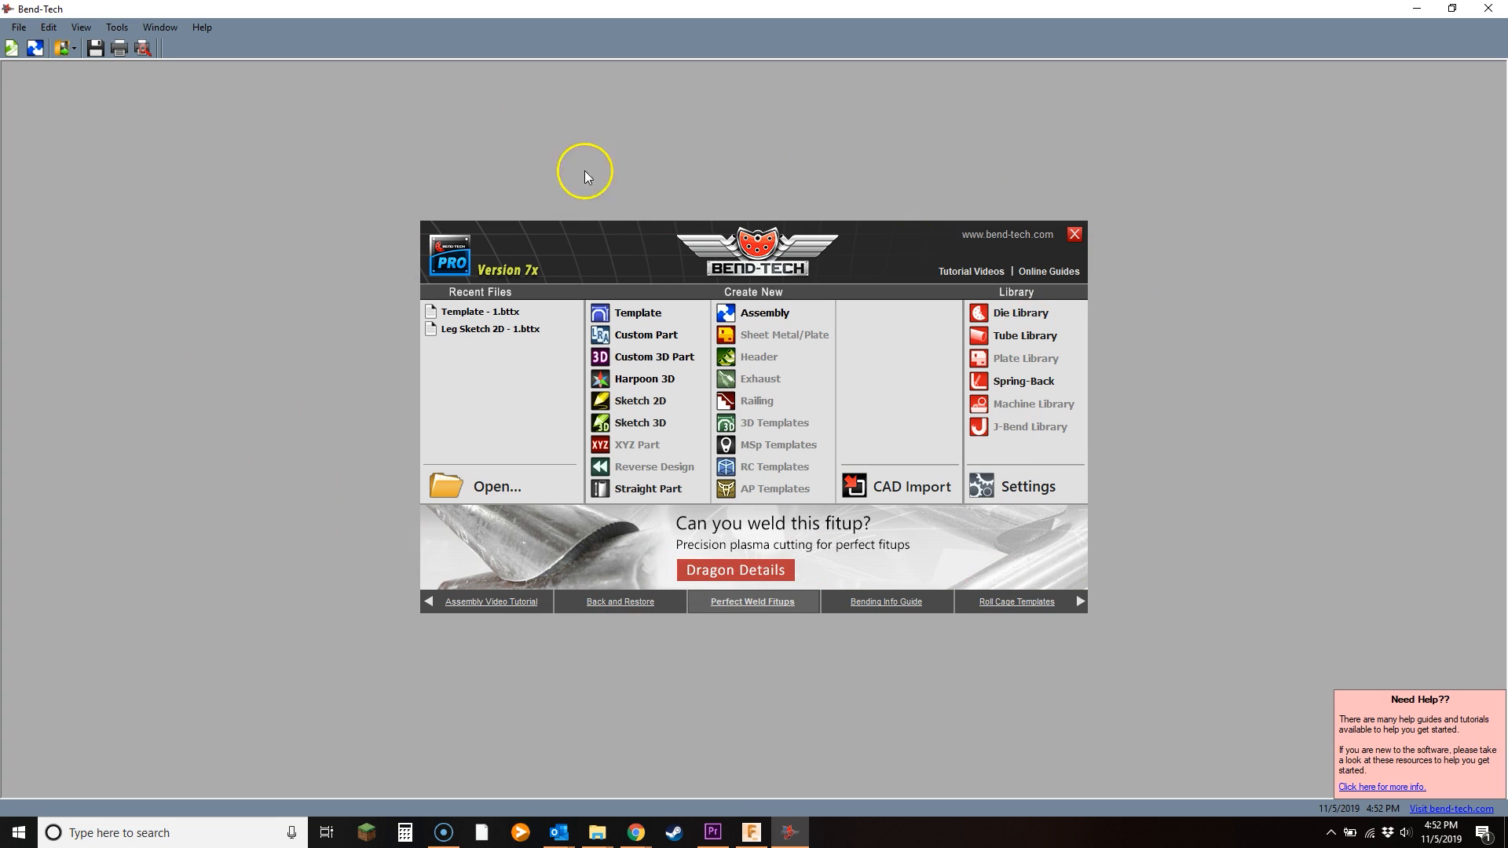
mouse_move(825, 645)
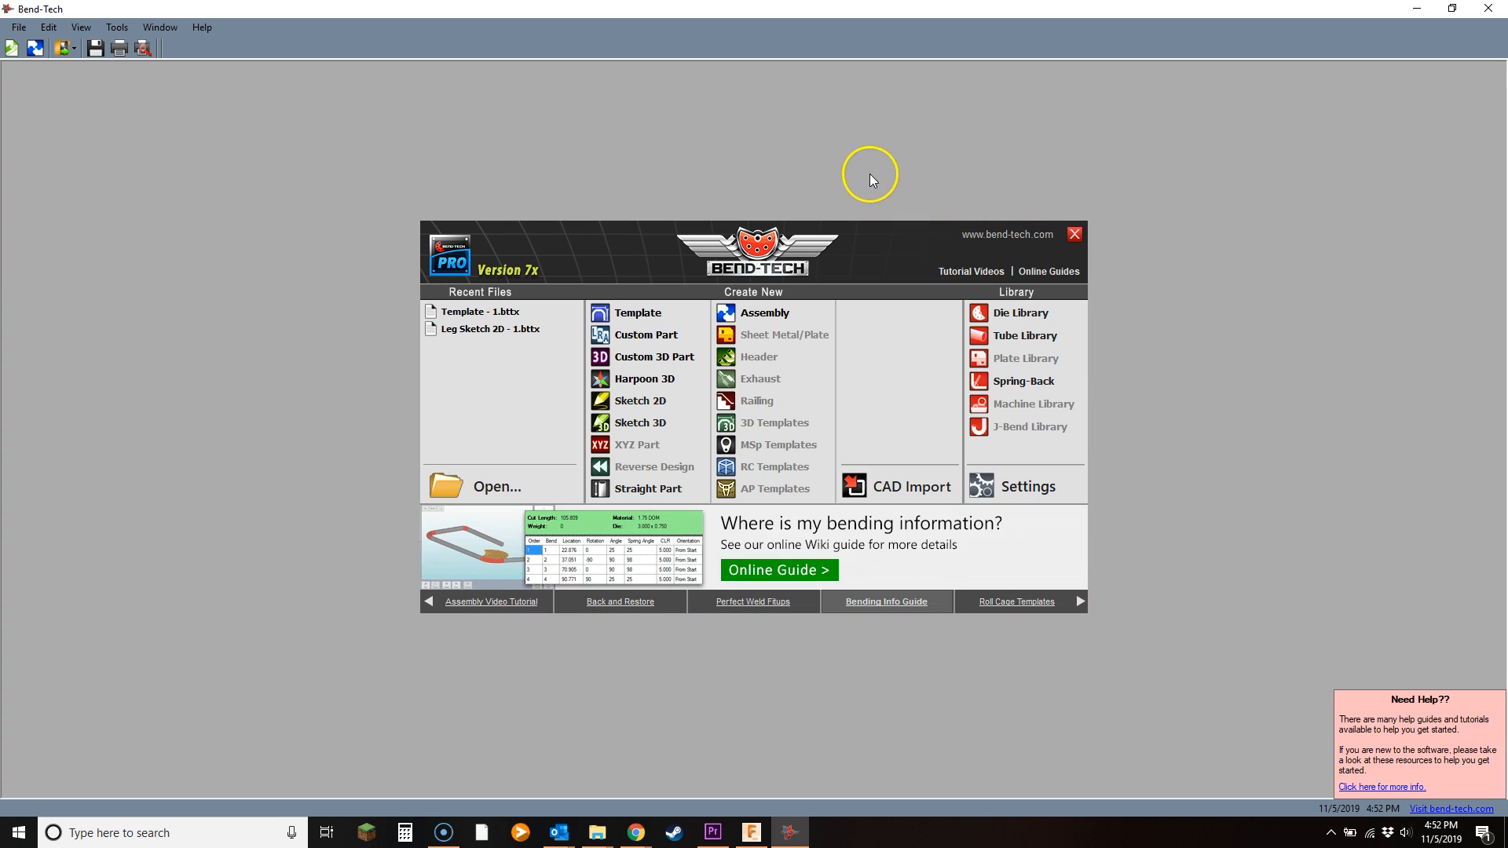
mouse_move(691, 185)
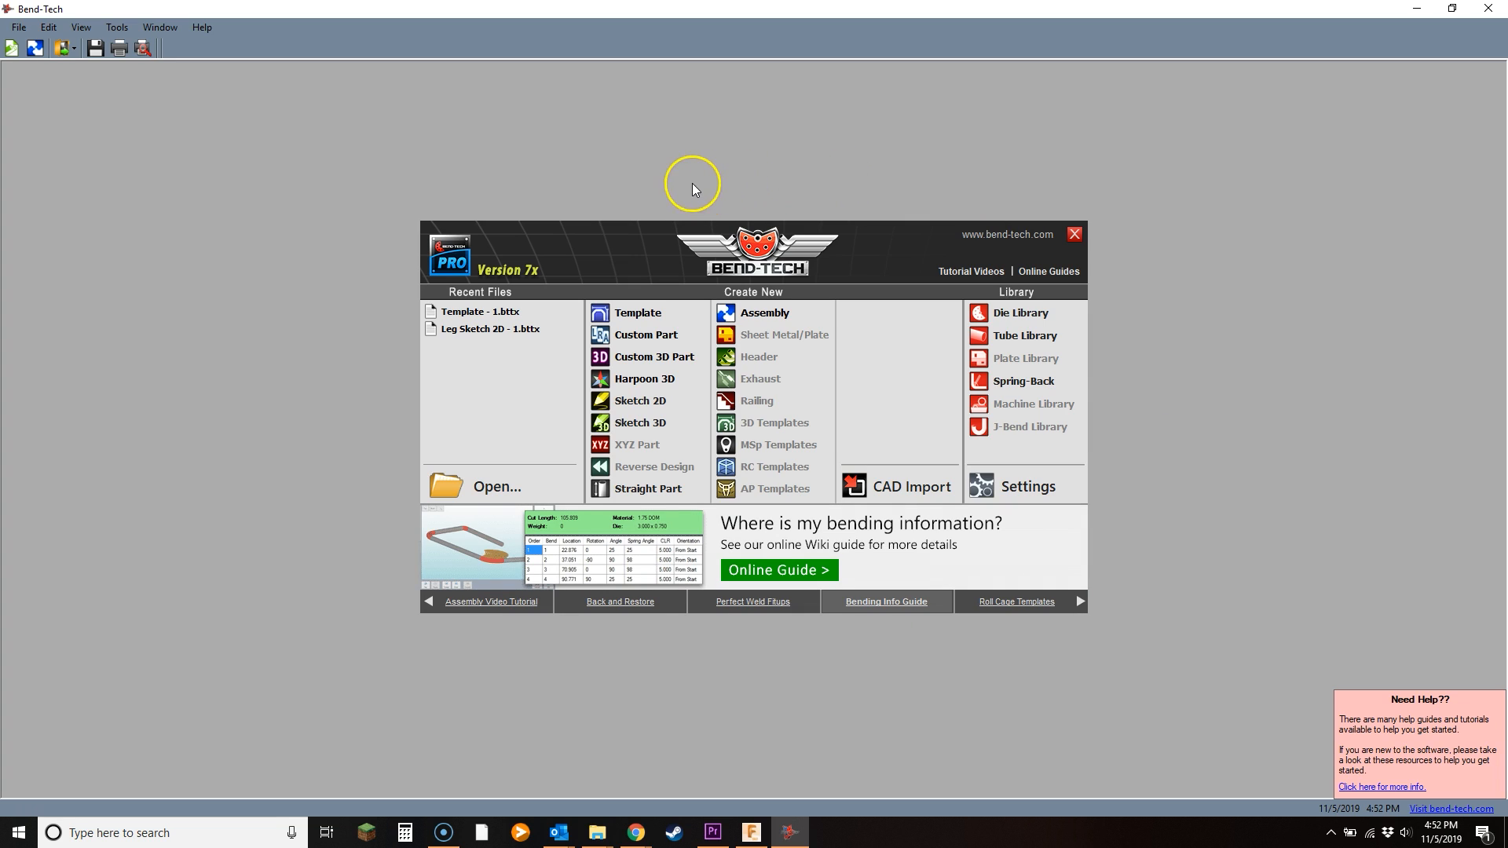
mouse_move(642, 180)
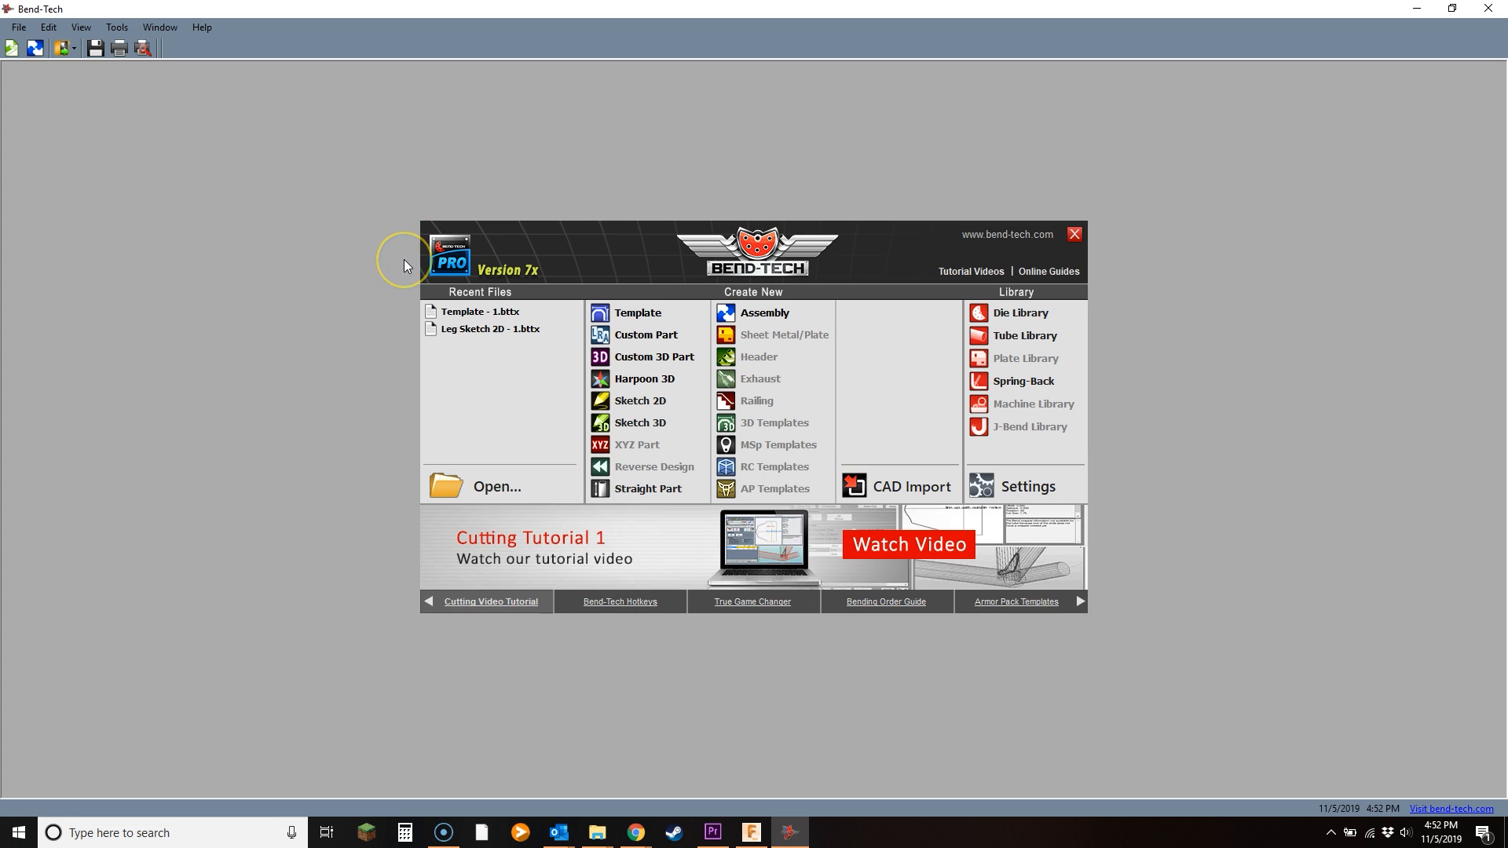
mouse_move(753, 833)
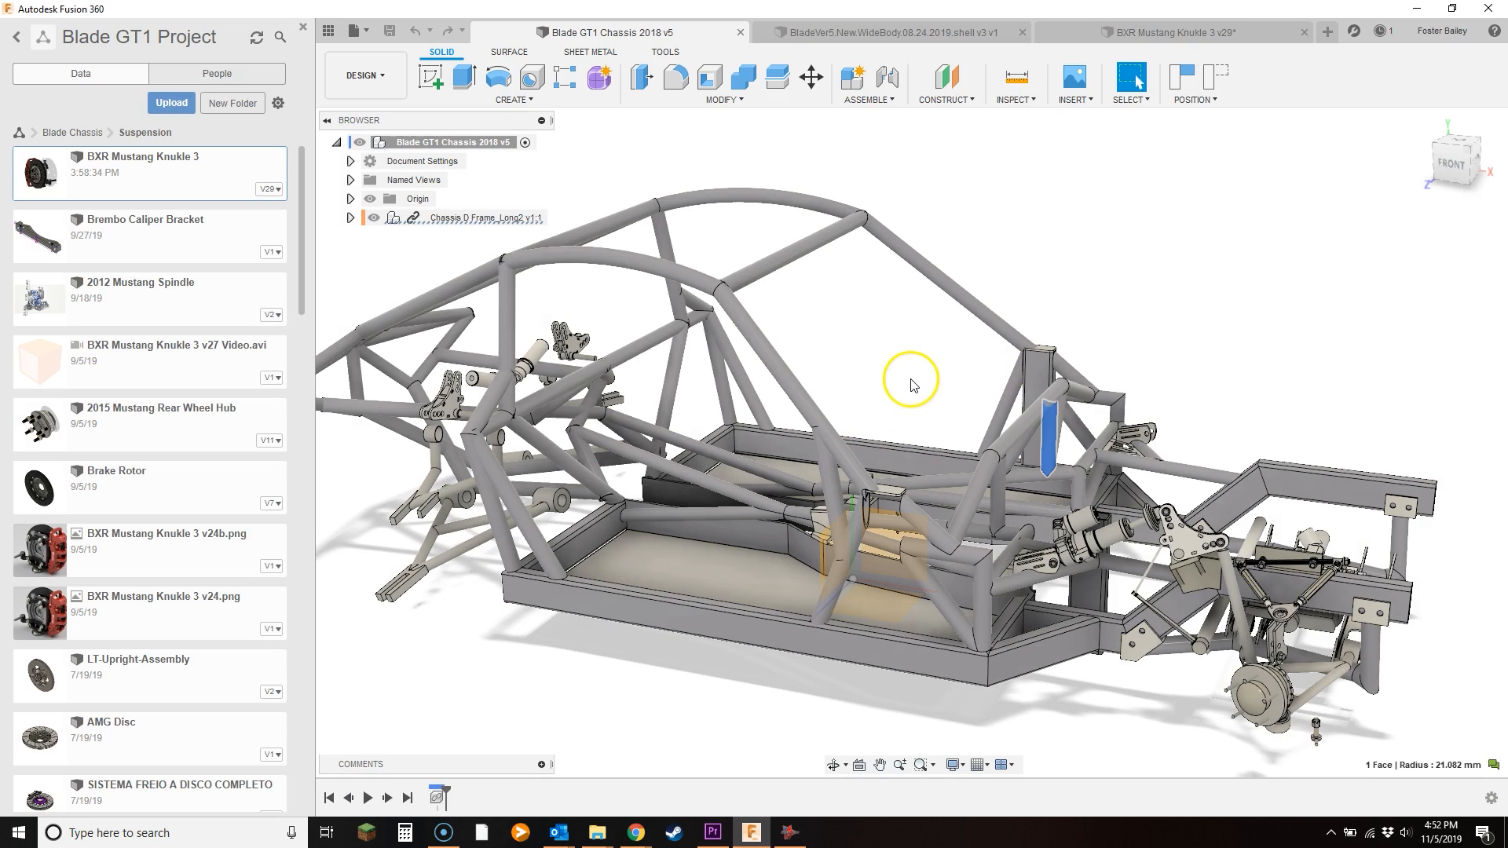
mouse_move(1017, 264)
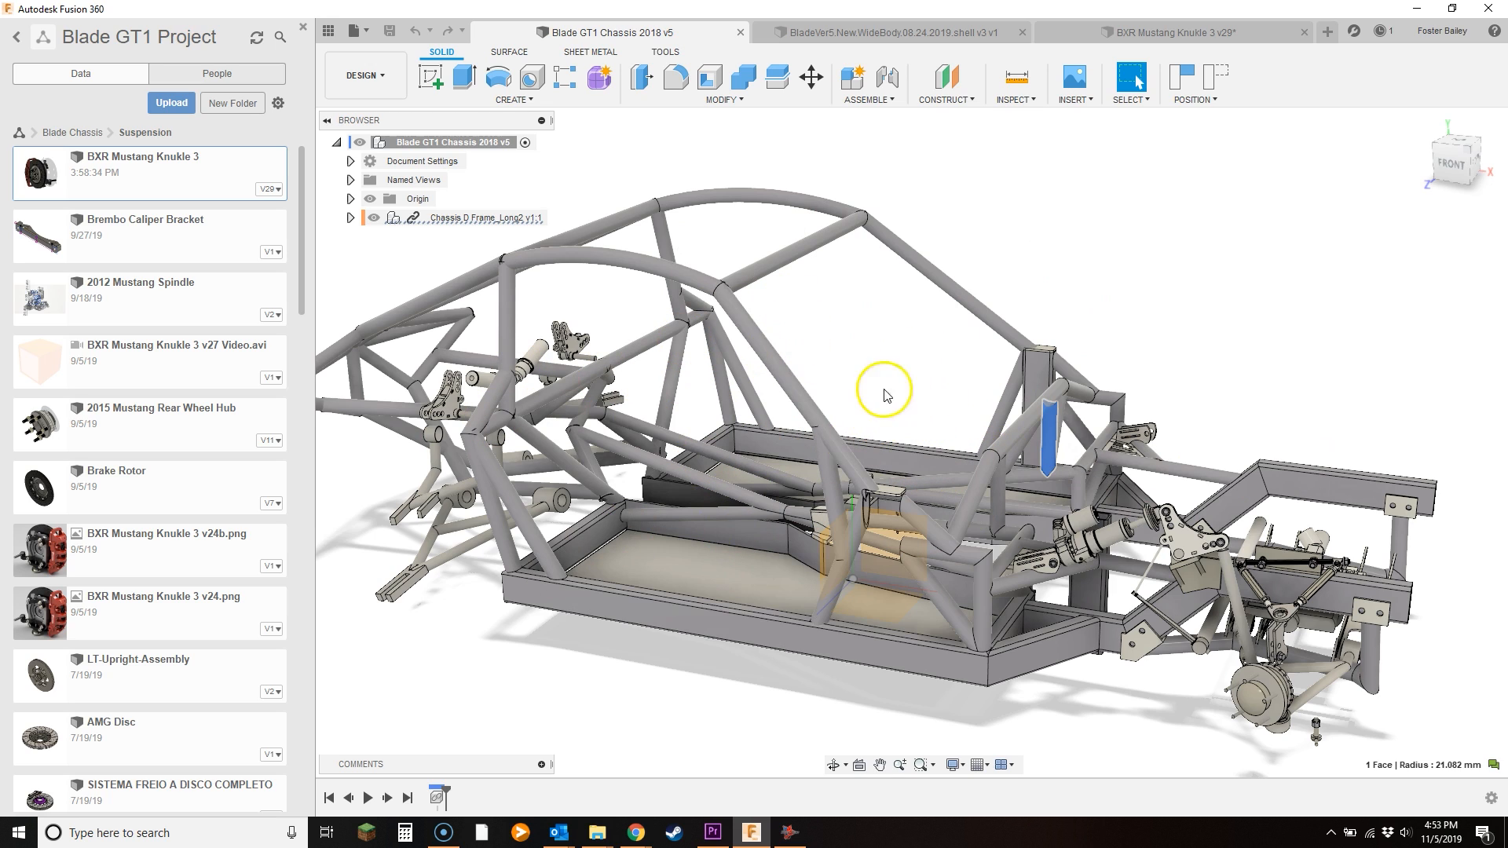
mouse_move(892, 349)
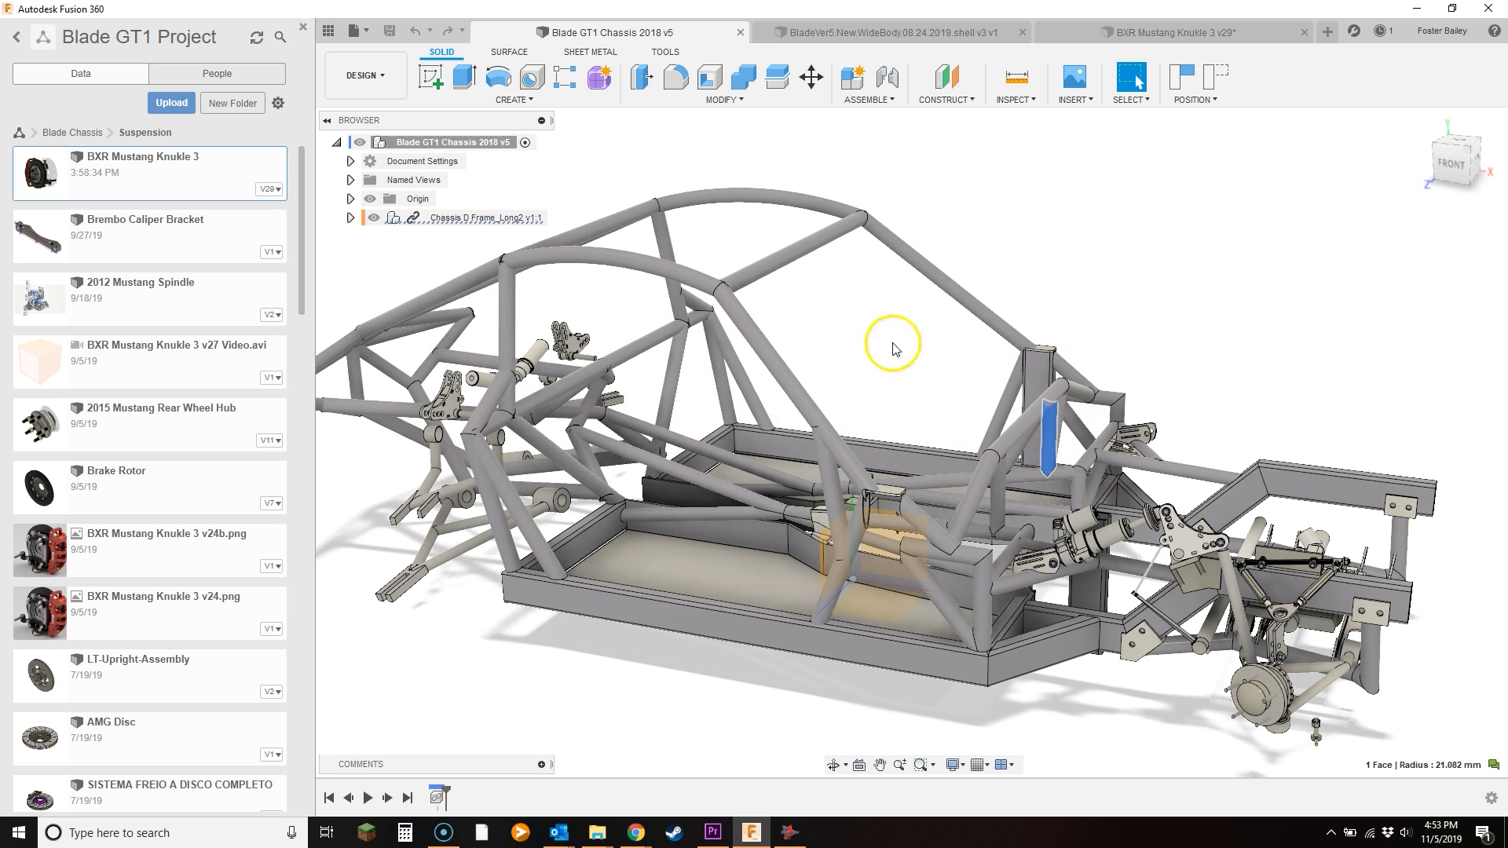
mouse_move(781, 344)
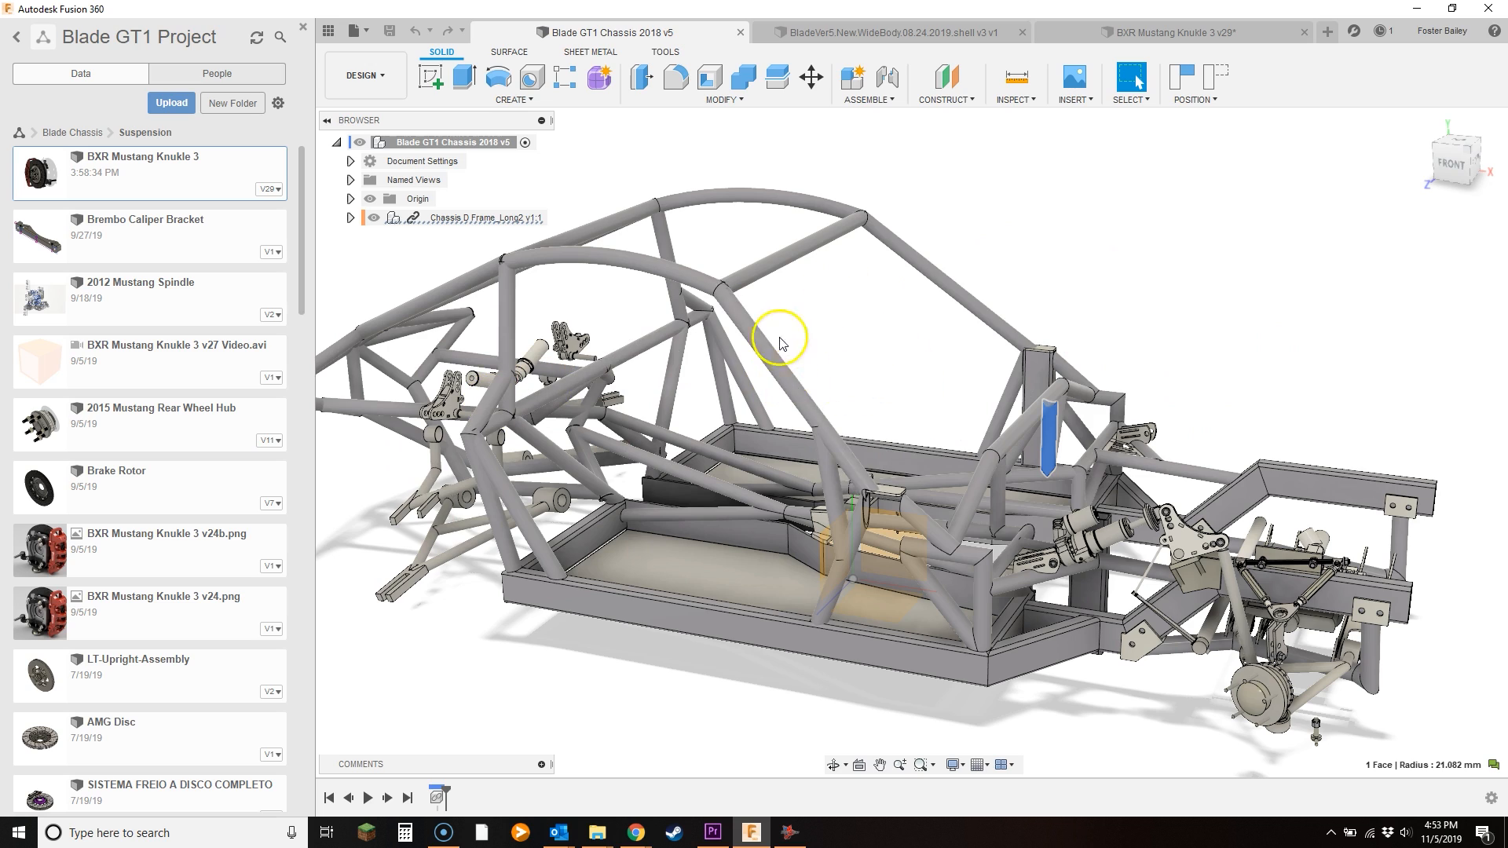
mouse_move(893, 329)
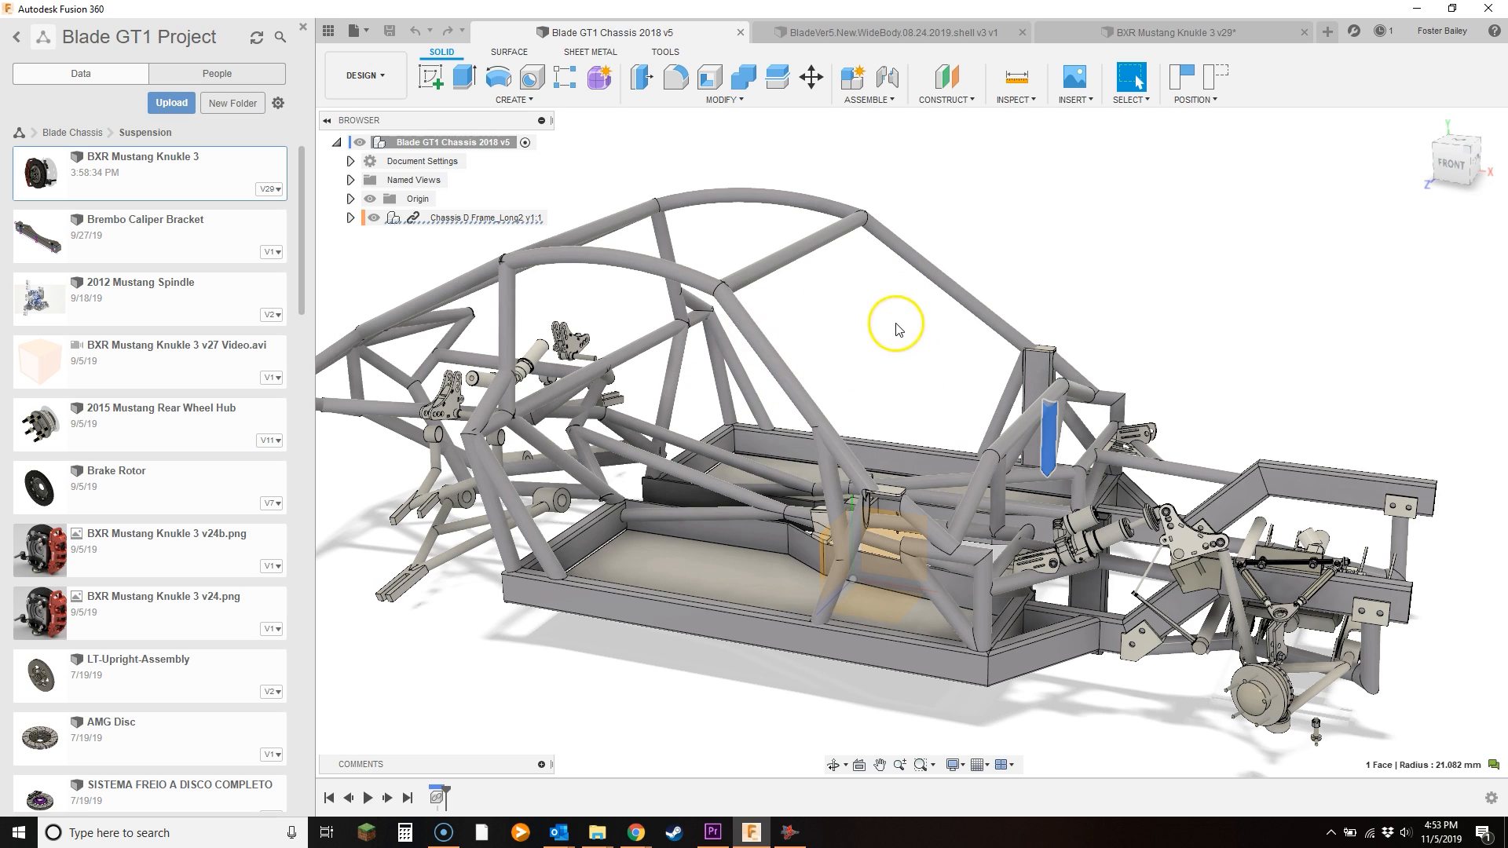
mouse_move(842, 358)
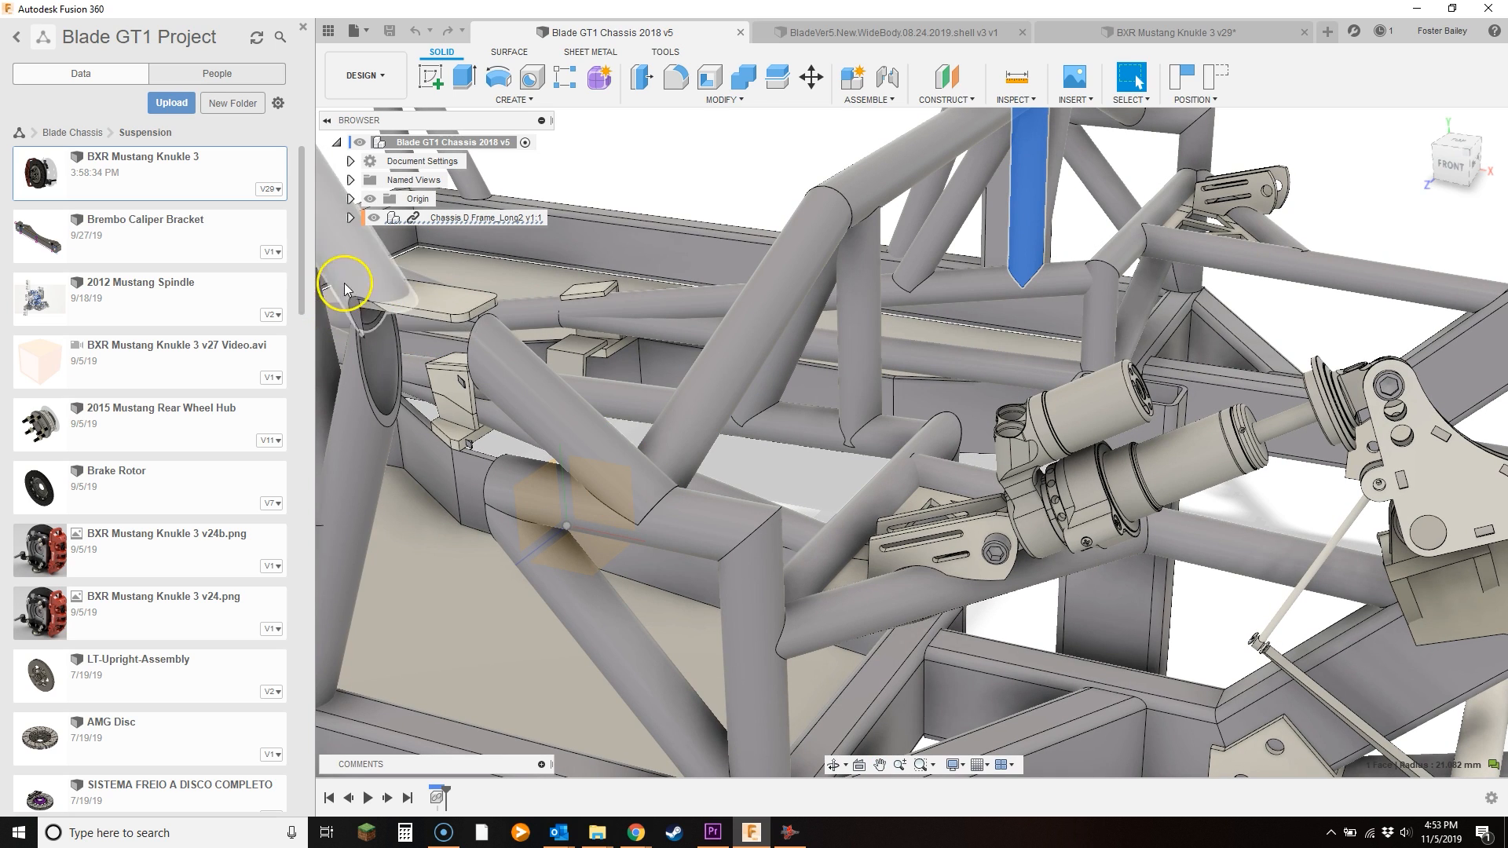
mouse_move(375, 358)
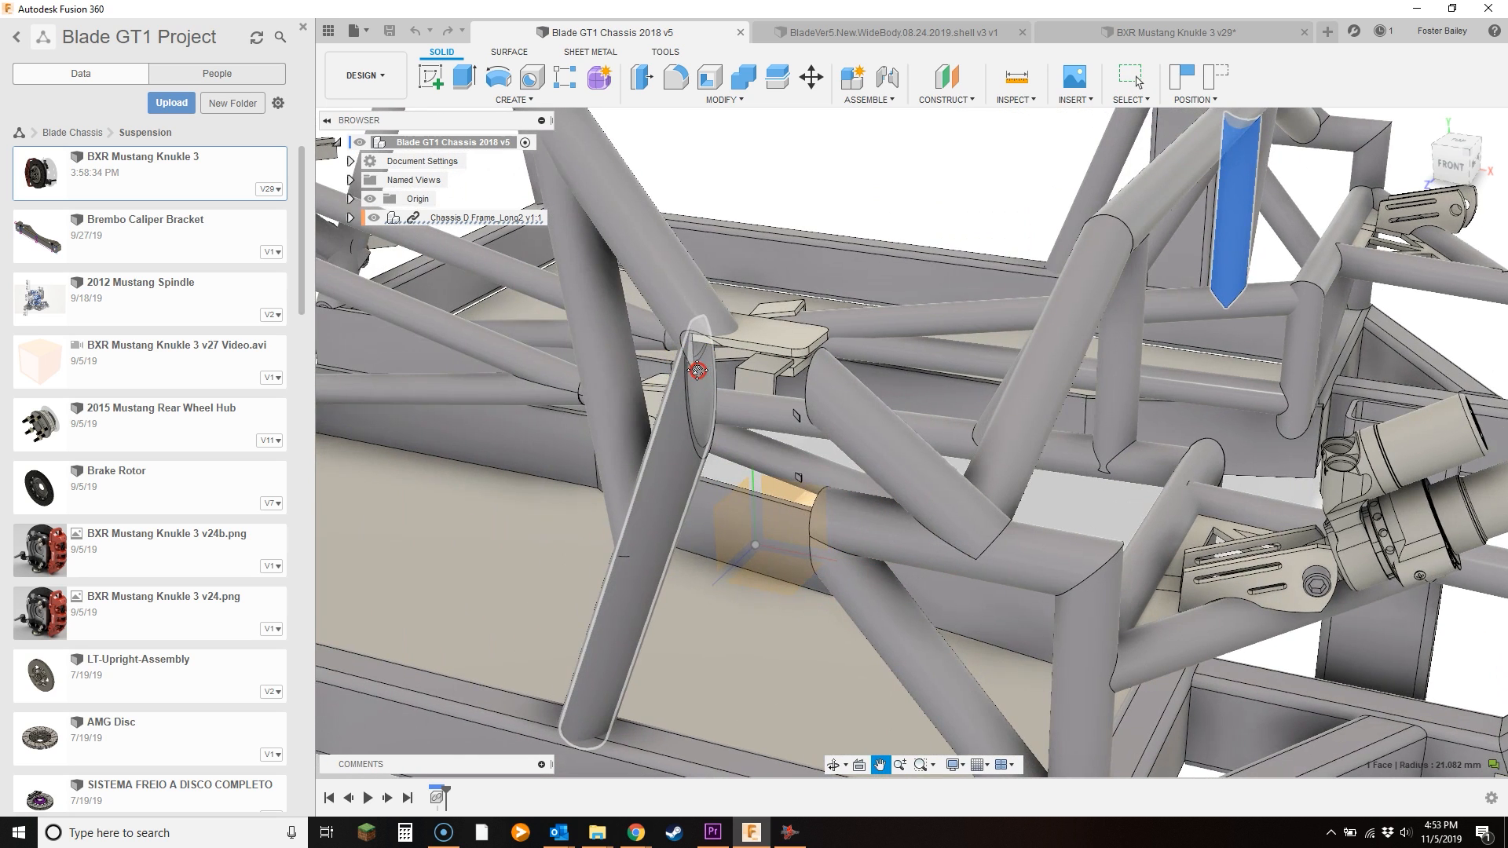
left_click_drag(697, 370, 646, 318)
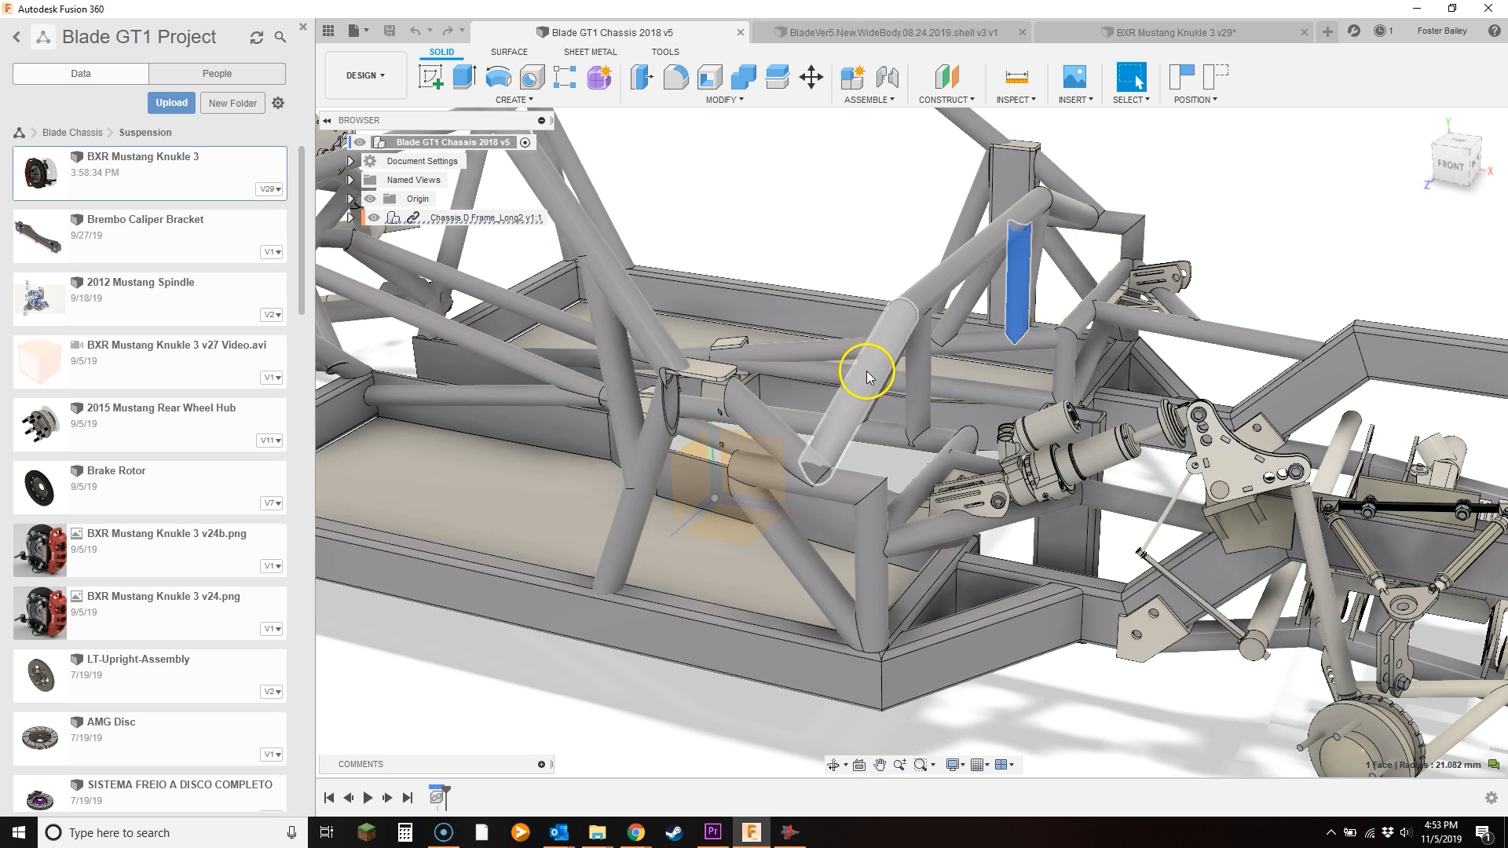
mouse_move(862, 384)
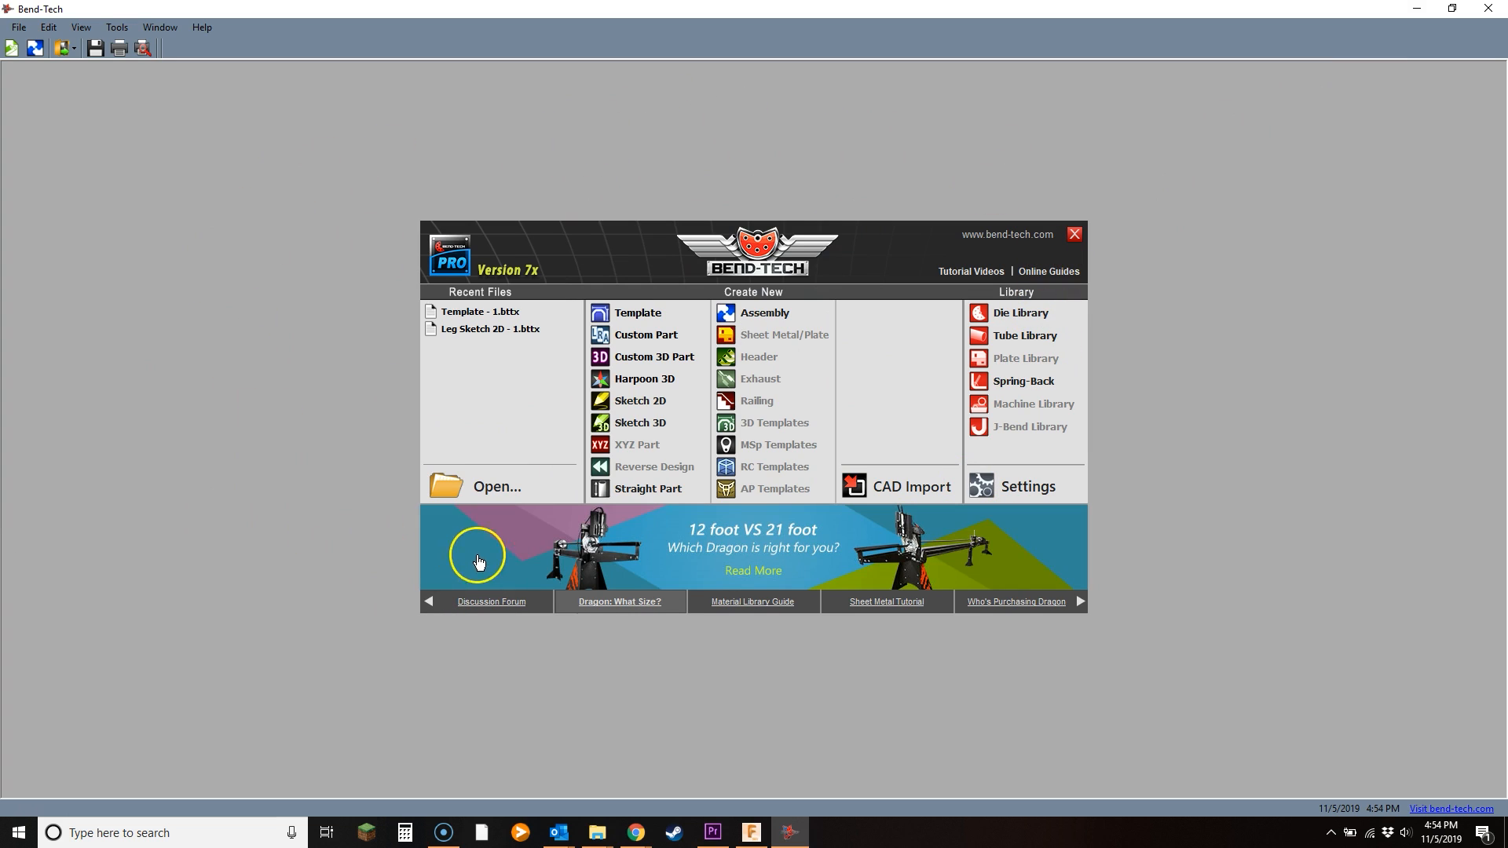
mouse_move(639, 400)
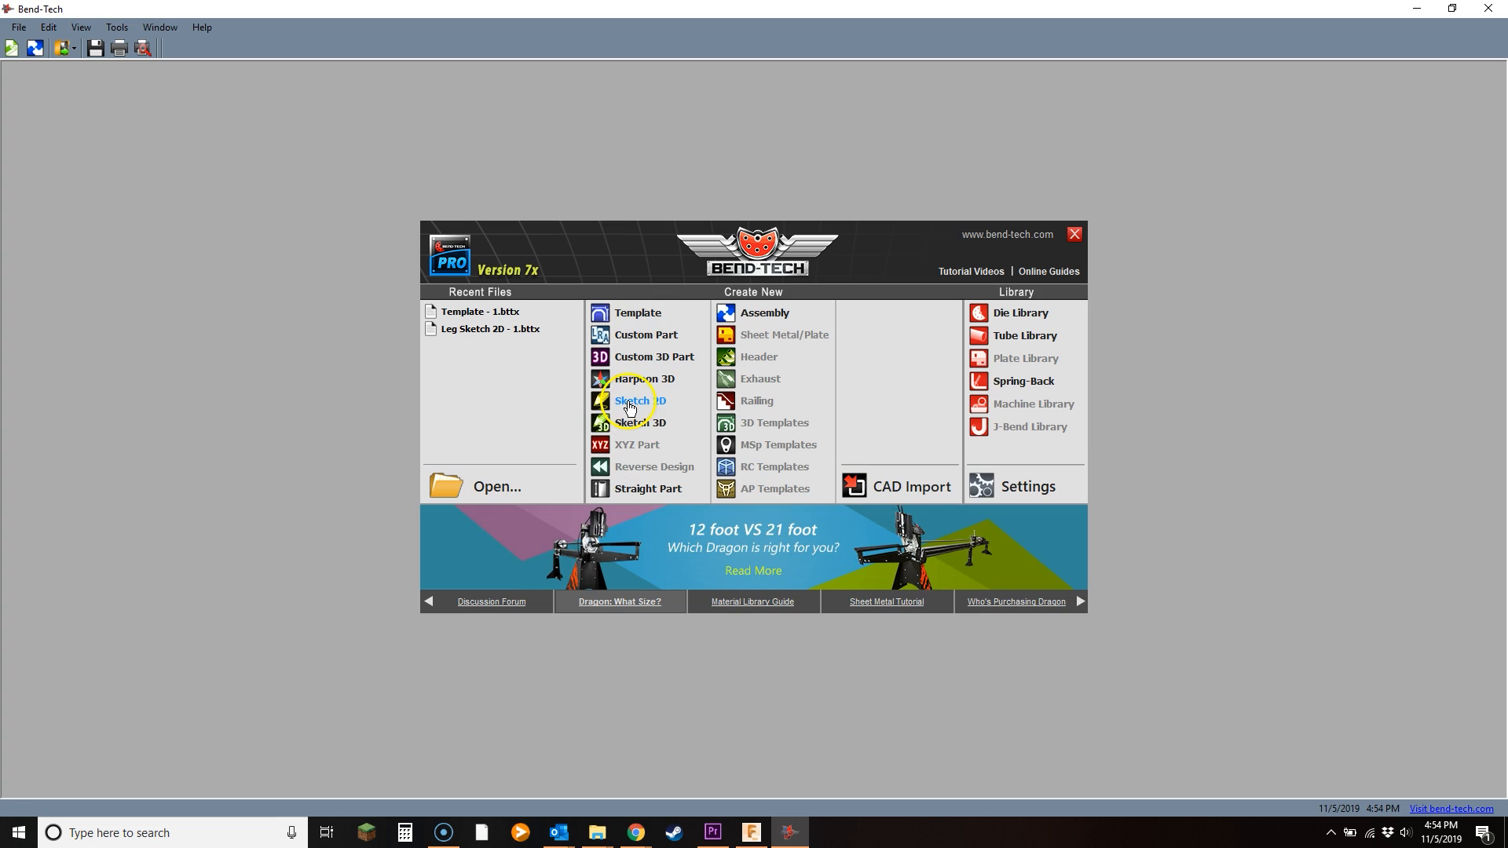
mouse_move(692, 402)
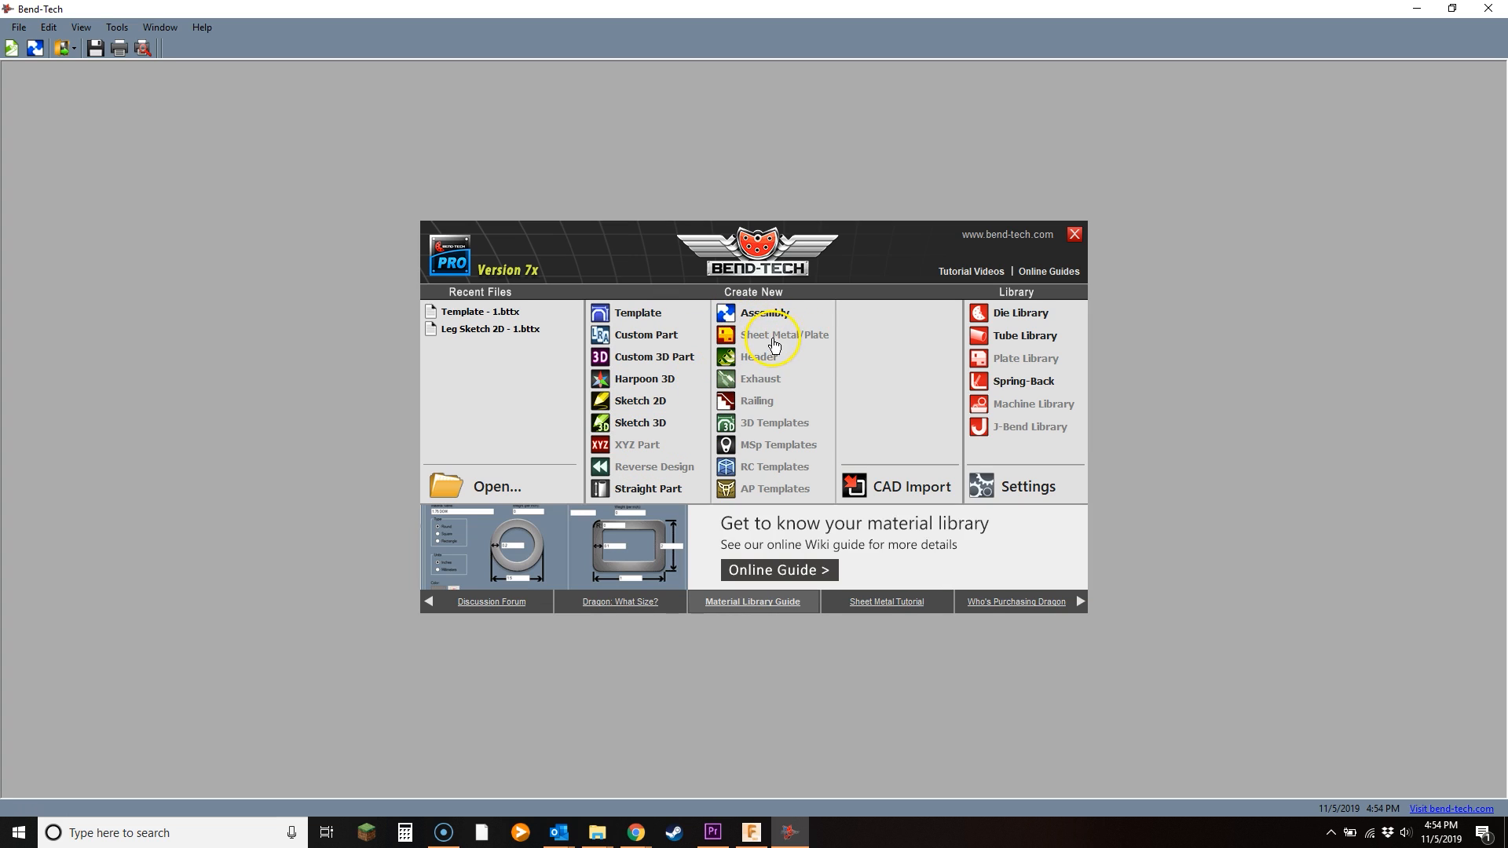
mouse_move(786, 344)
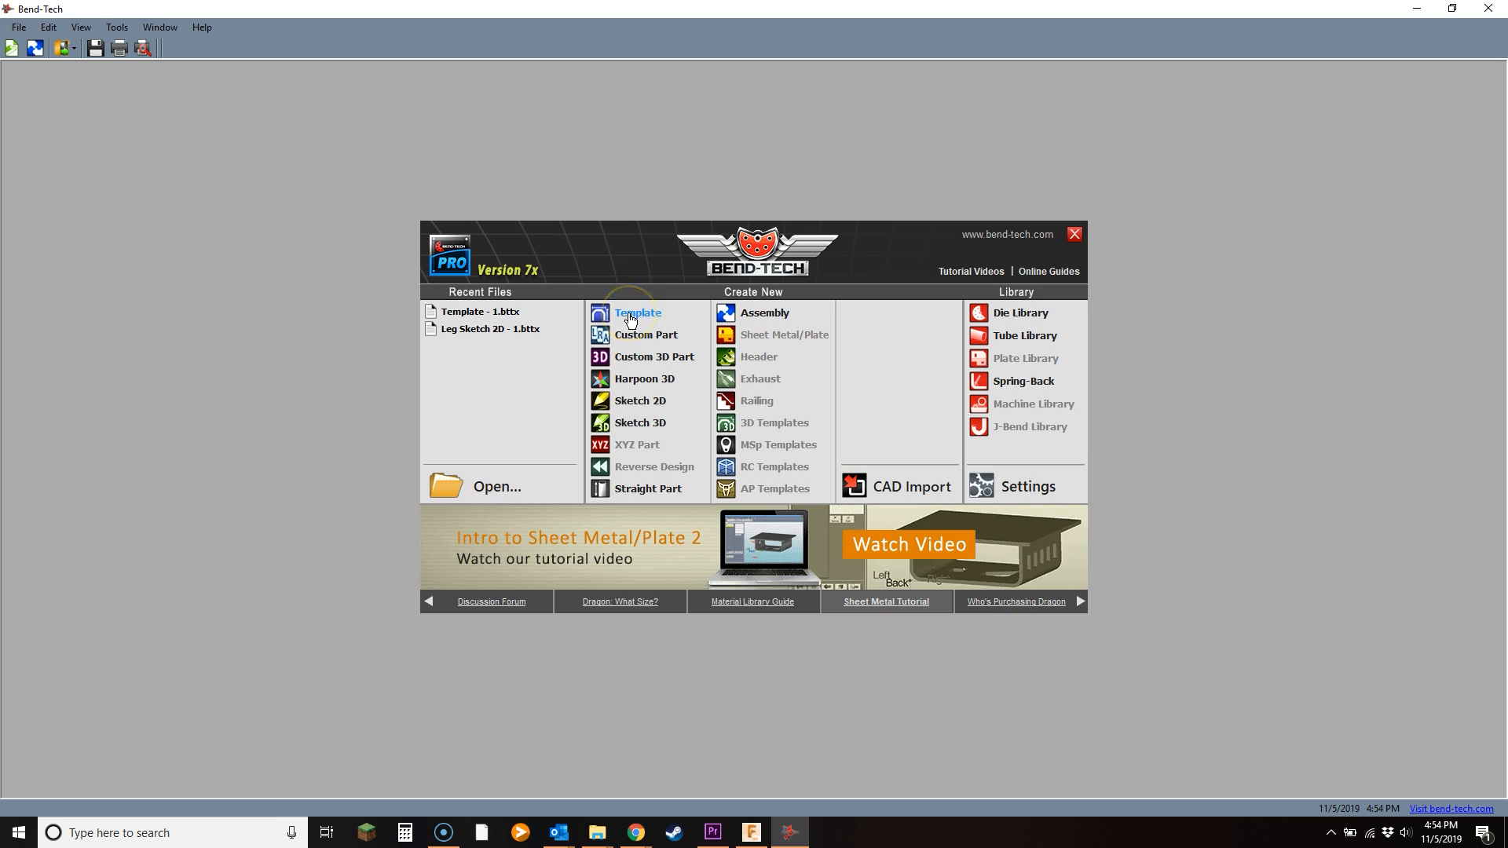
Step: Create a new part from the Offset 1 template under Create New
left_click(638, 313)
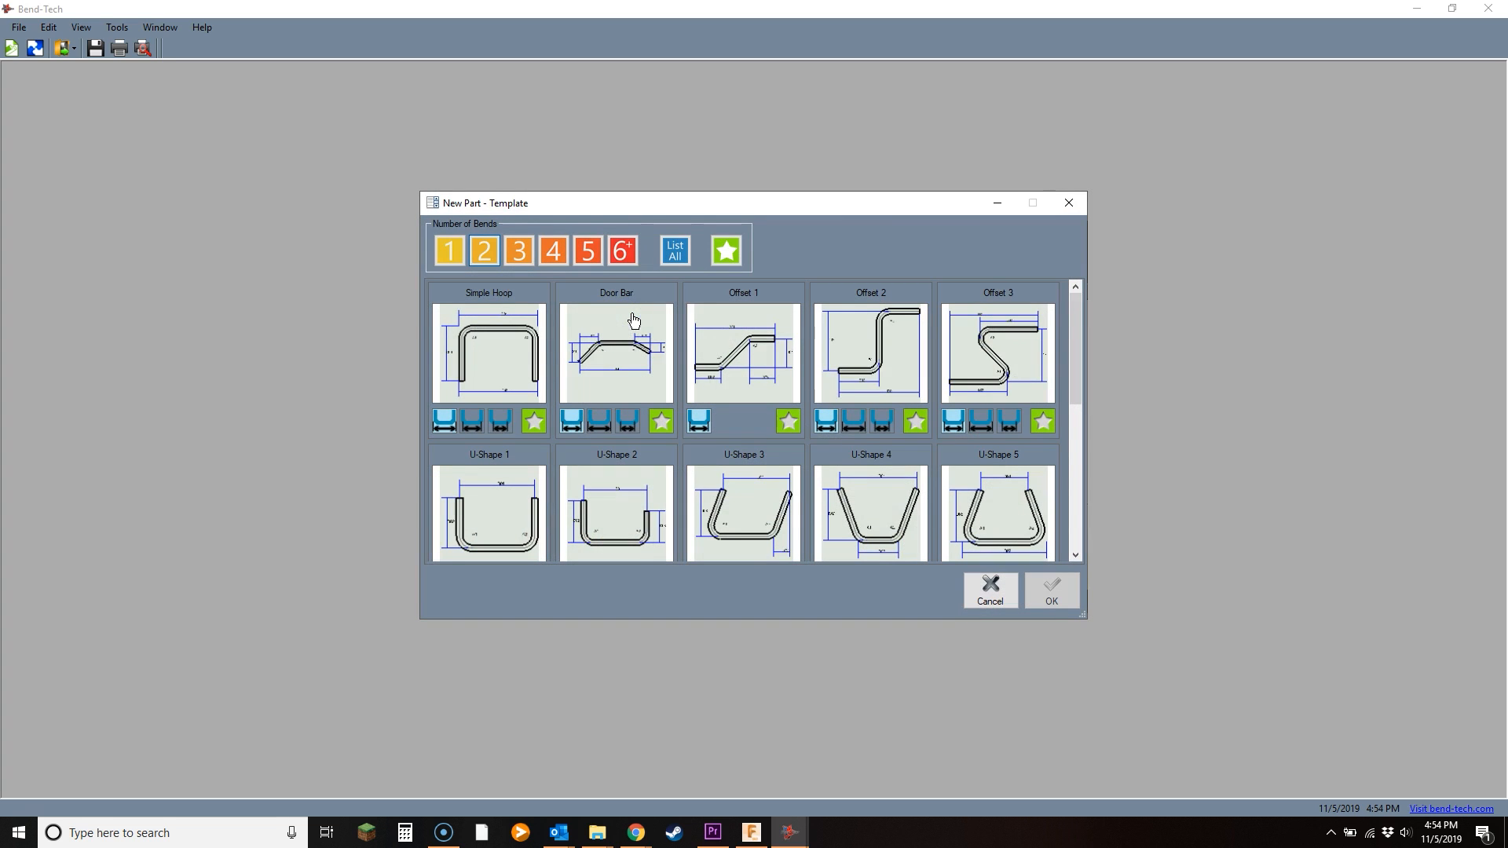
scroll("down", 3)
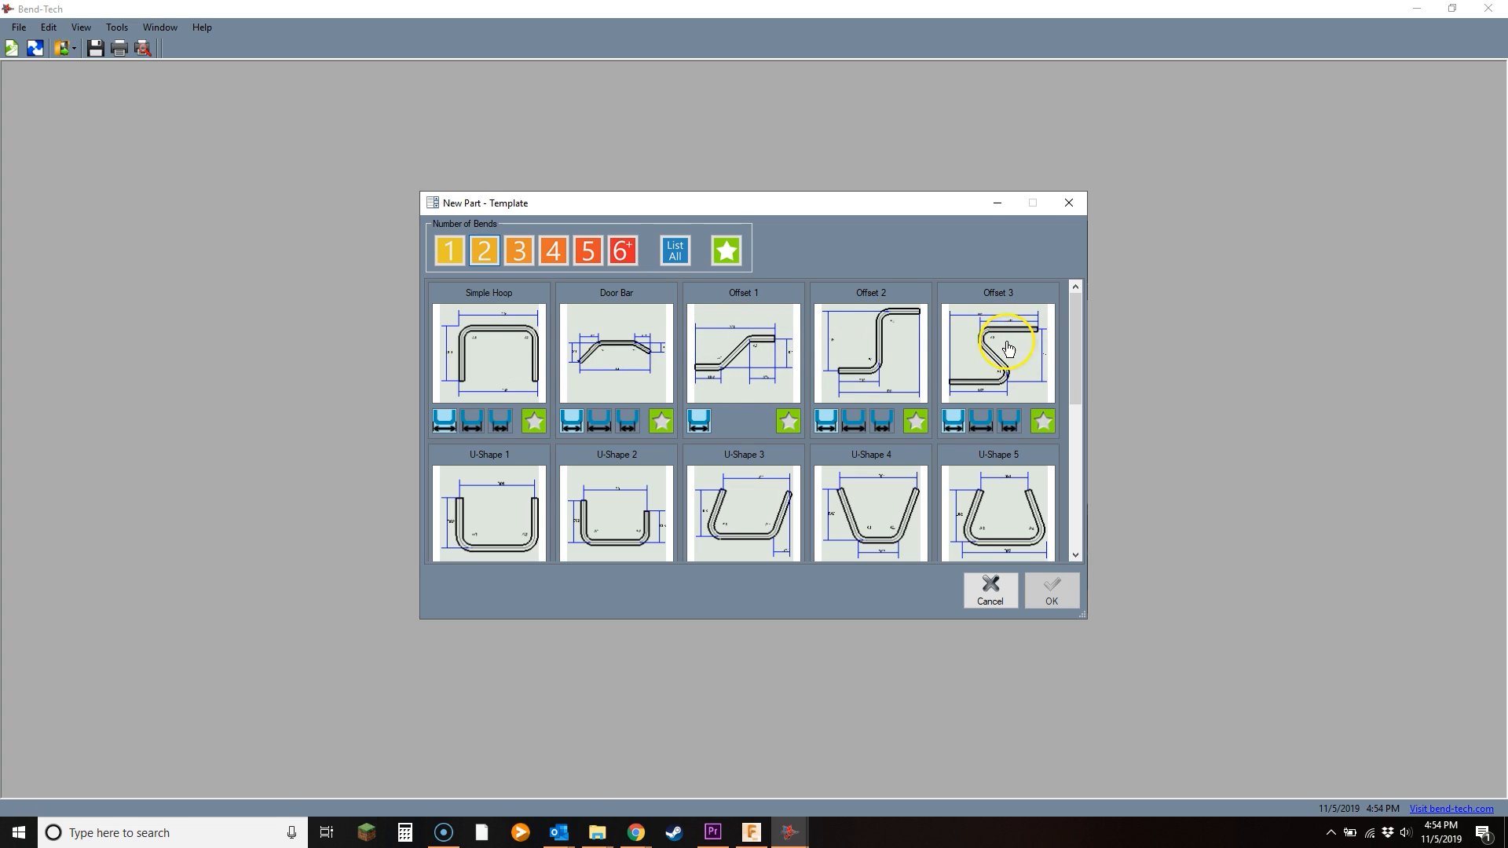
left_click(743, 354)
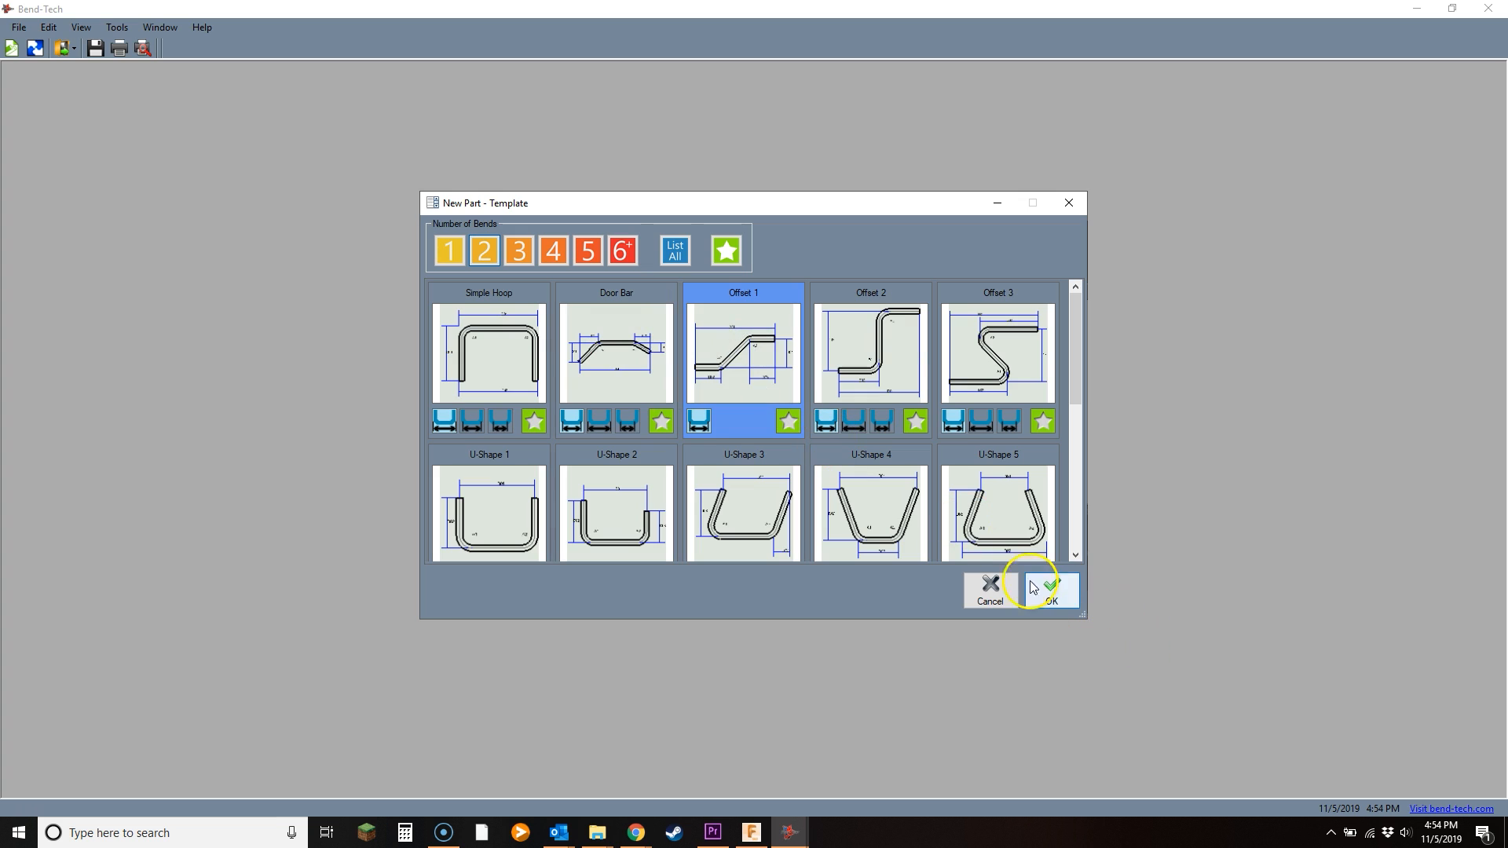
left_click(1048, 593)
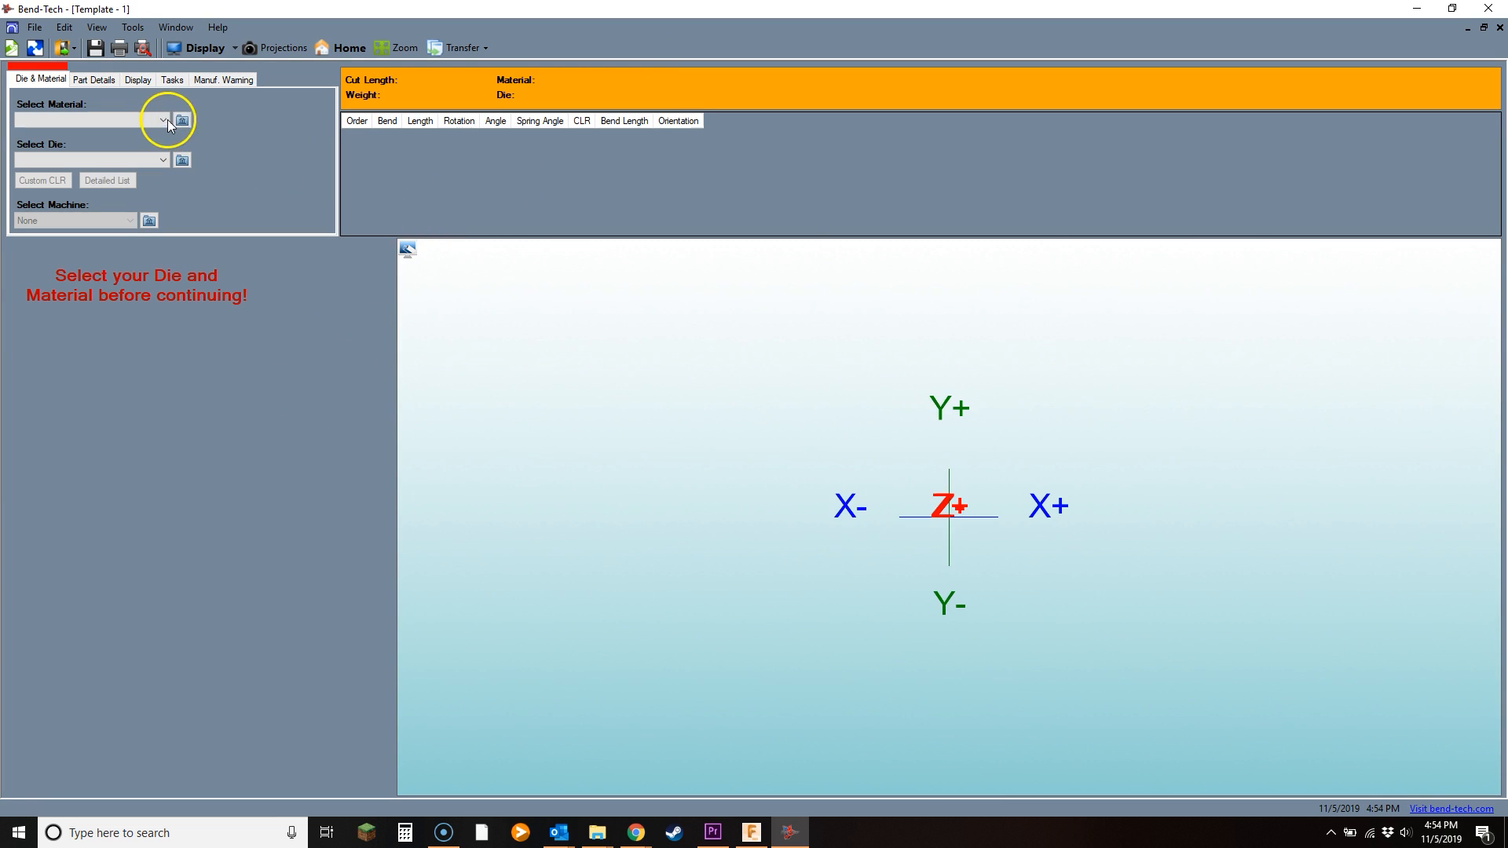
Step: Choose 1.25 DOM as the material and Rogue - 4.500 x 1.250 as the die, opening the Die Library
left_click(162, 119)
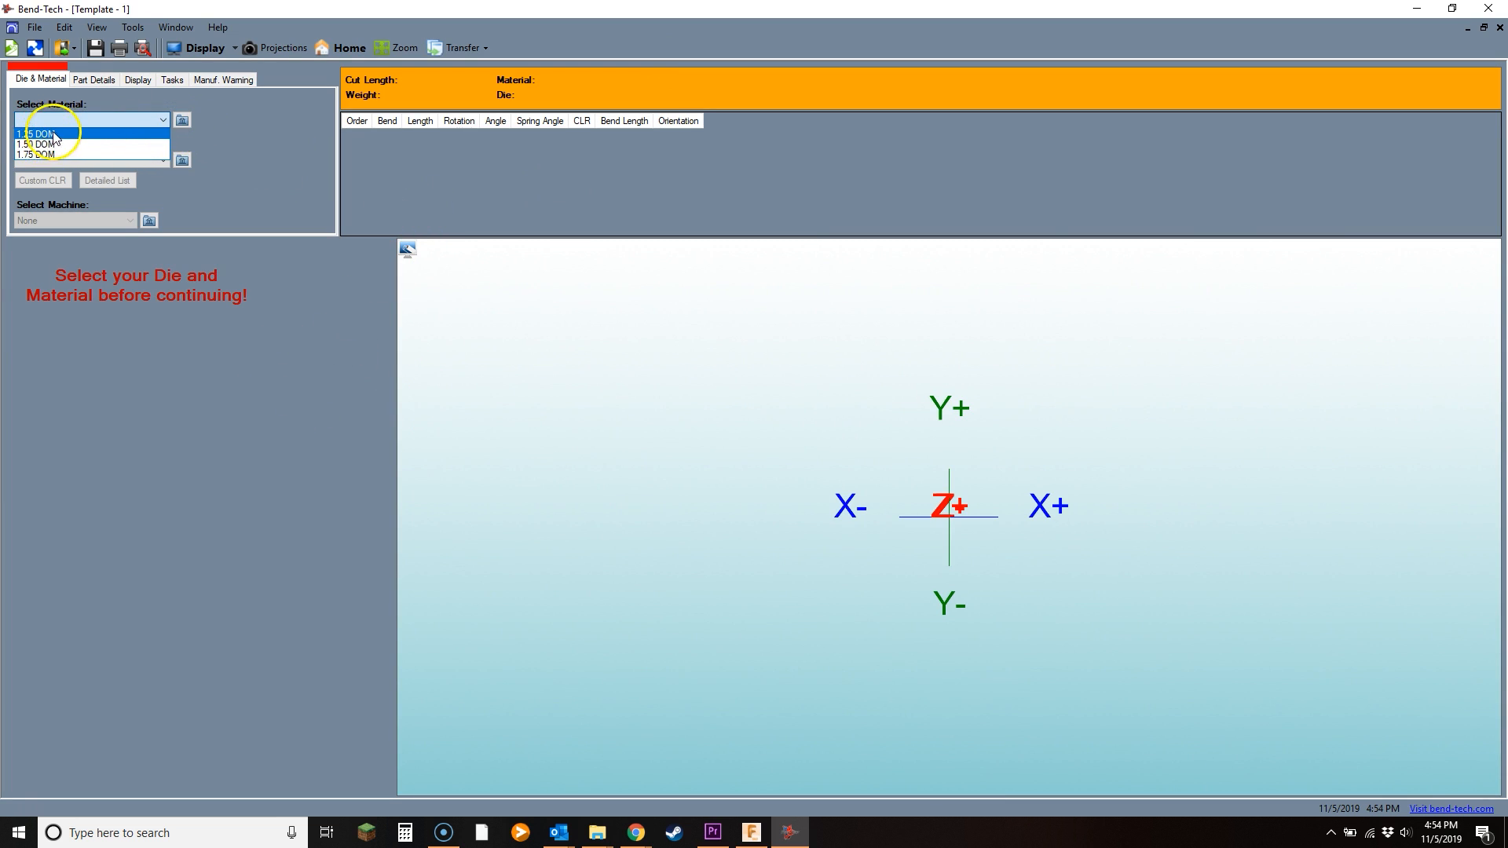
left_click(37, 133)
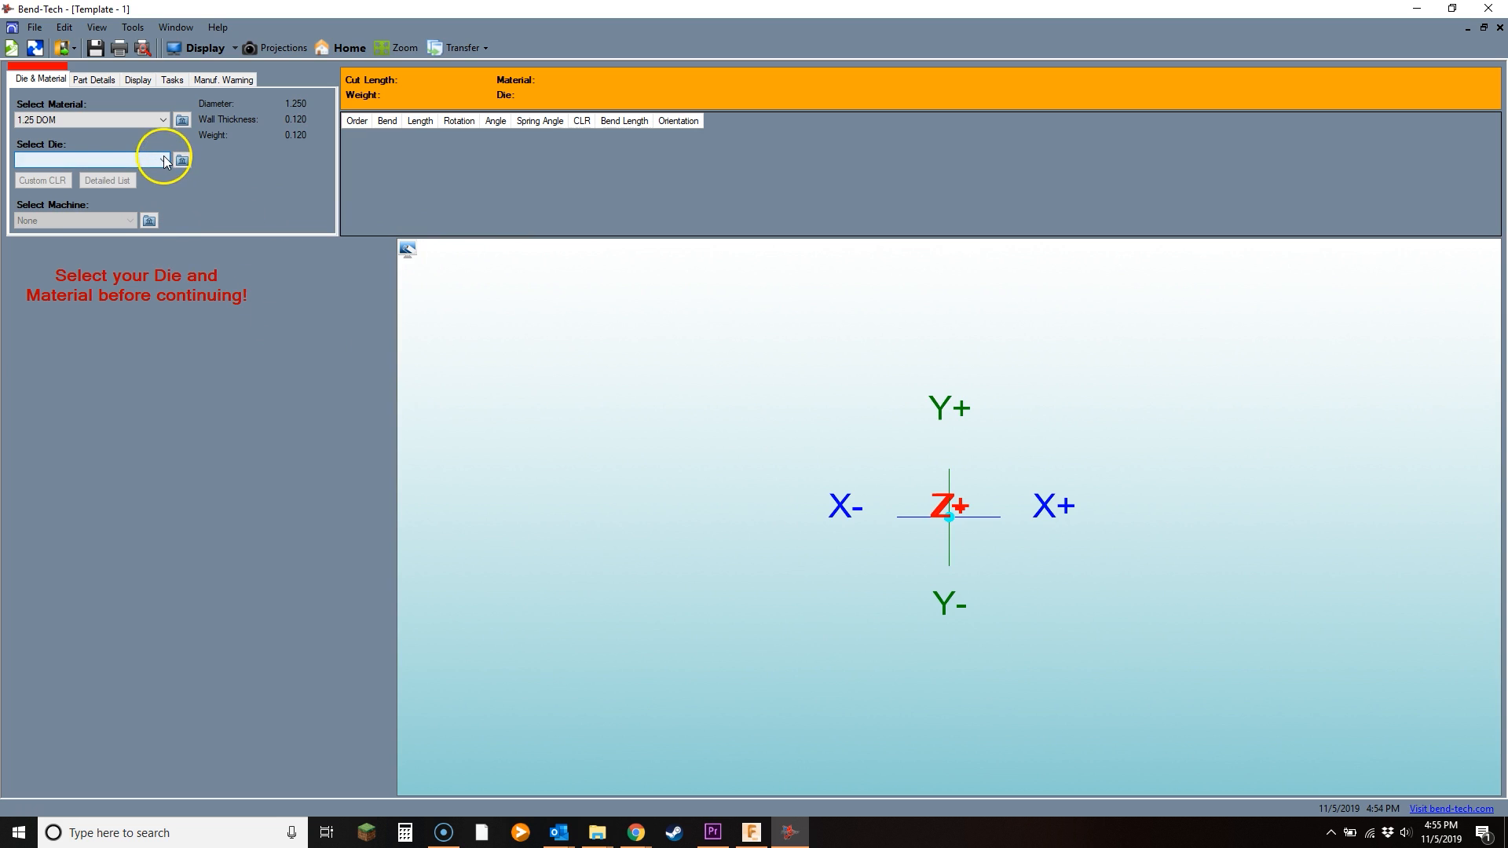
left_click(162, 160)
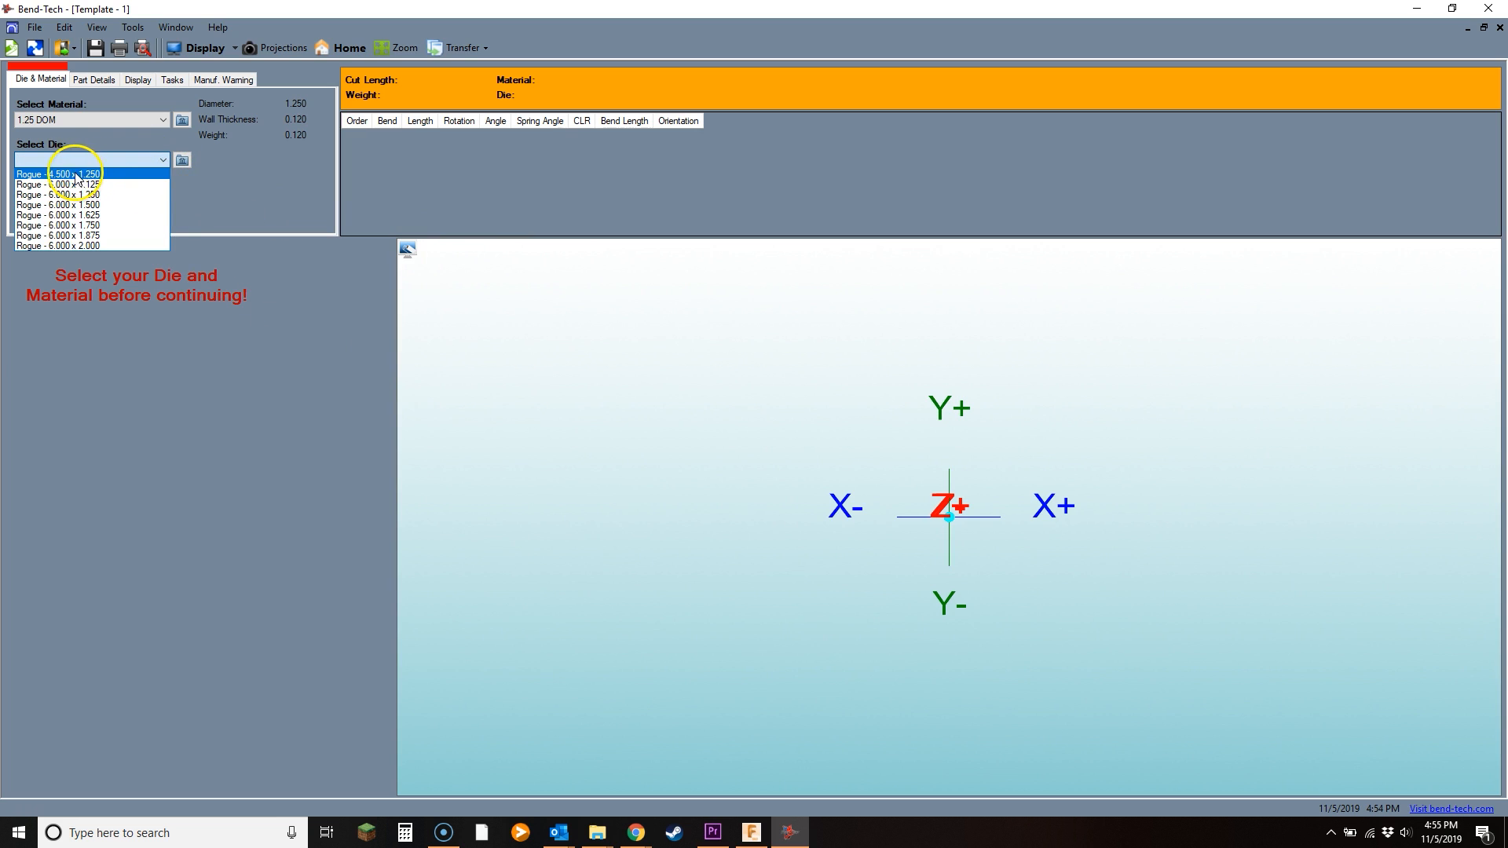
left_click(68, 175)
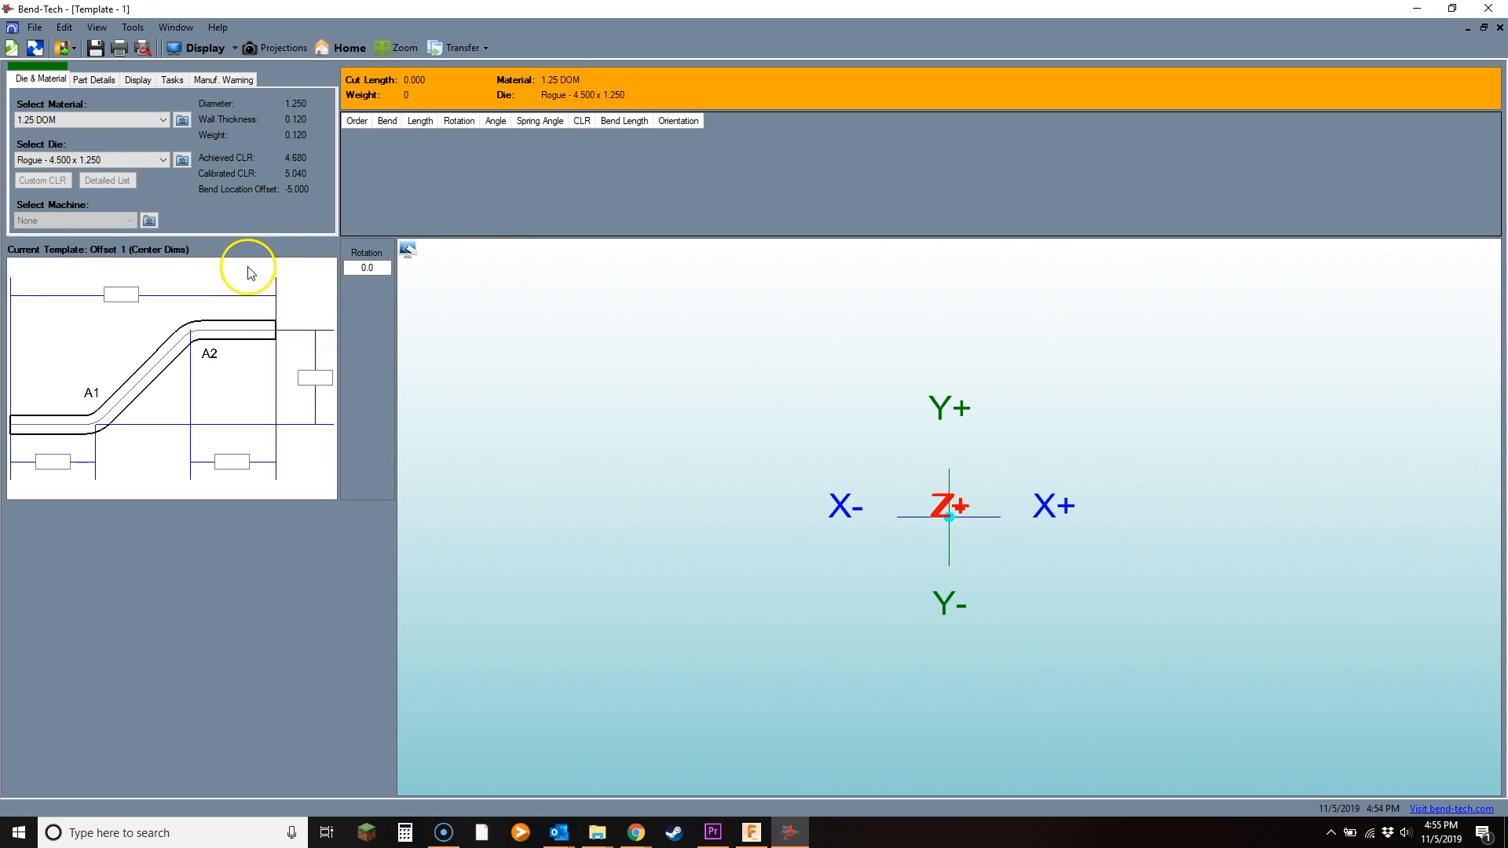
mouse_move(182, 160)
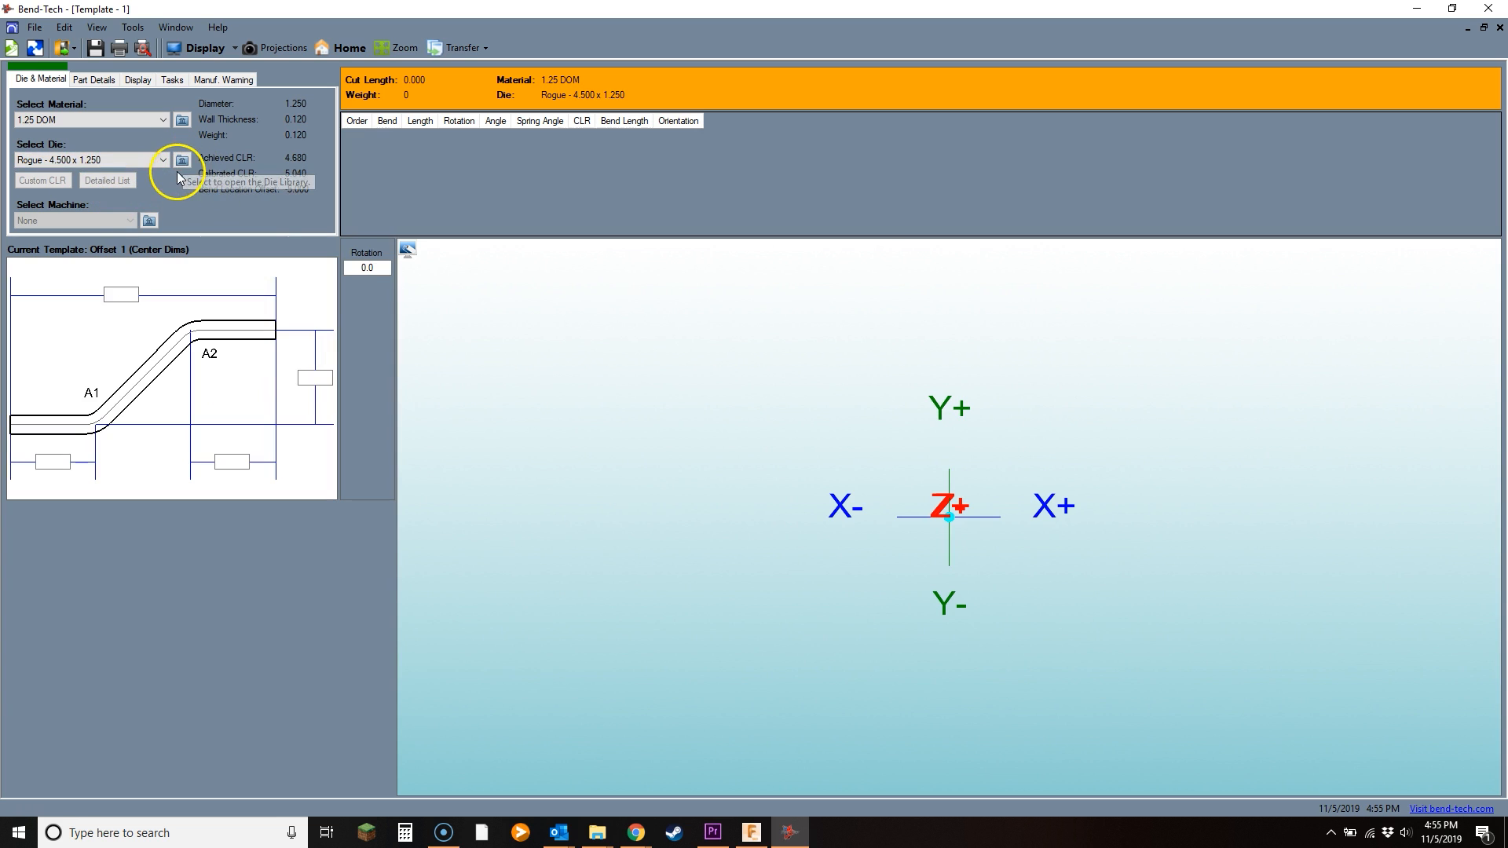
left_click(182, 160)
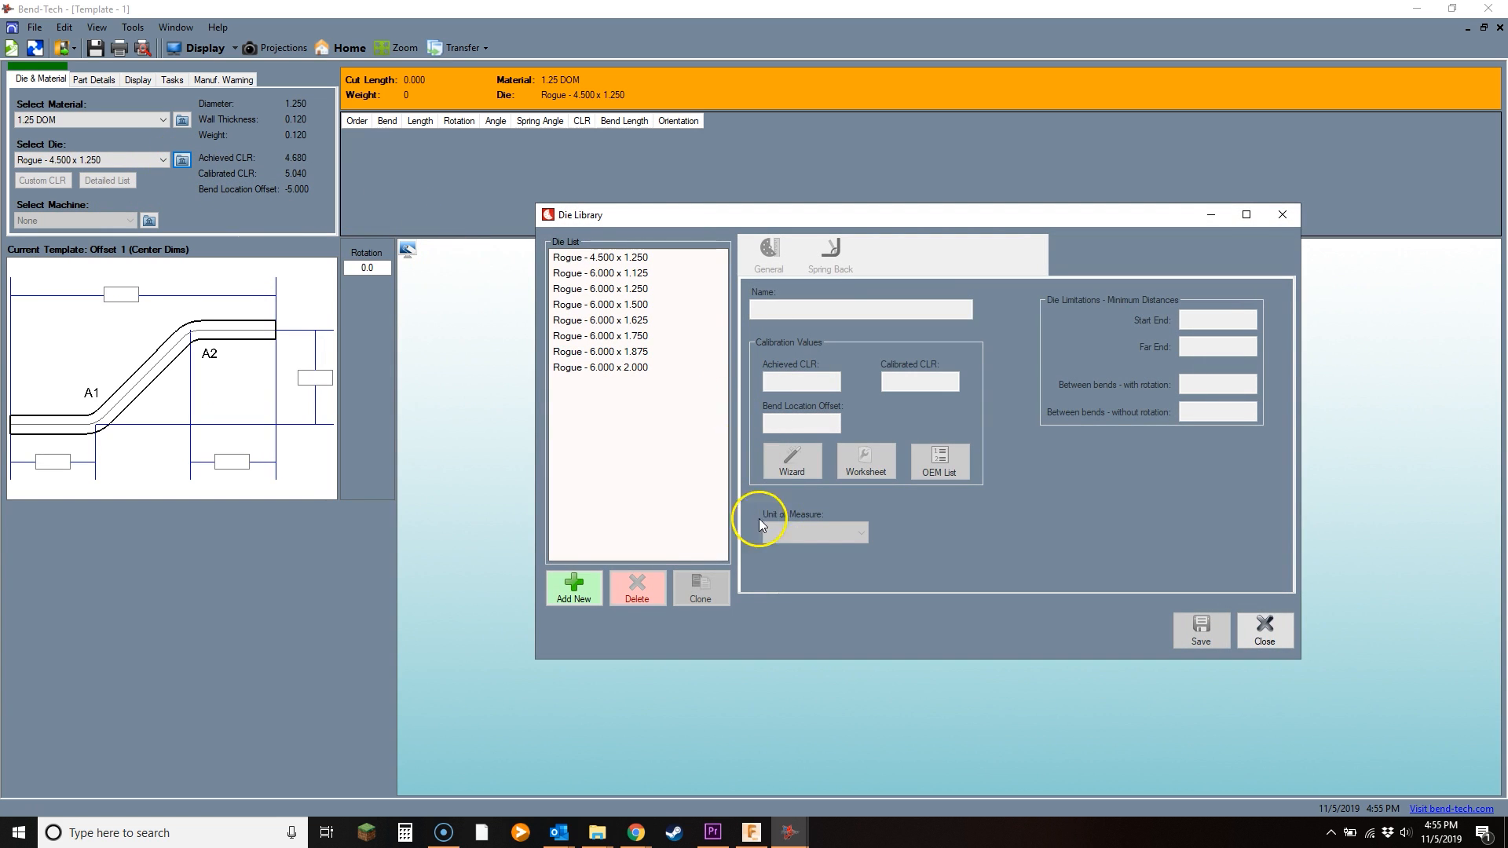
Step: Start a new die entry and browse bender models in the OEM manufacturer die list
left_click(573, 587)
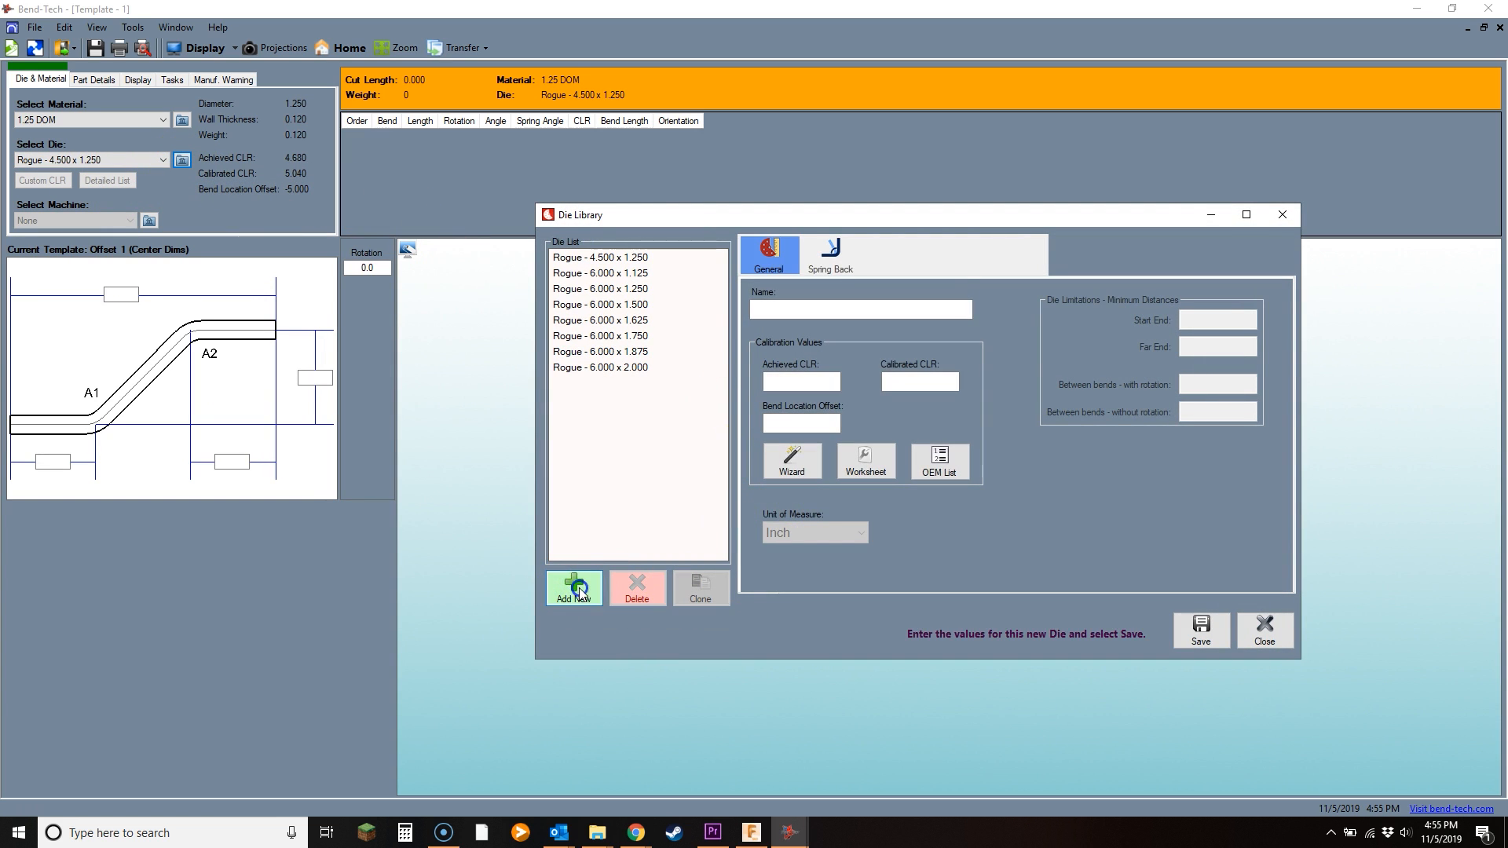
left_click(937, 460)
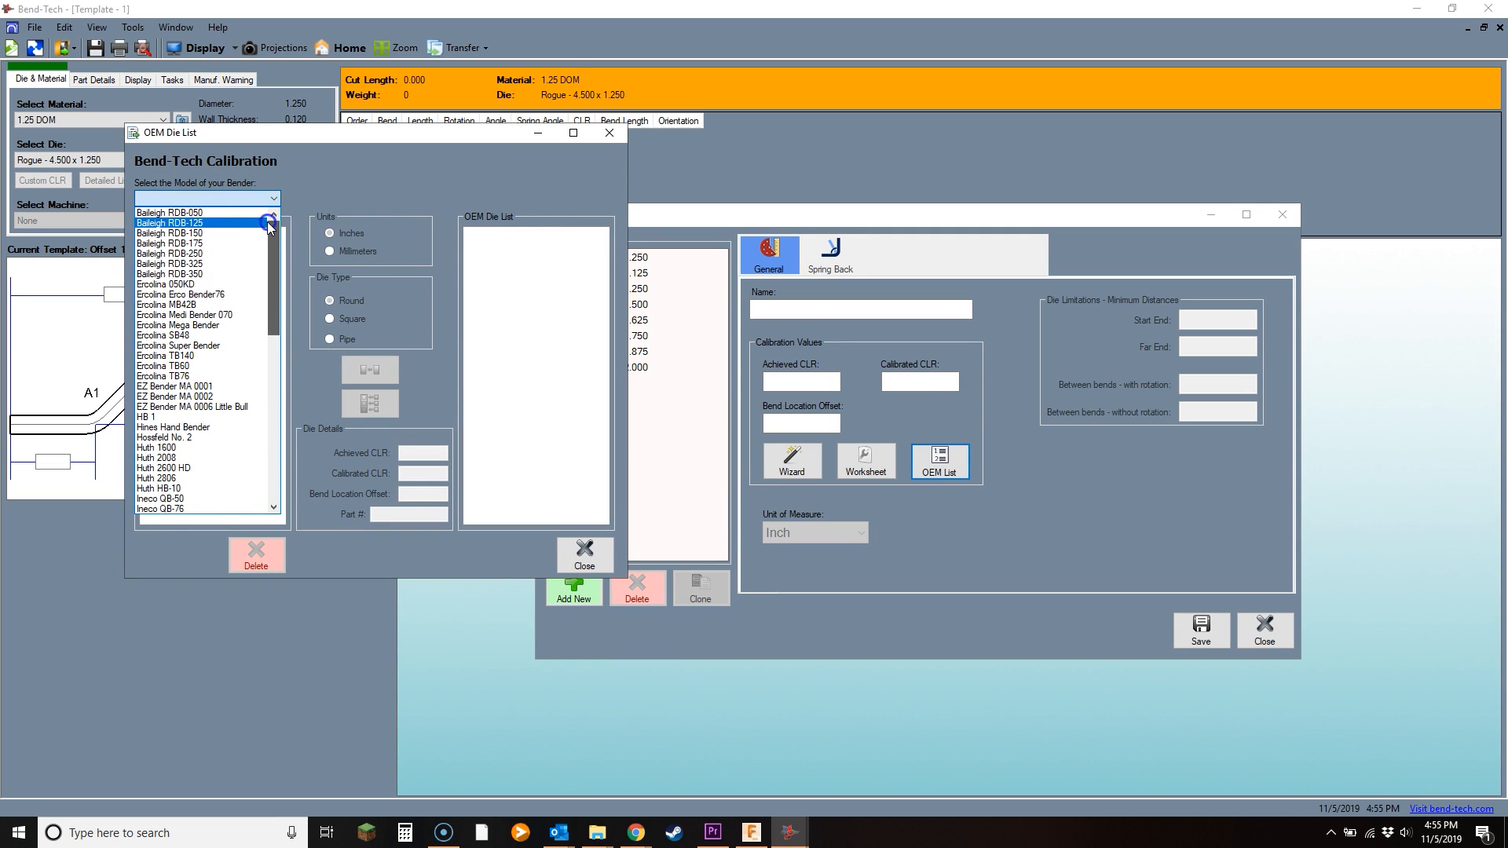
scroll("down", 3)
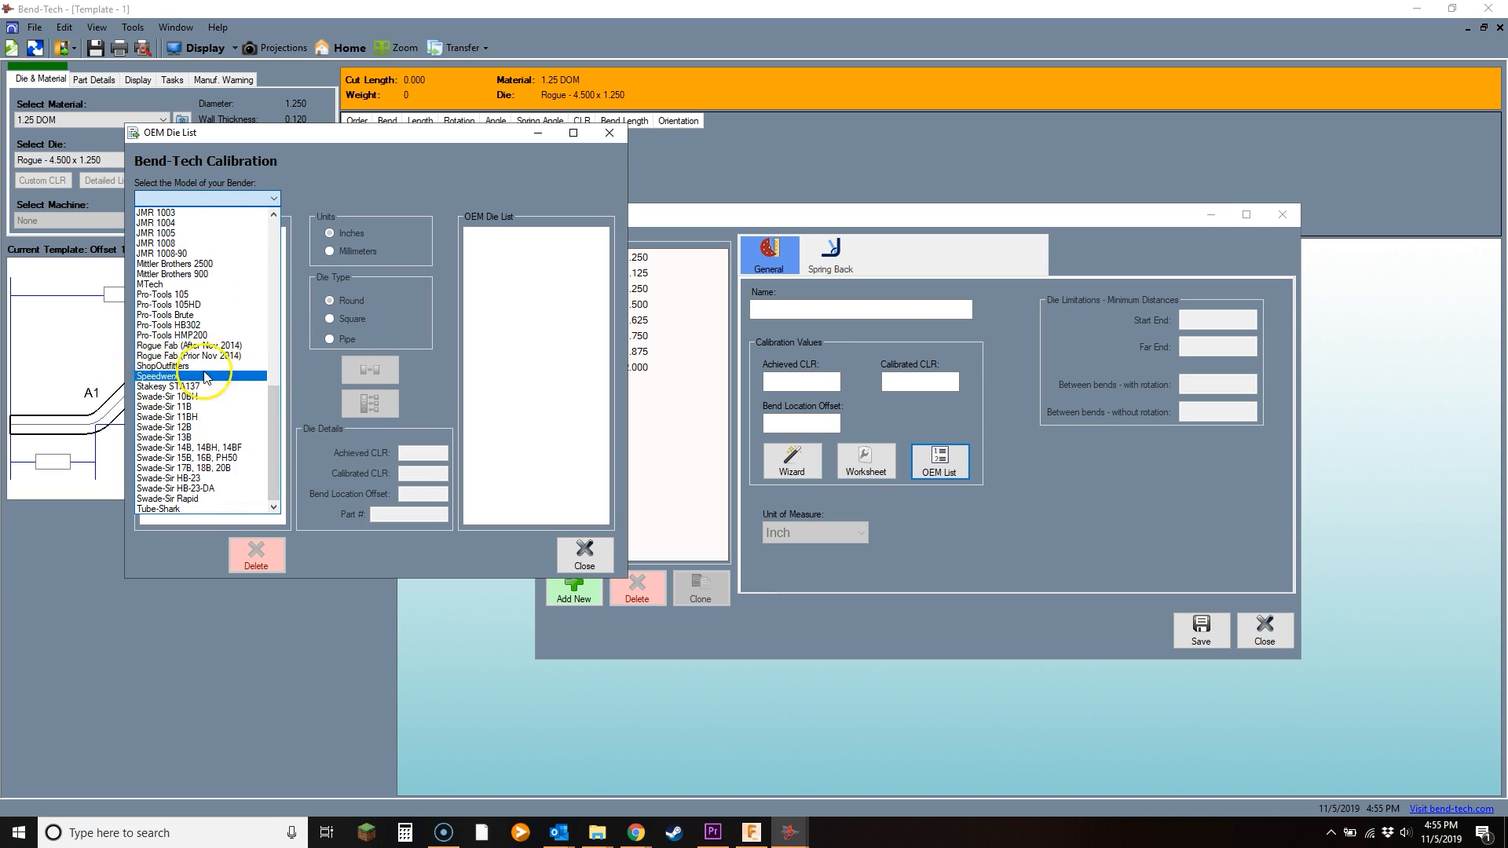
left_click(198, 448)
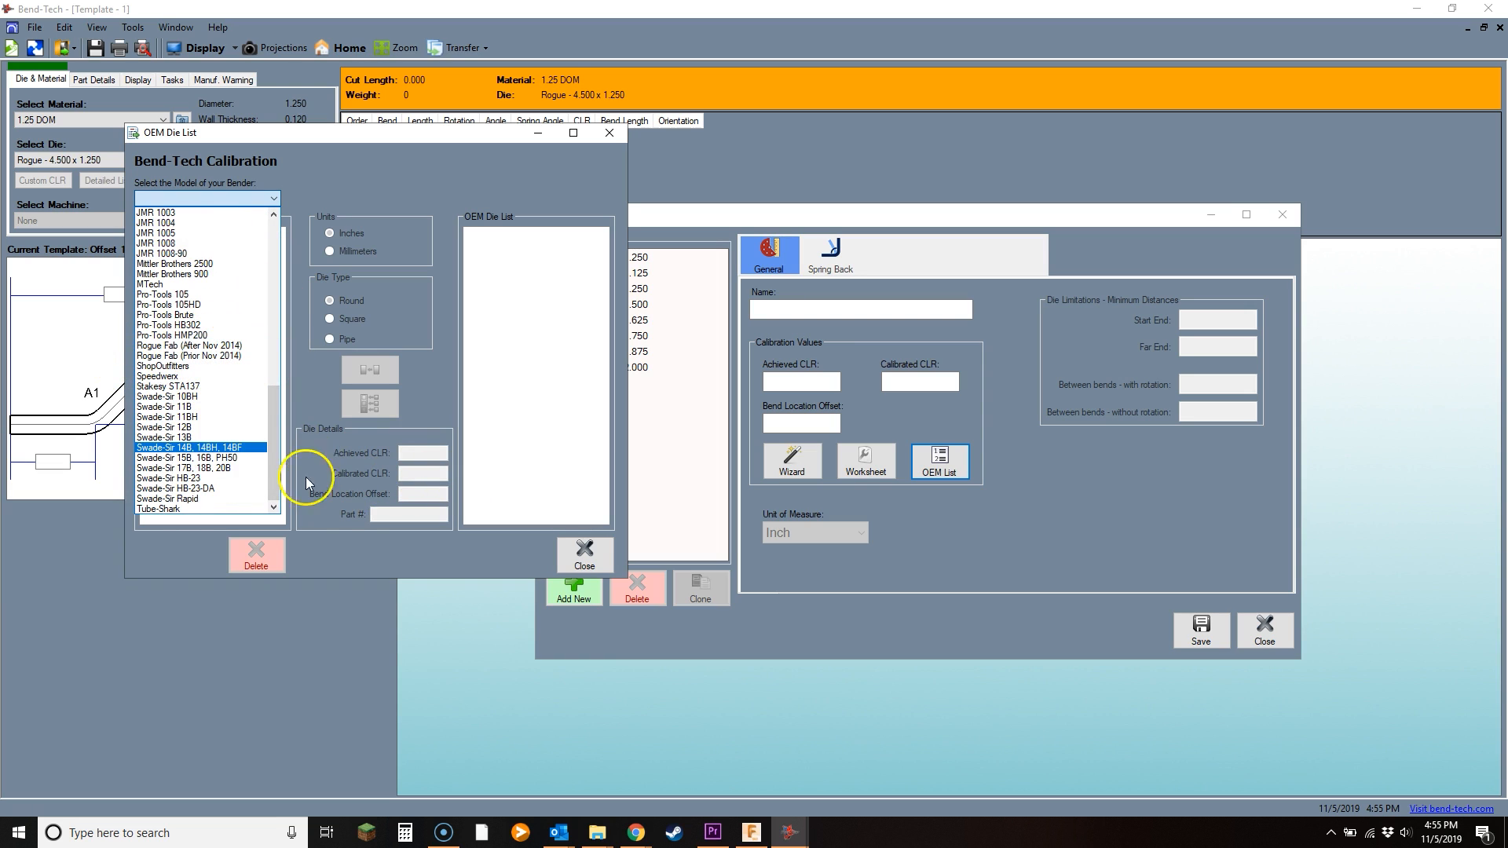
left_click(584, 554)
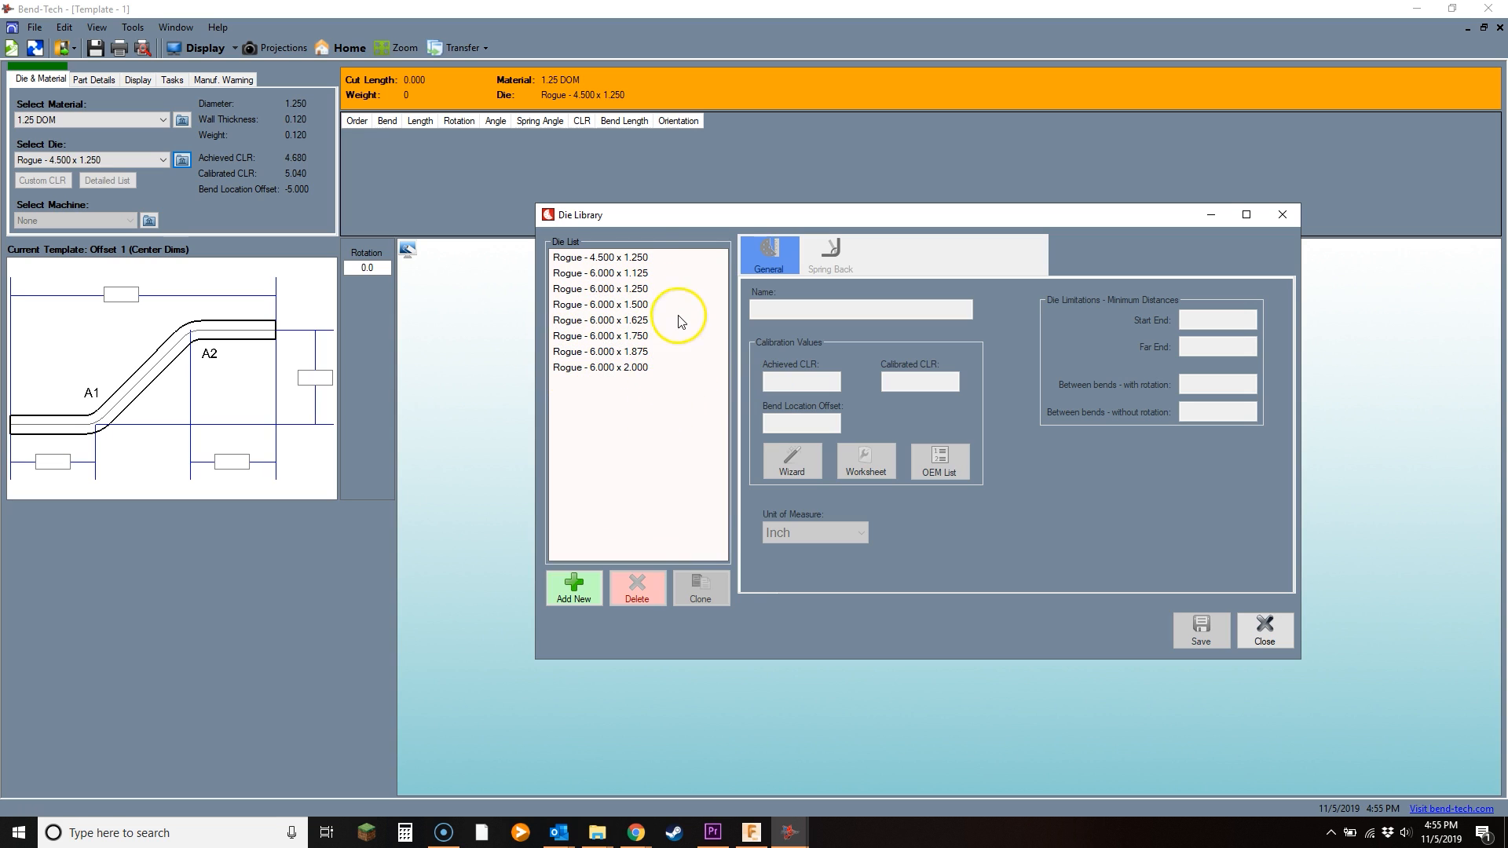
mouse_move(881, 392)
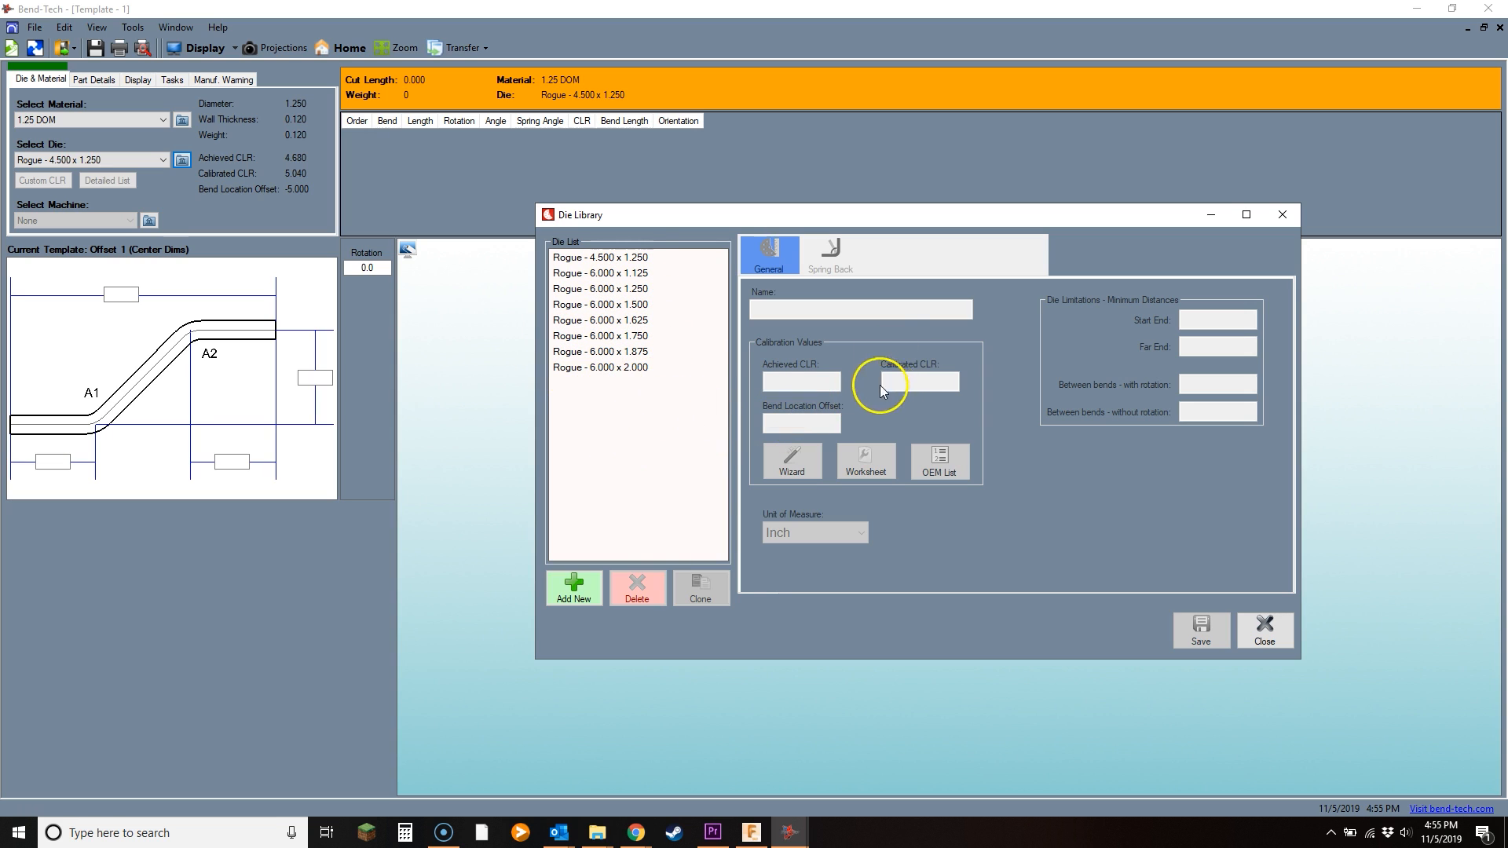
mouse_move(520, 298)
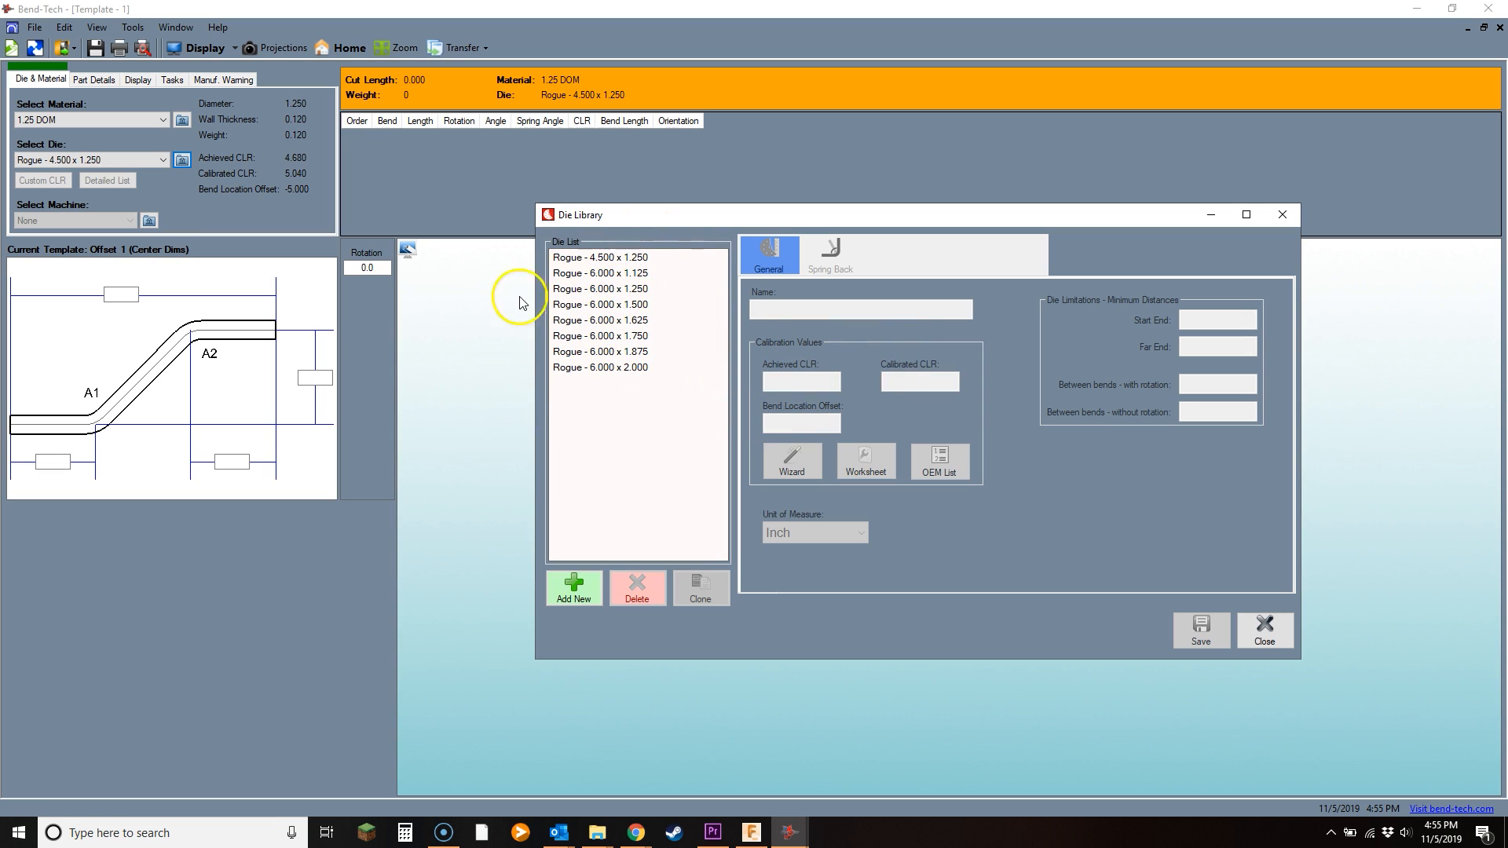
mouse_move(702, 292)
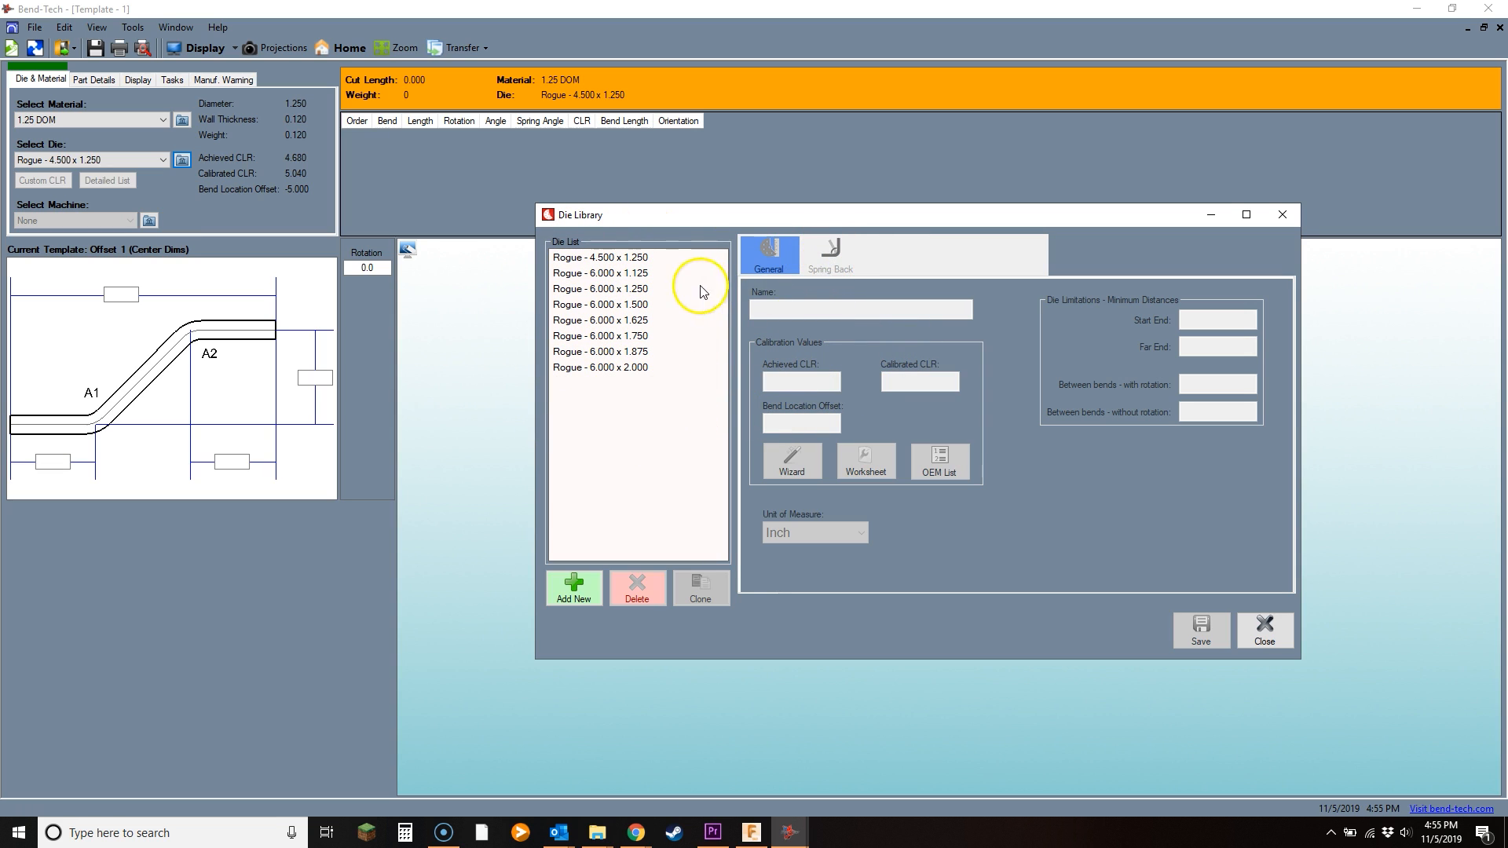
Step: Review the die's Spring Back data and close the Die Library
left_click(830, 252)
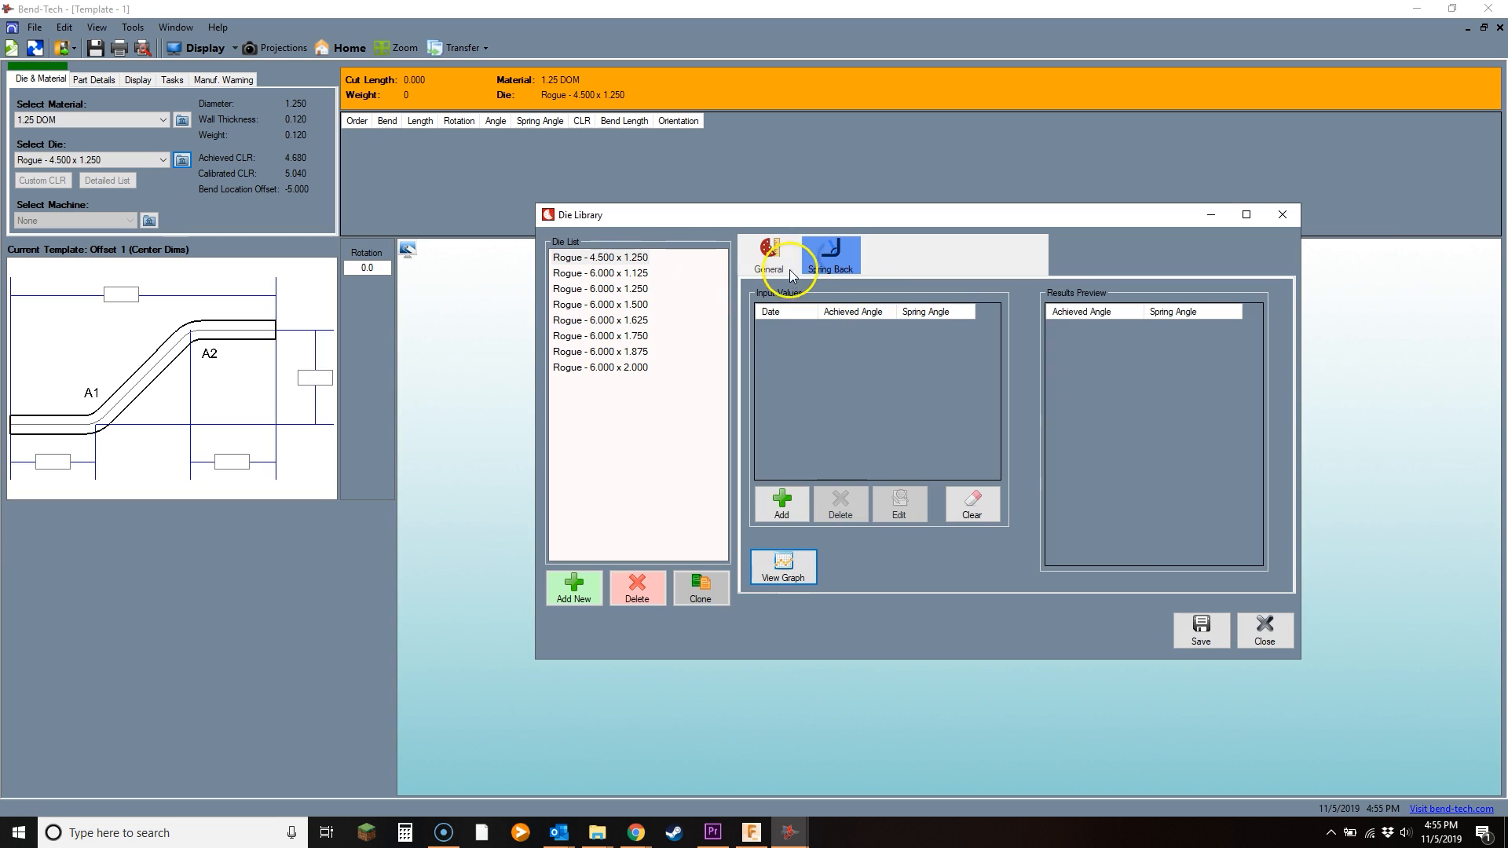
left_click(769, 255)
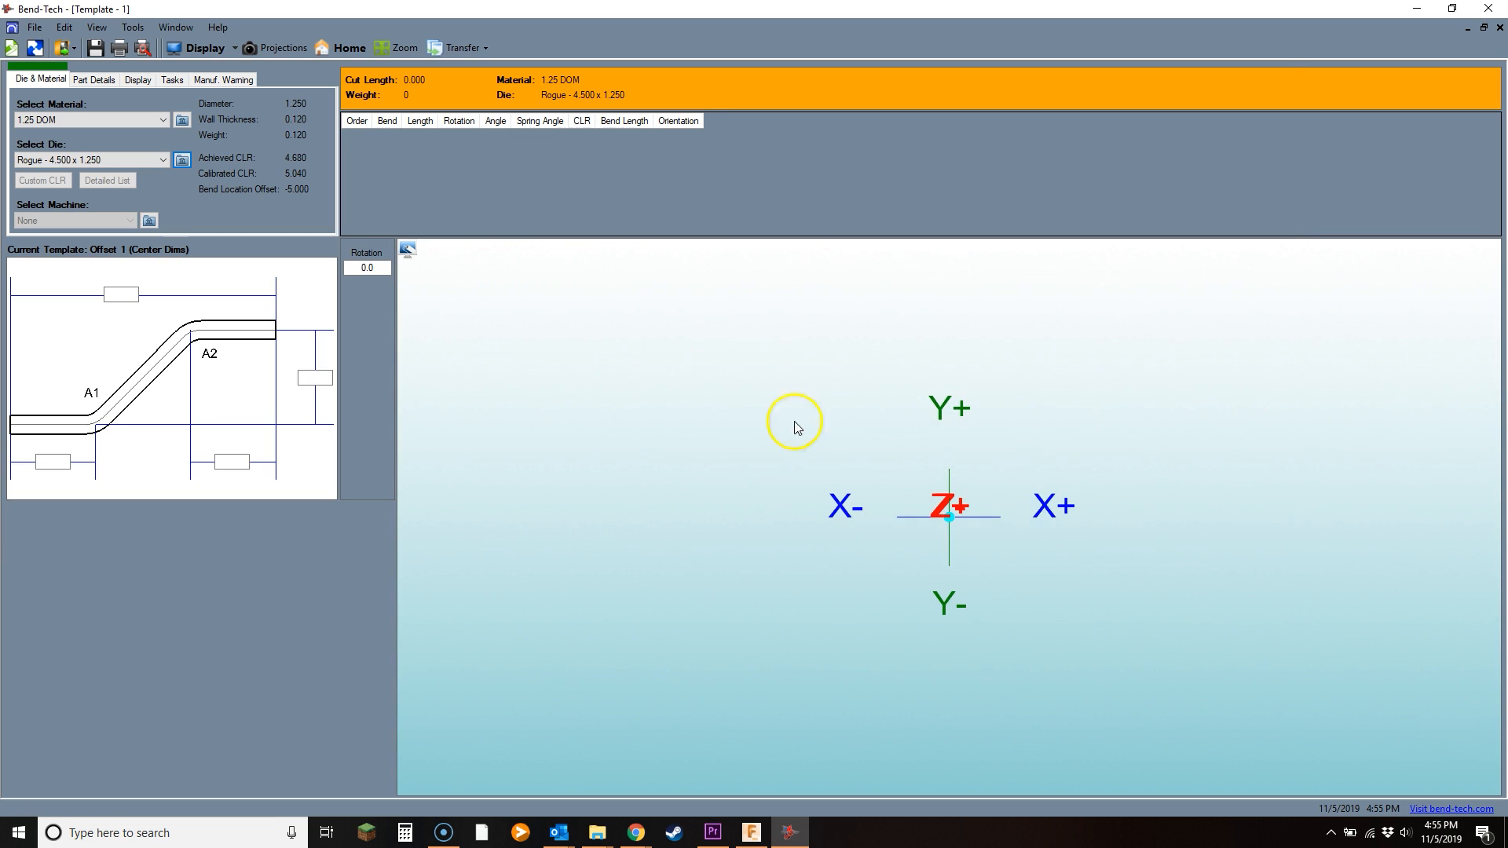
mouse_move(316, 533)
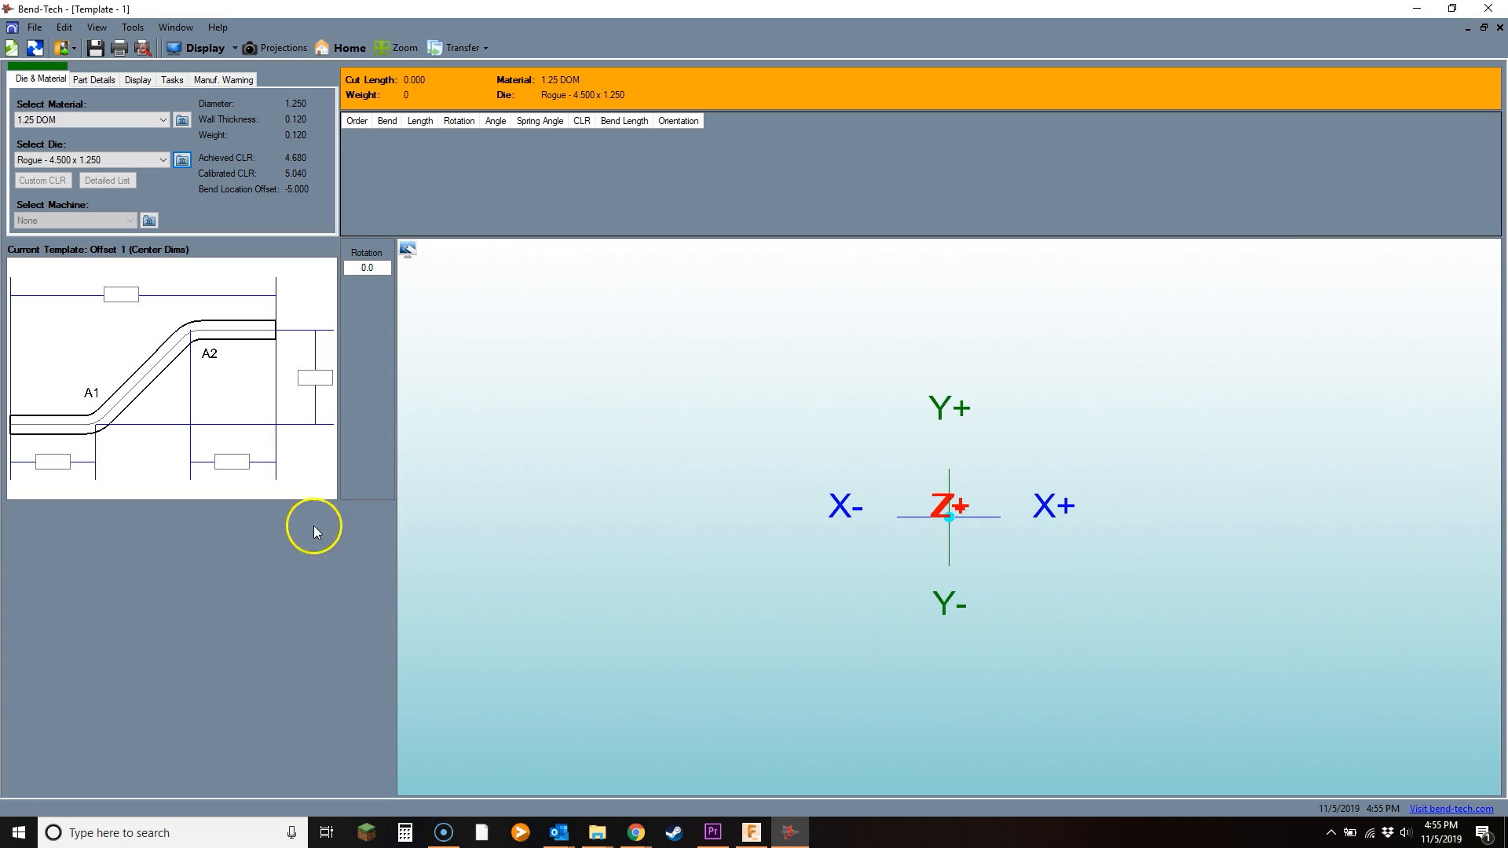
mouse_move(121, 327)
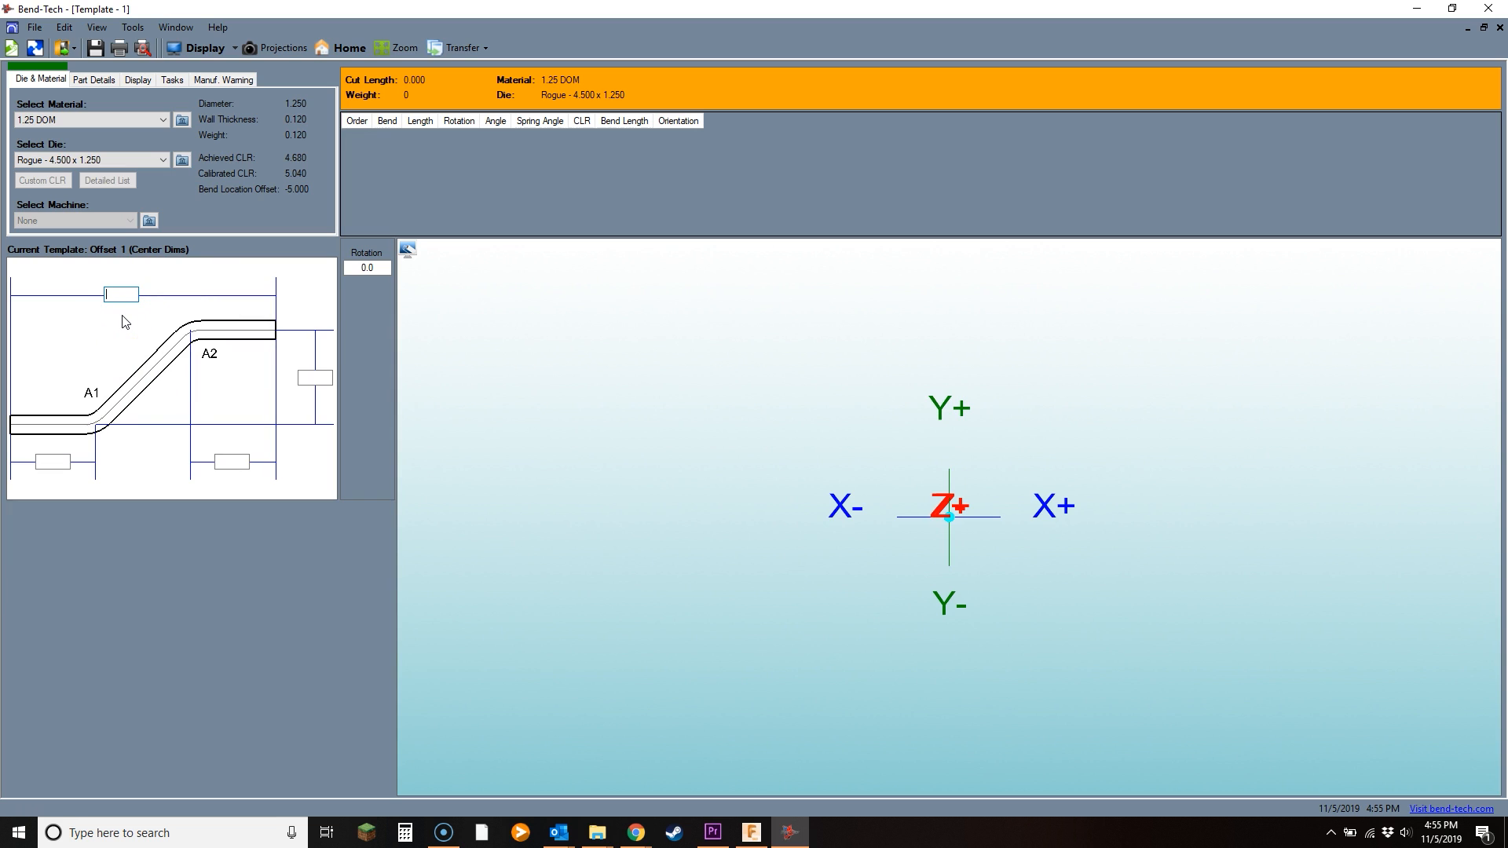
Step: Enter an overall length of 30 and leg lengths of 12 for the Offset 1 part
type("30")
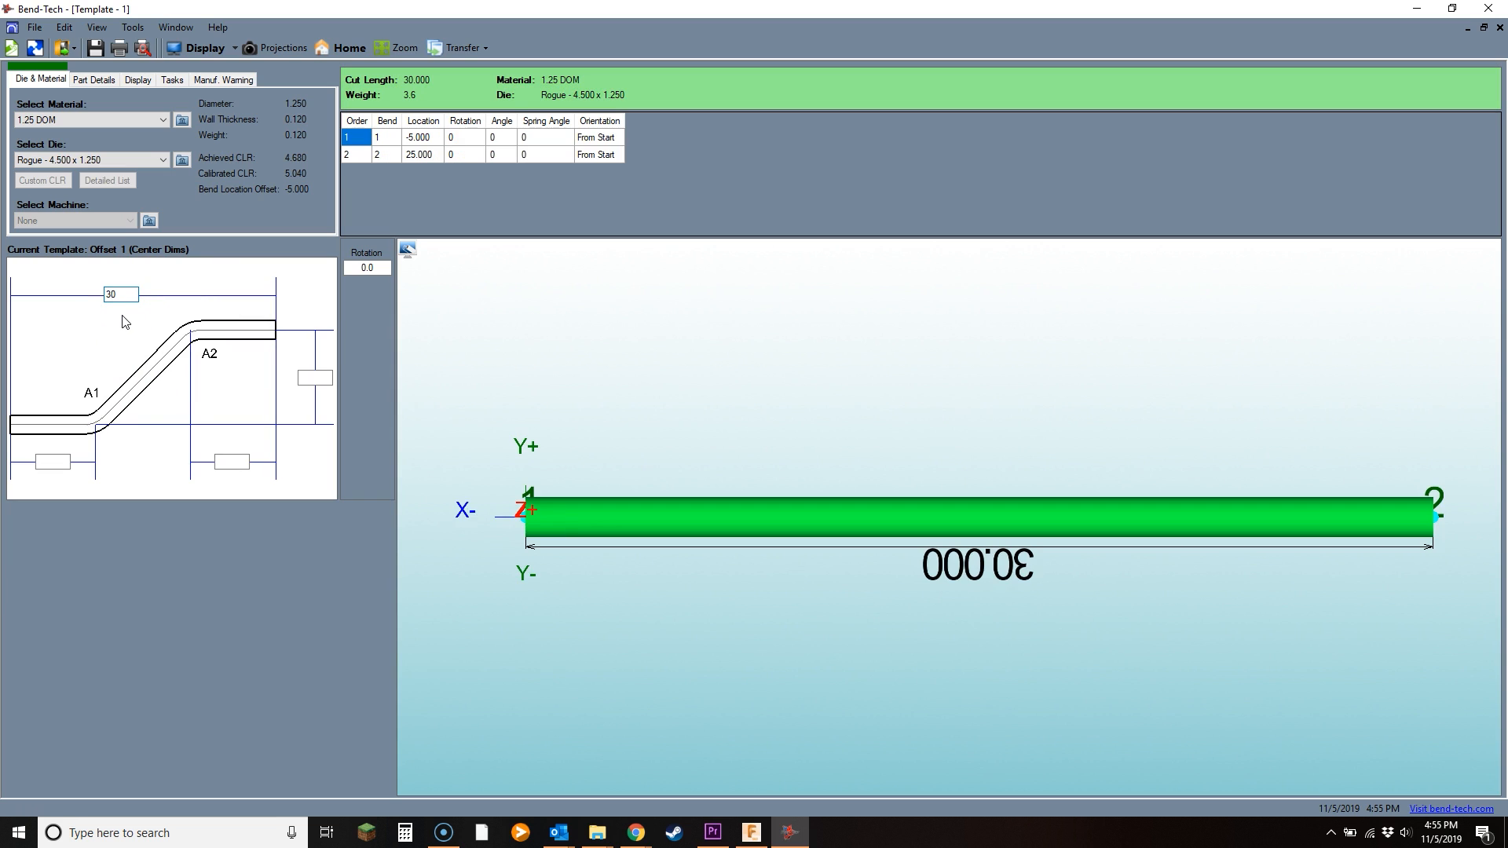
left_click(121, 293)
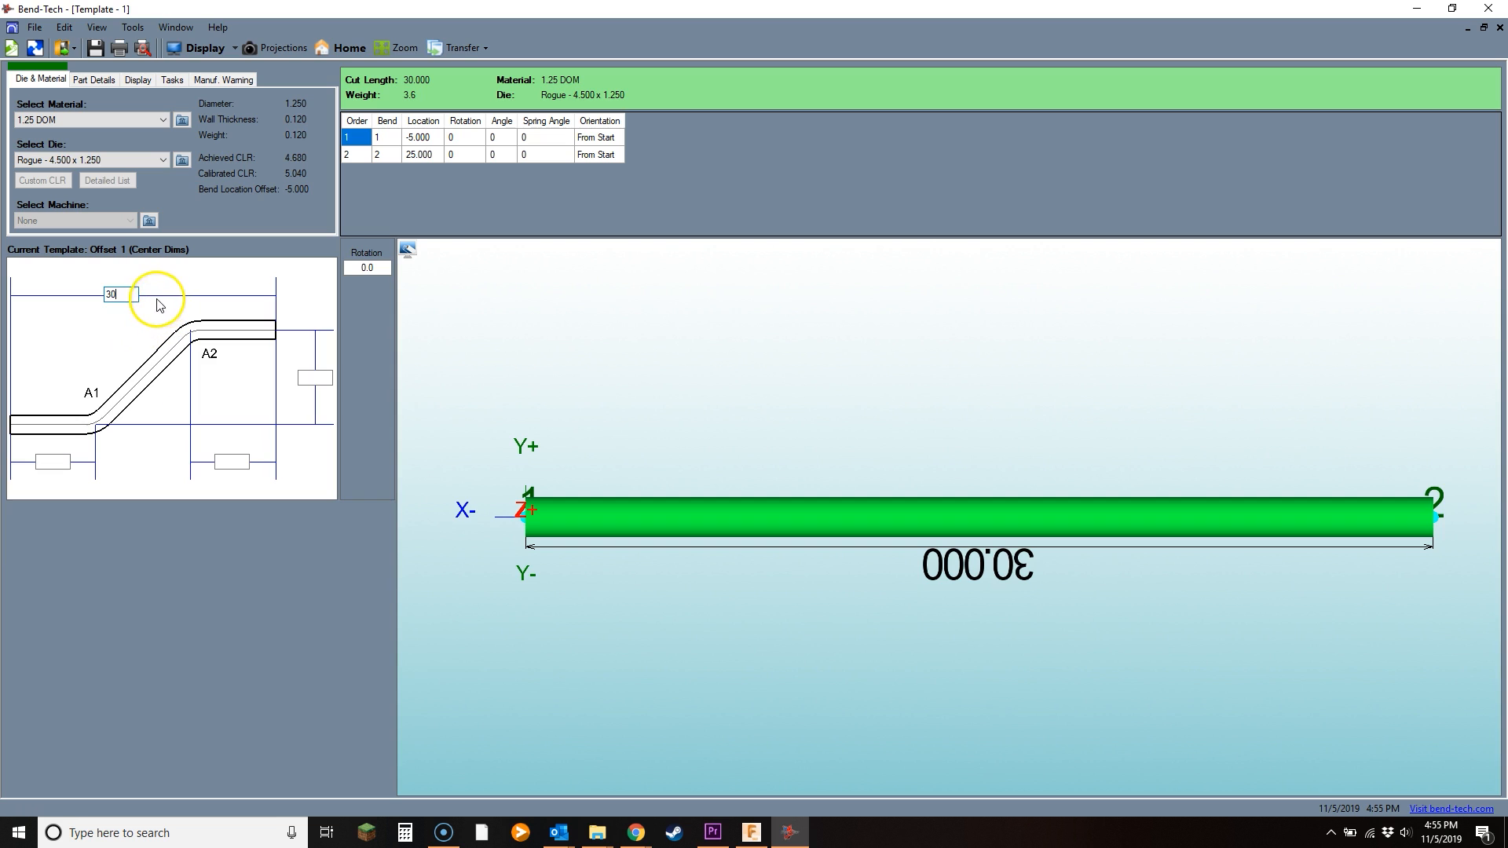
mouse_move(406, 319)
type("12")
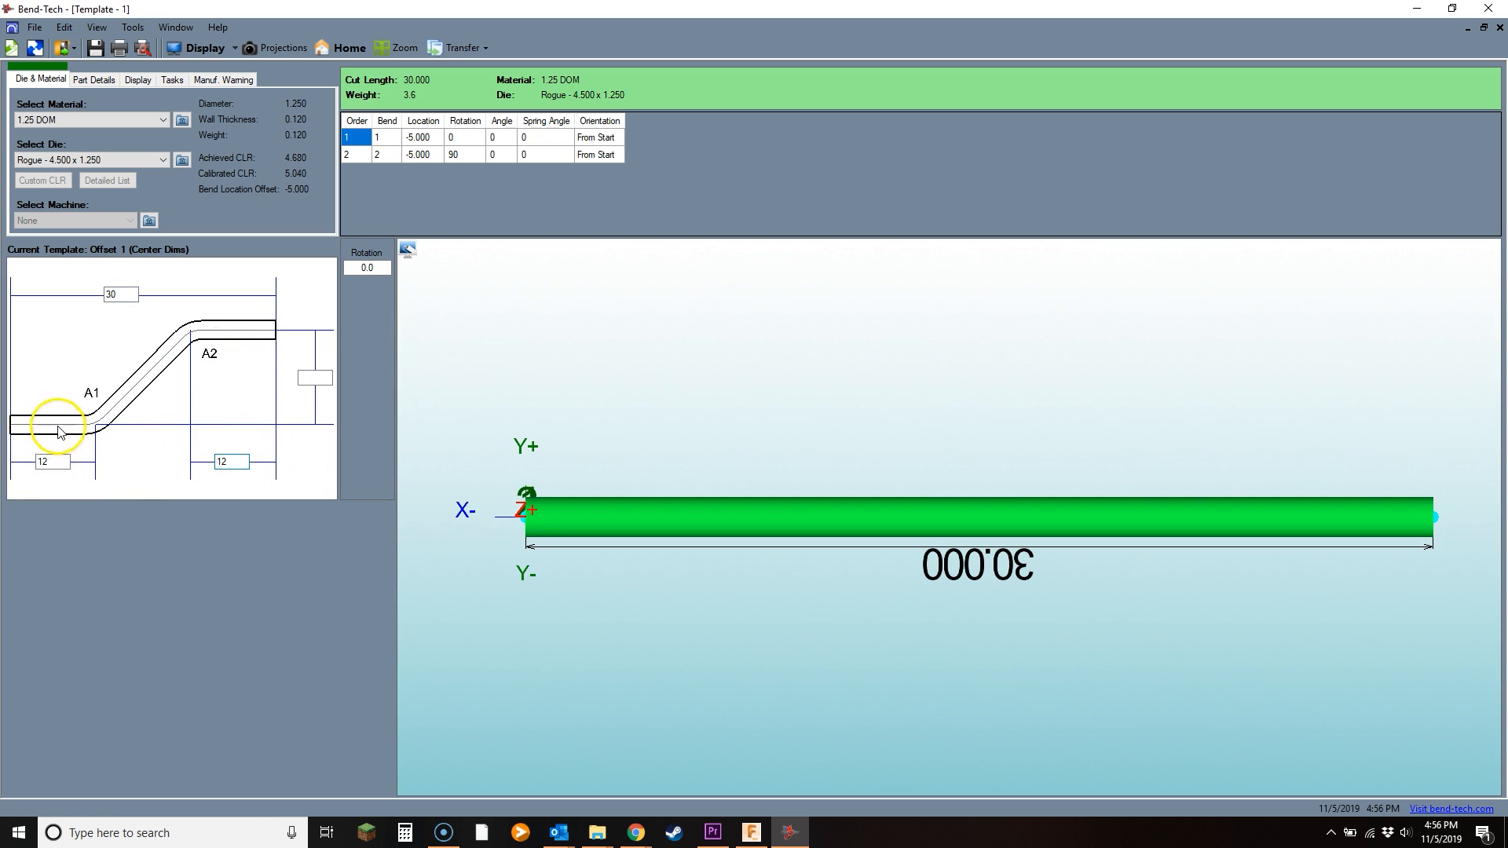
left_click(223, 462)
type("4")
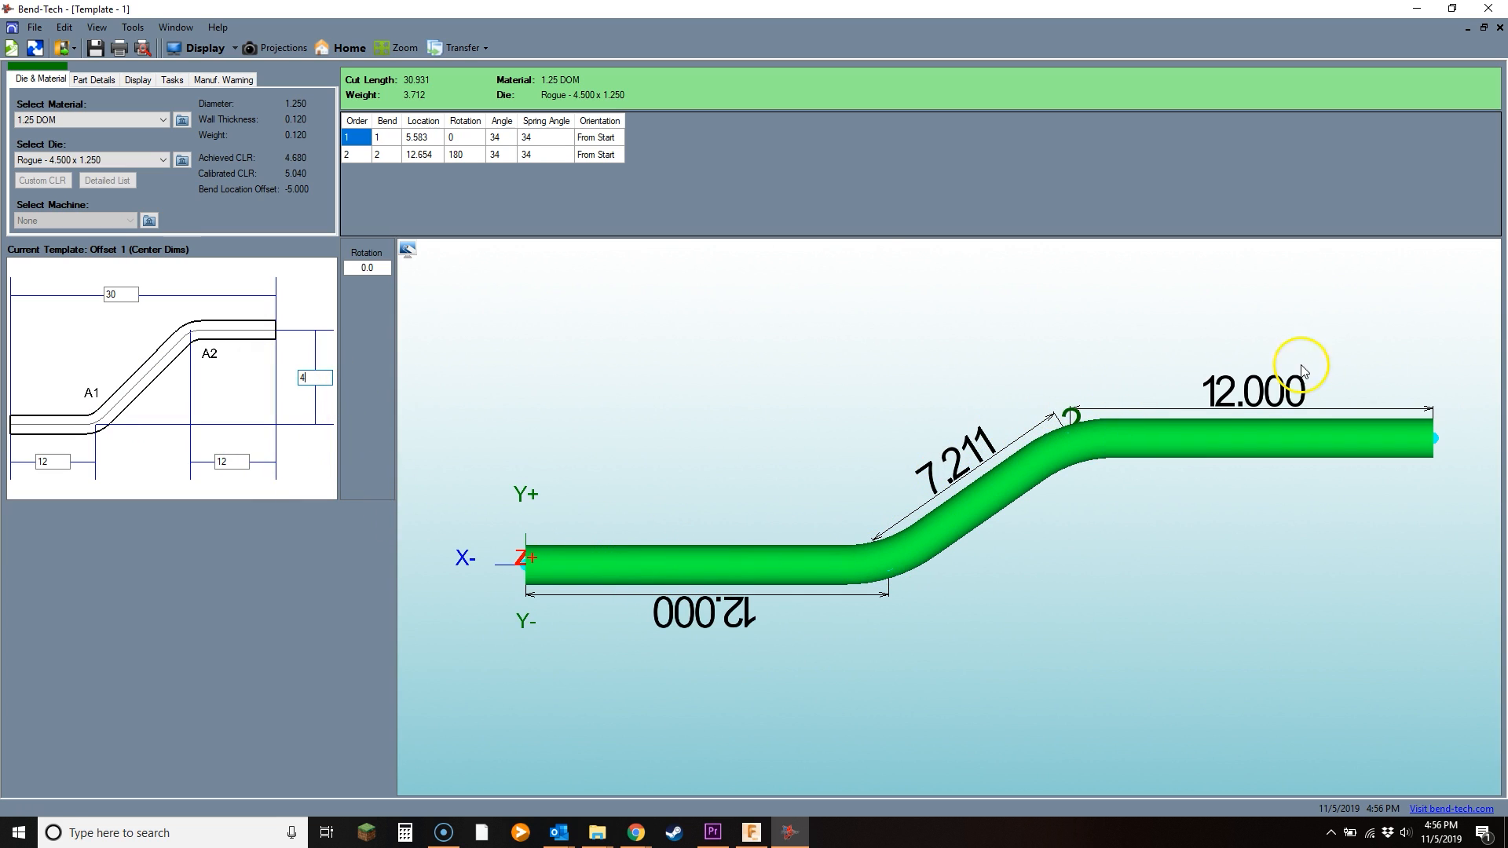
mouse_move(789, 567)
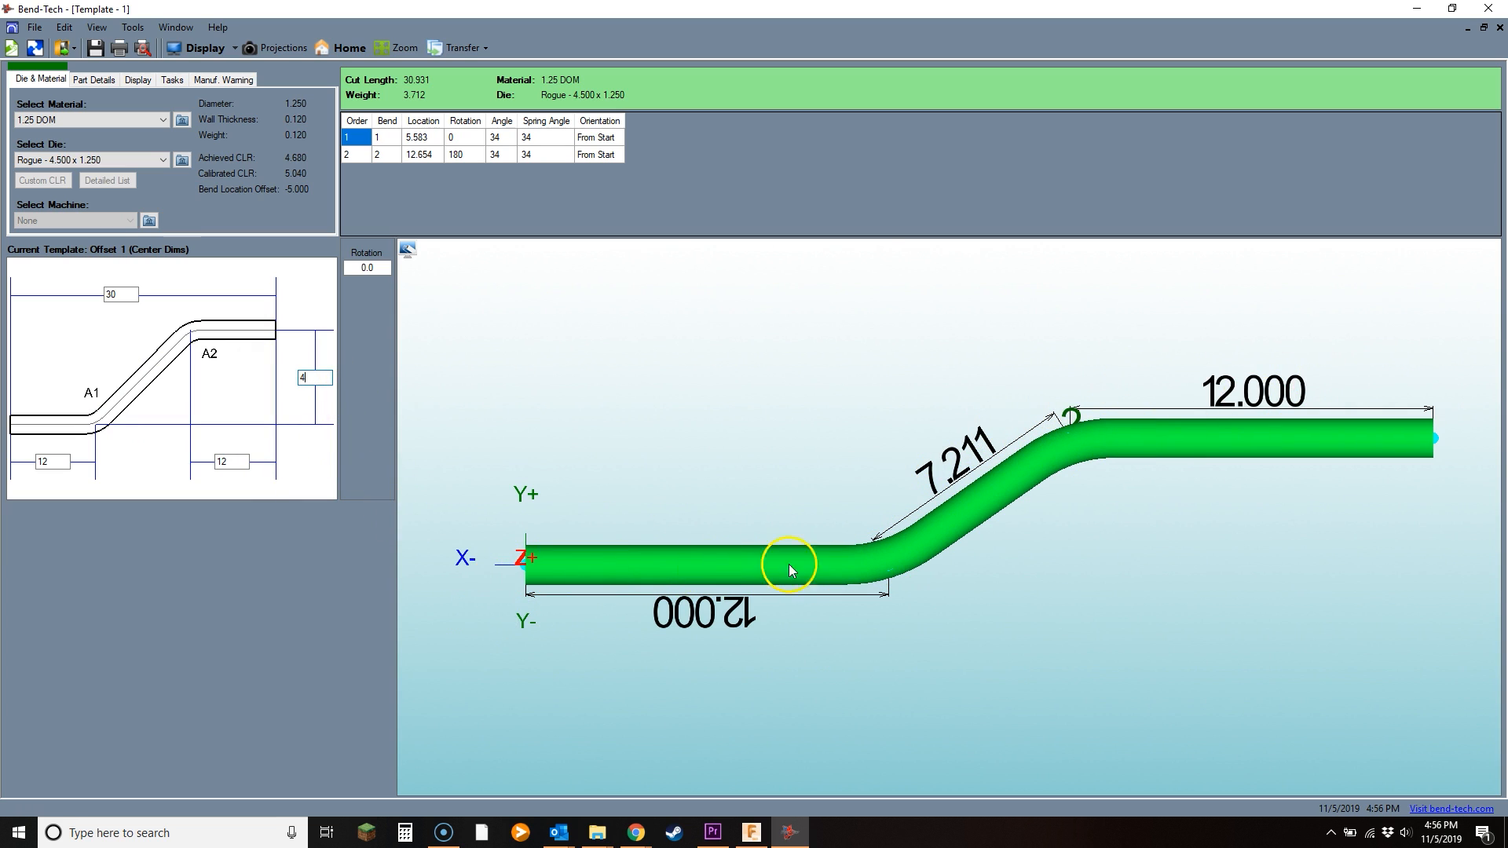
mouse_move(1246, 392)
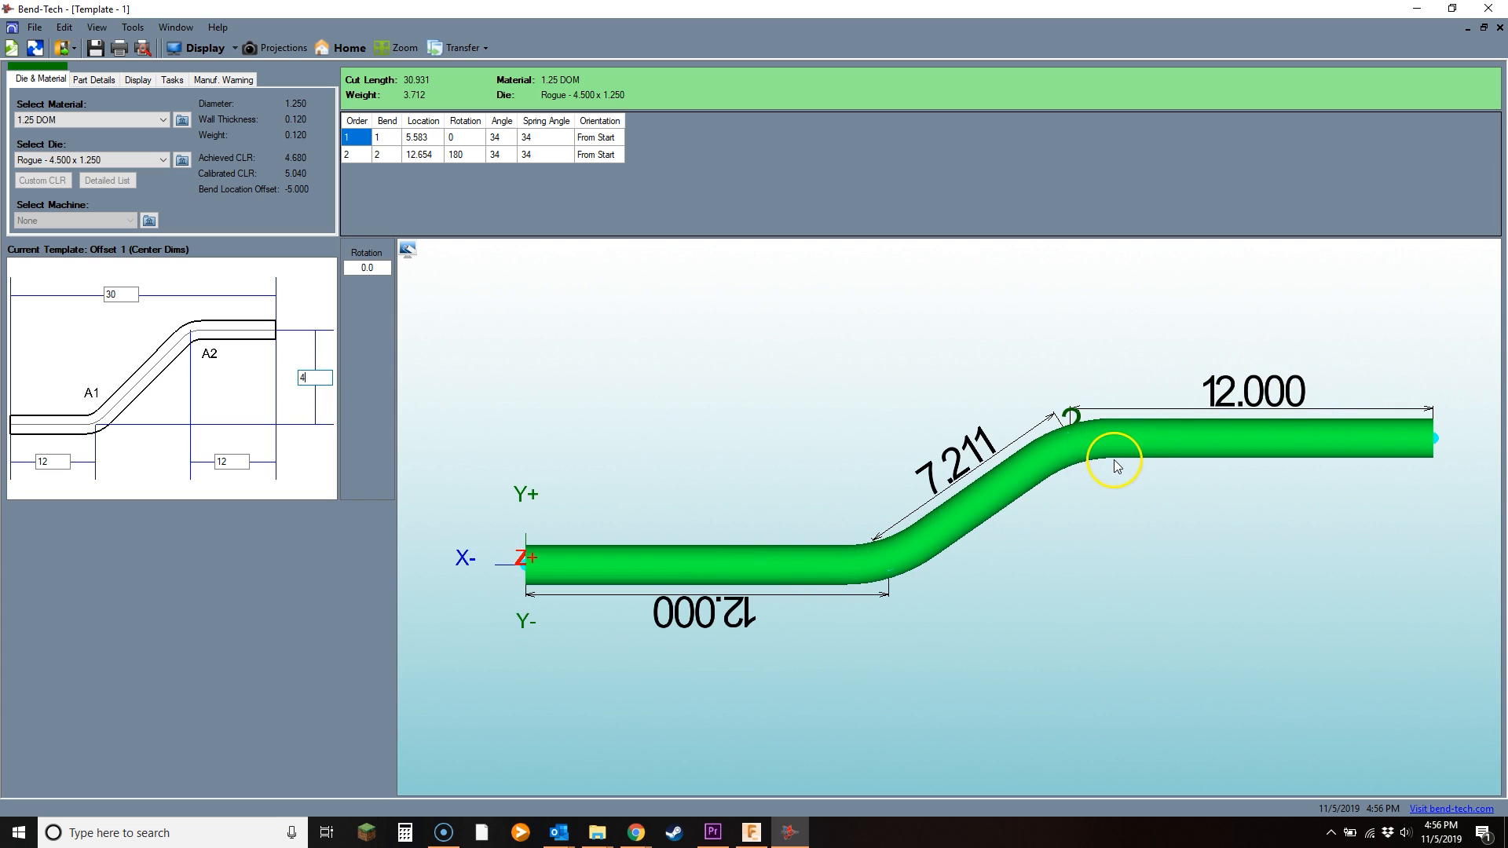
mouse_move(904, 509)
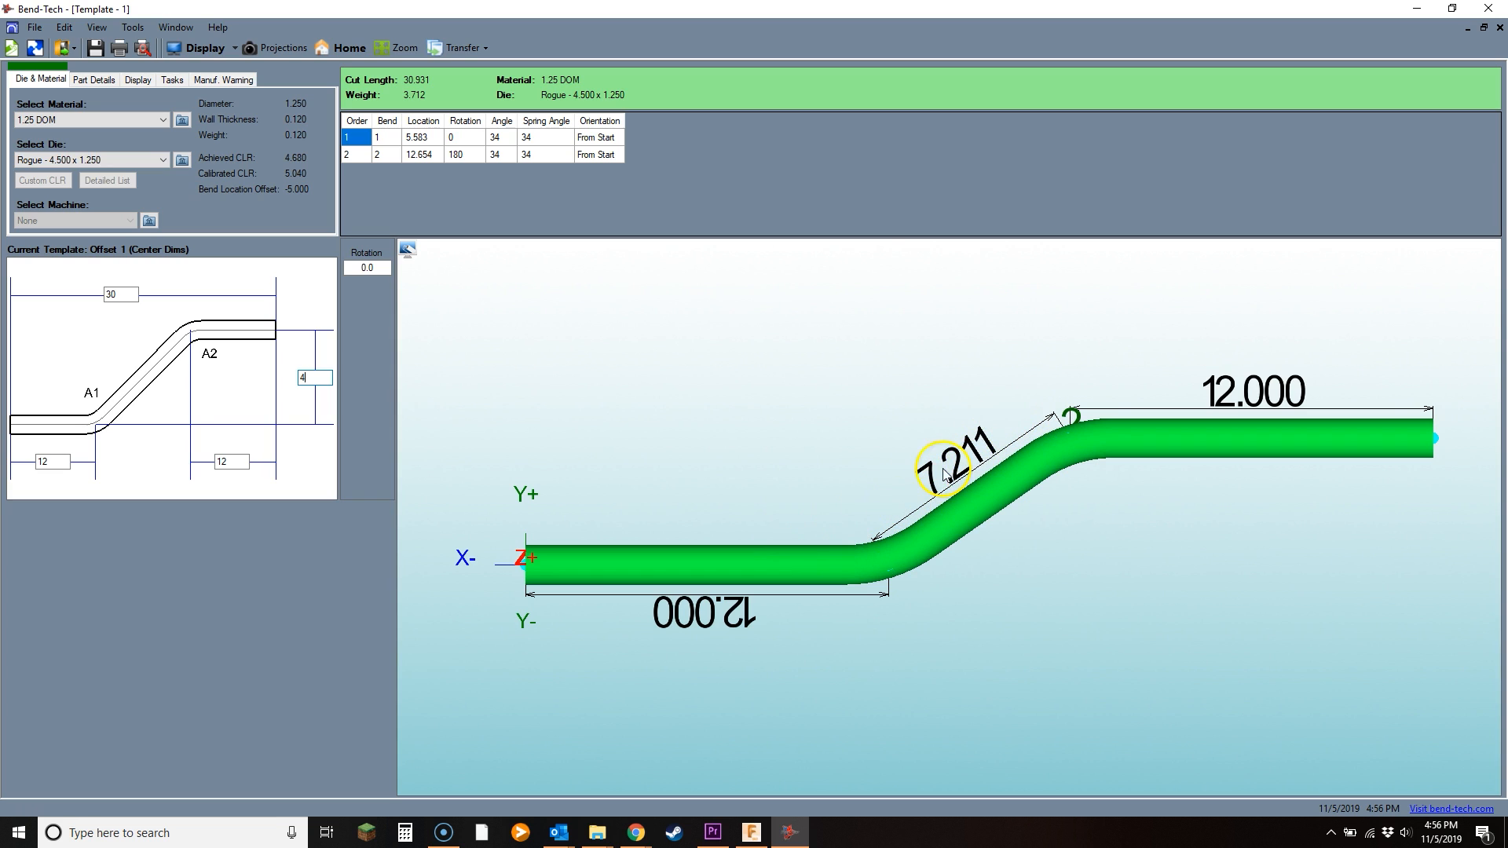
mouse_move(562, 113)
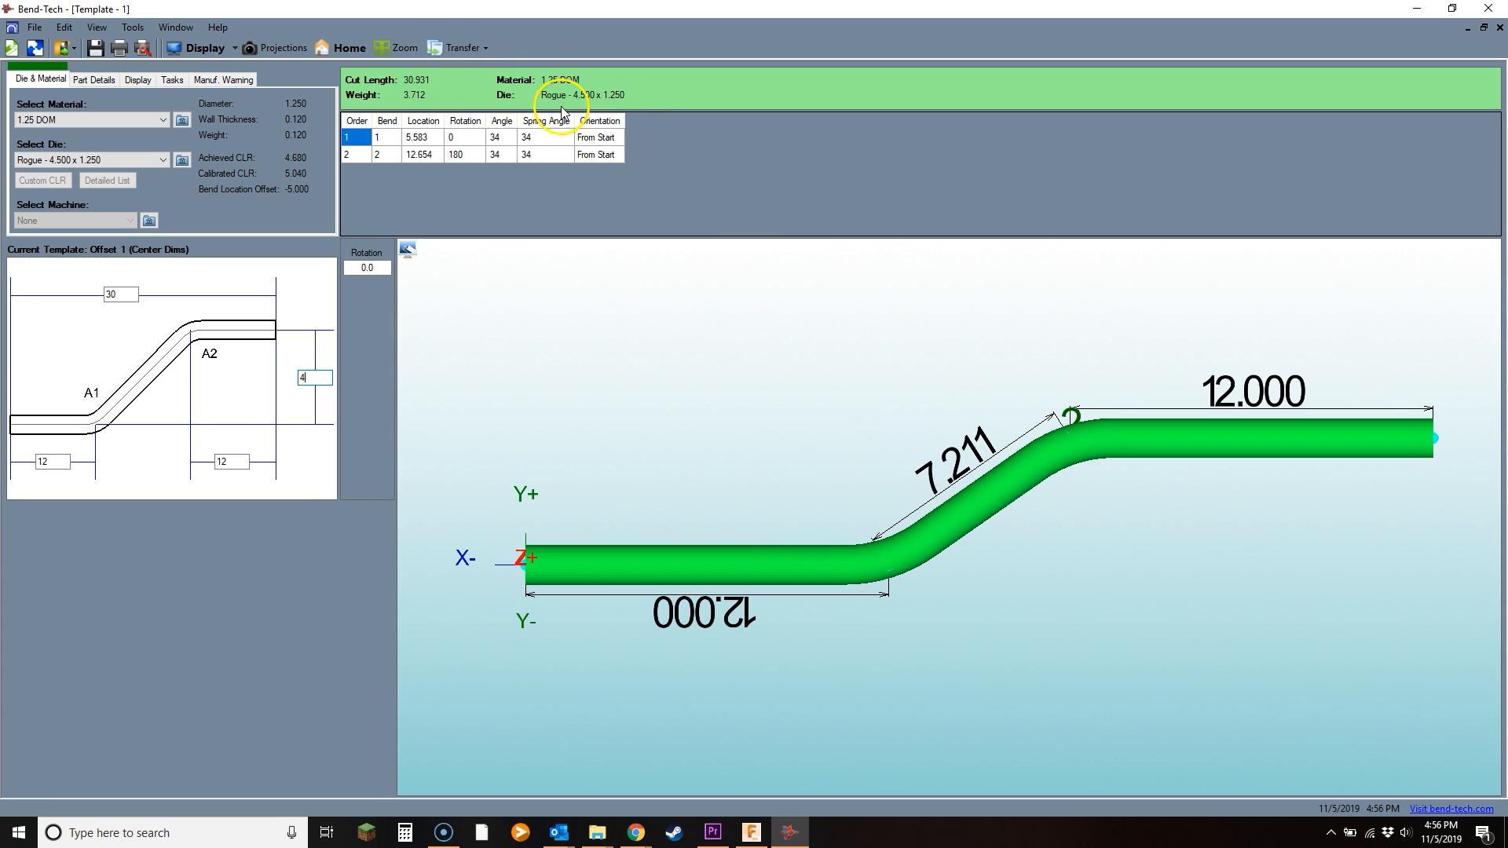
mouse_move(380, 88)
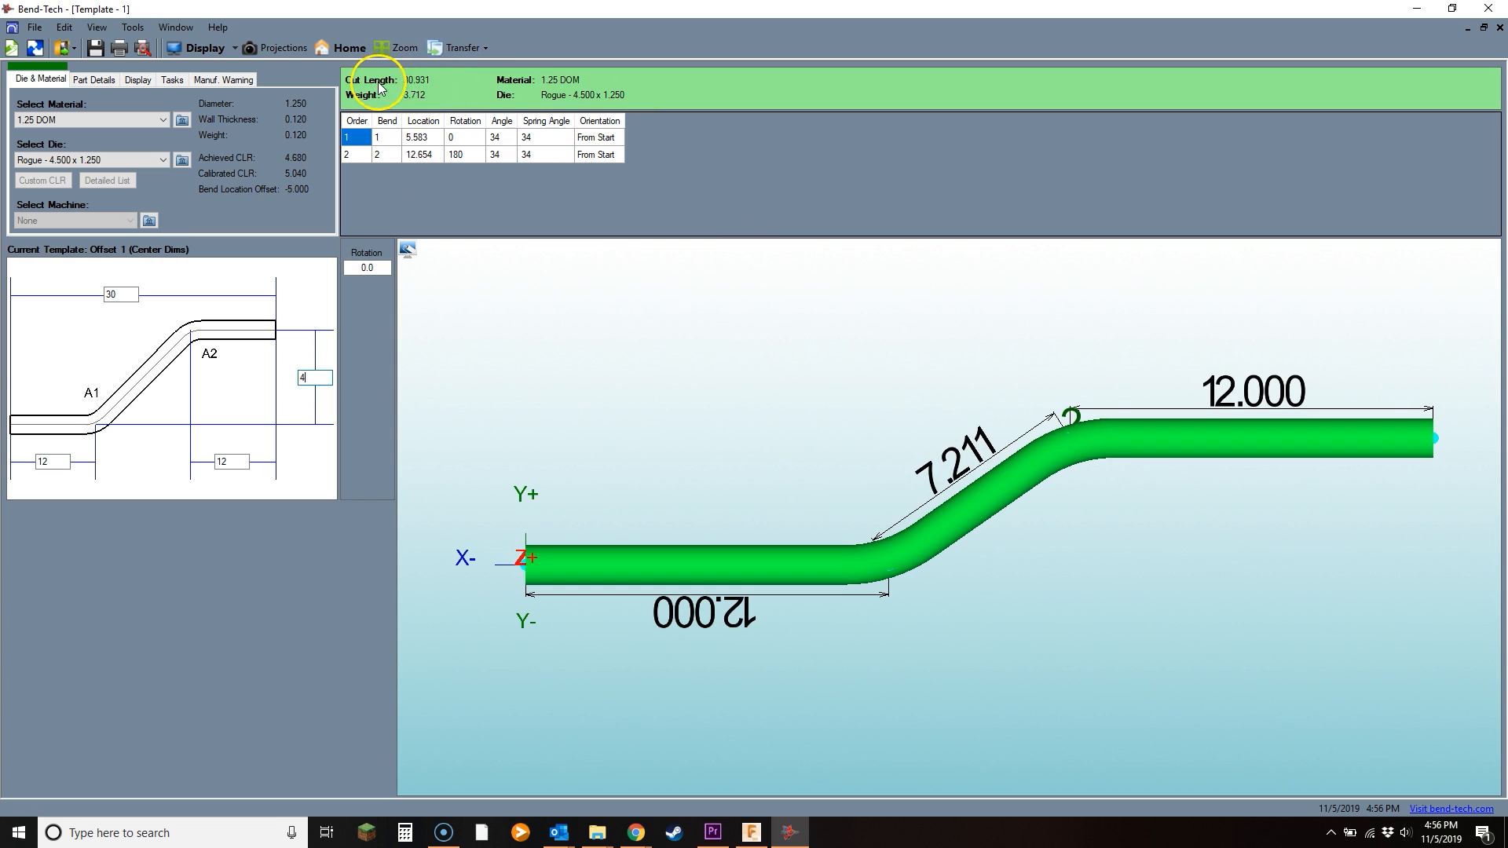
mouse_move(537, 95)
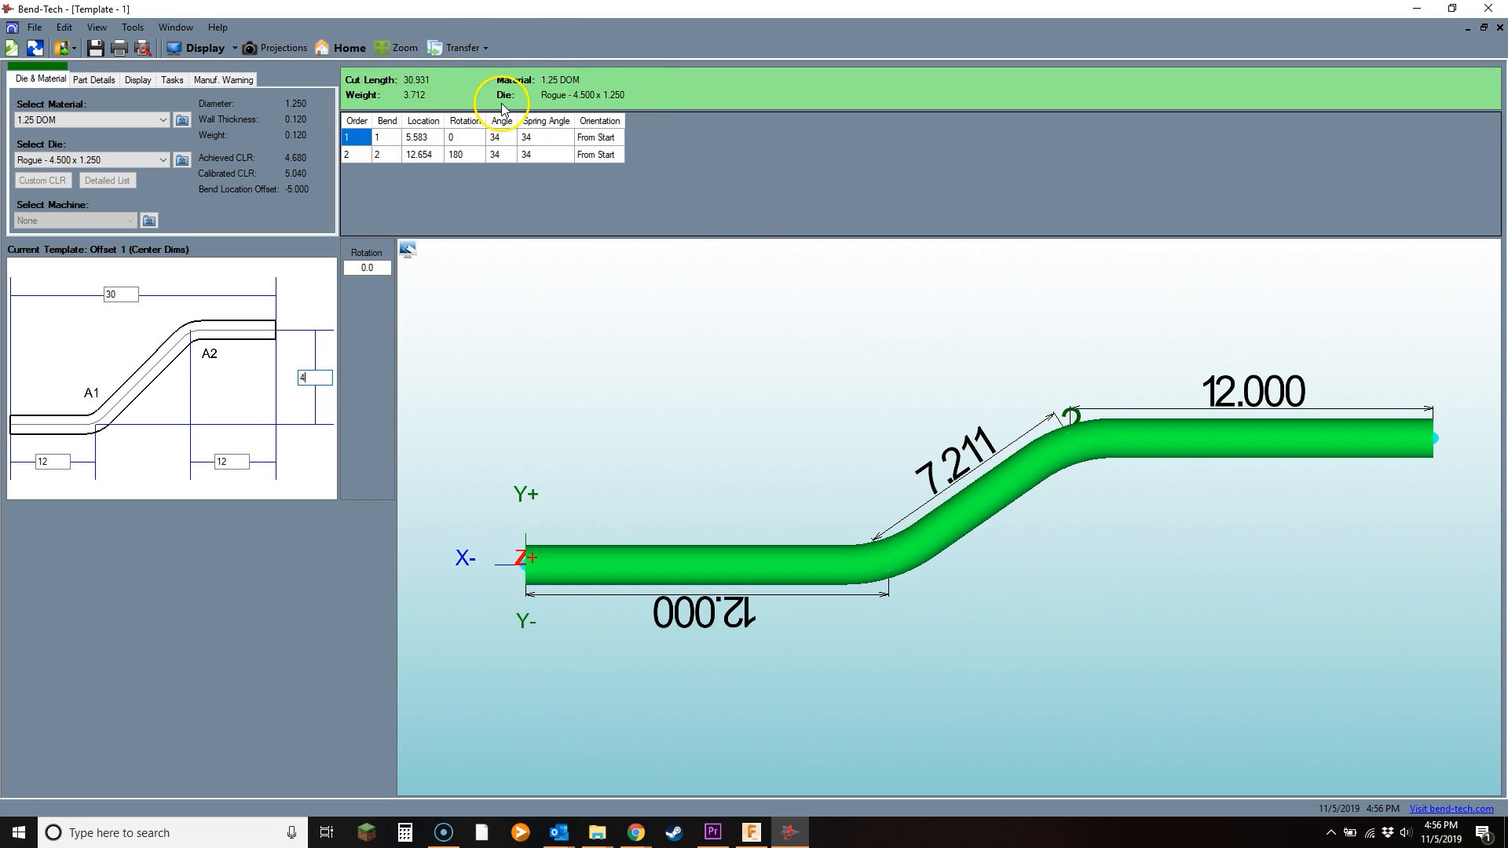
mouse_move(662, 444)
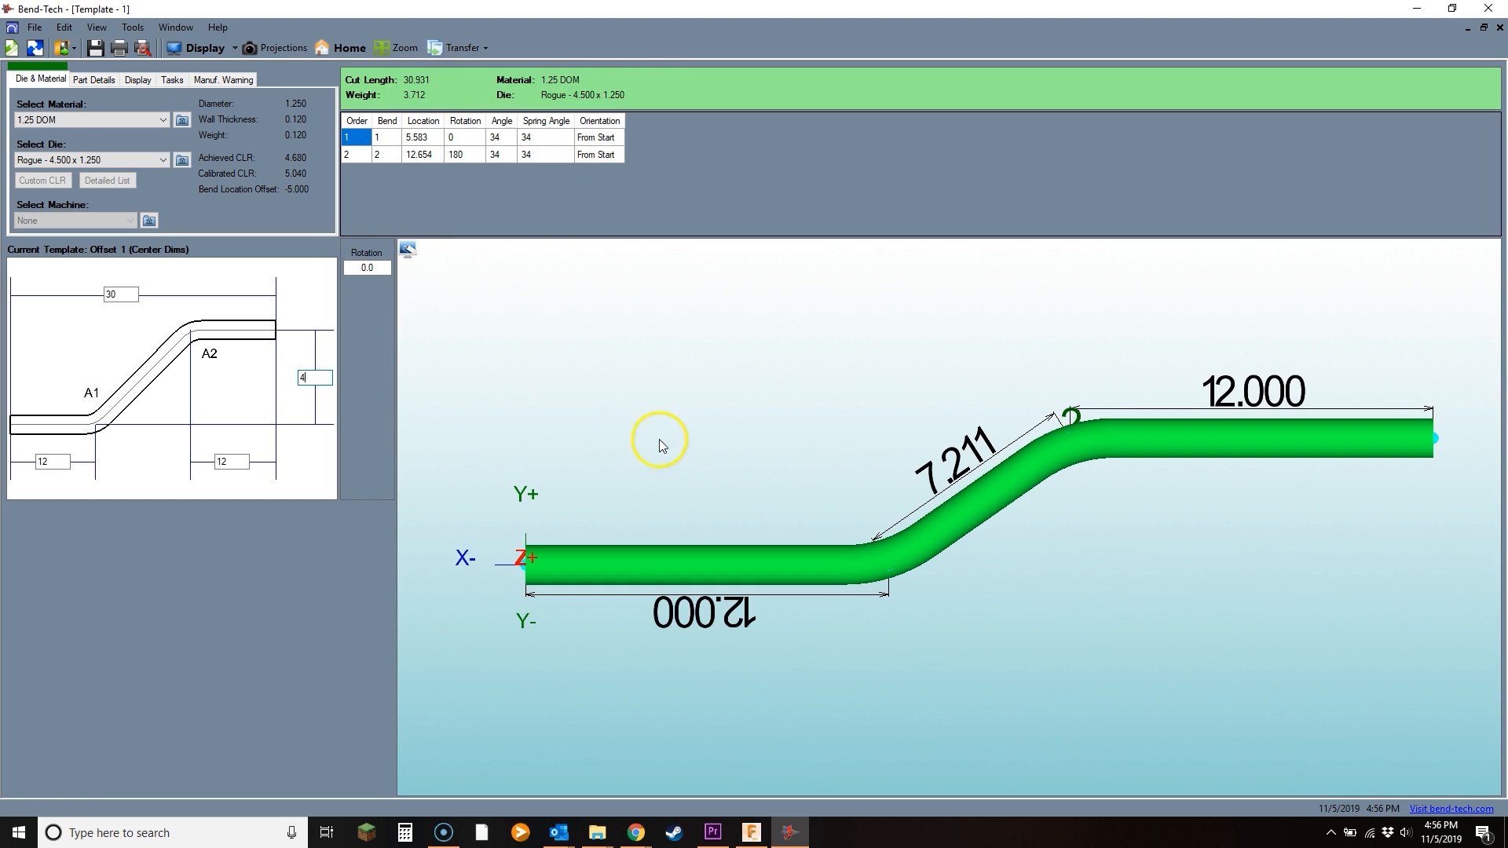
mouse_move(802, 393)
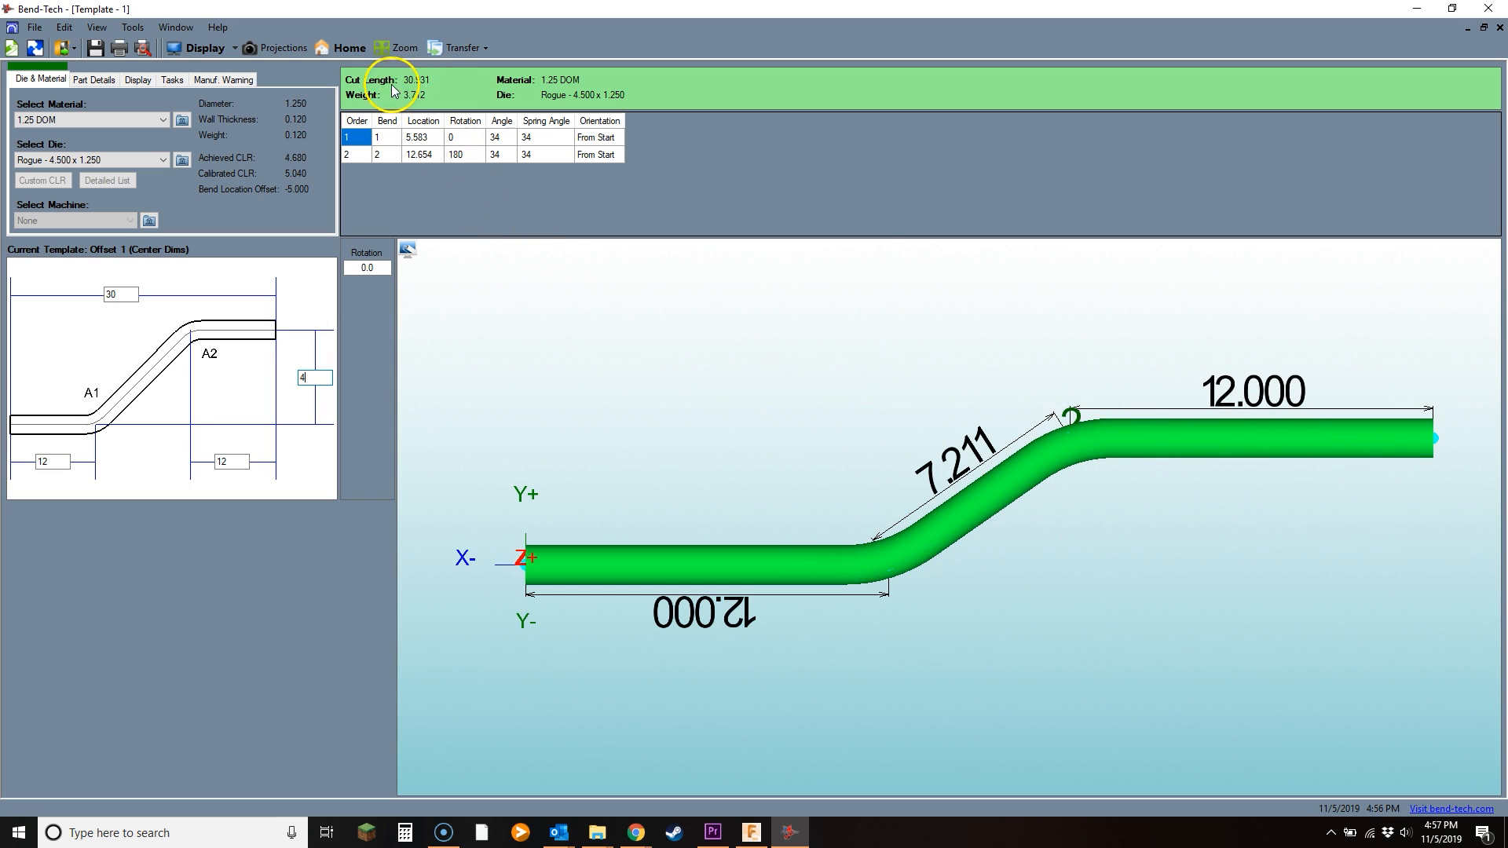
mouse_move(395, 86)
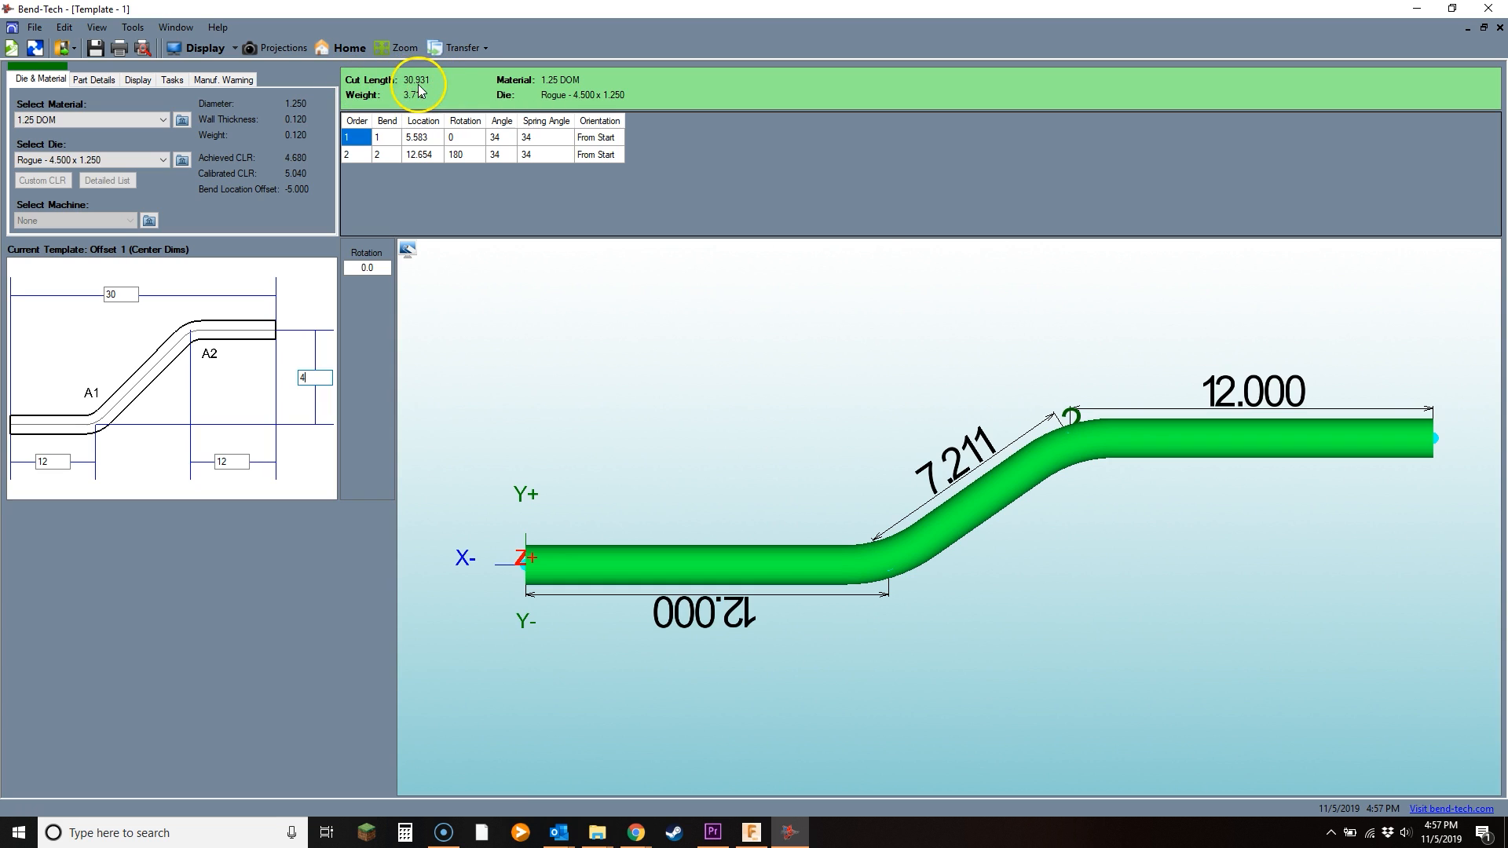
mouse_move(787, 190)
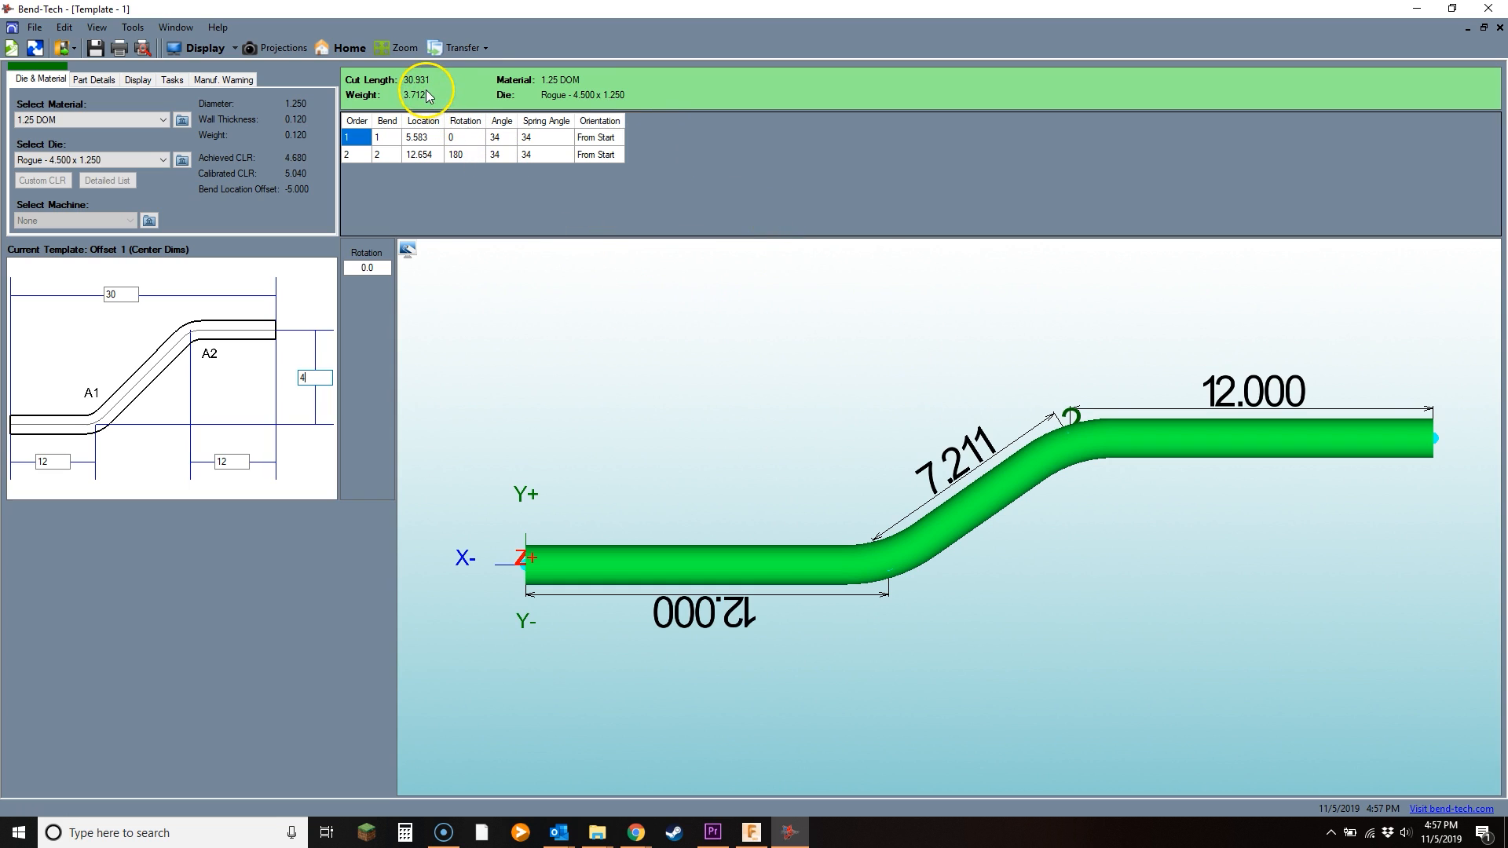
mouse_move(905, 389)
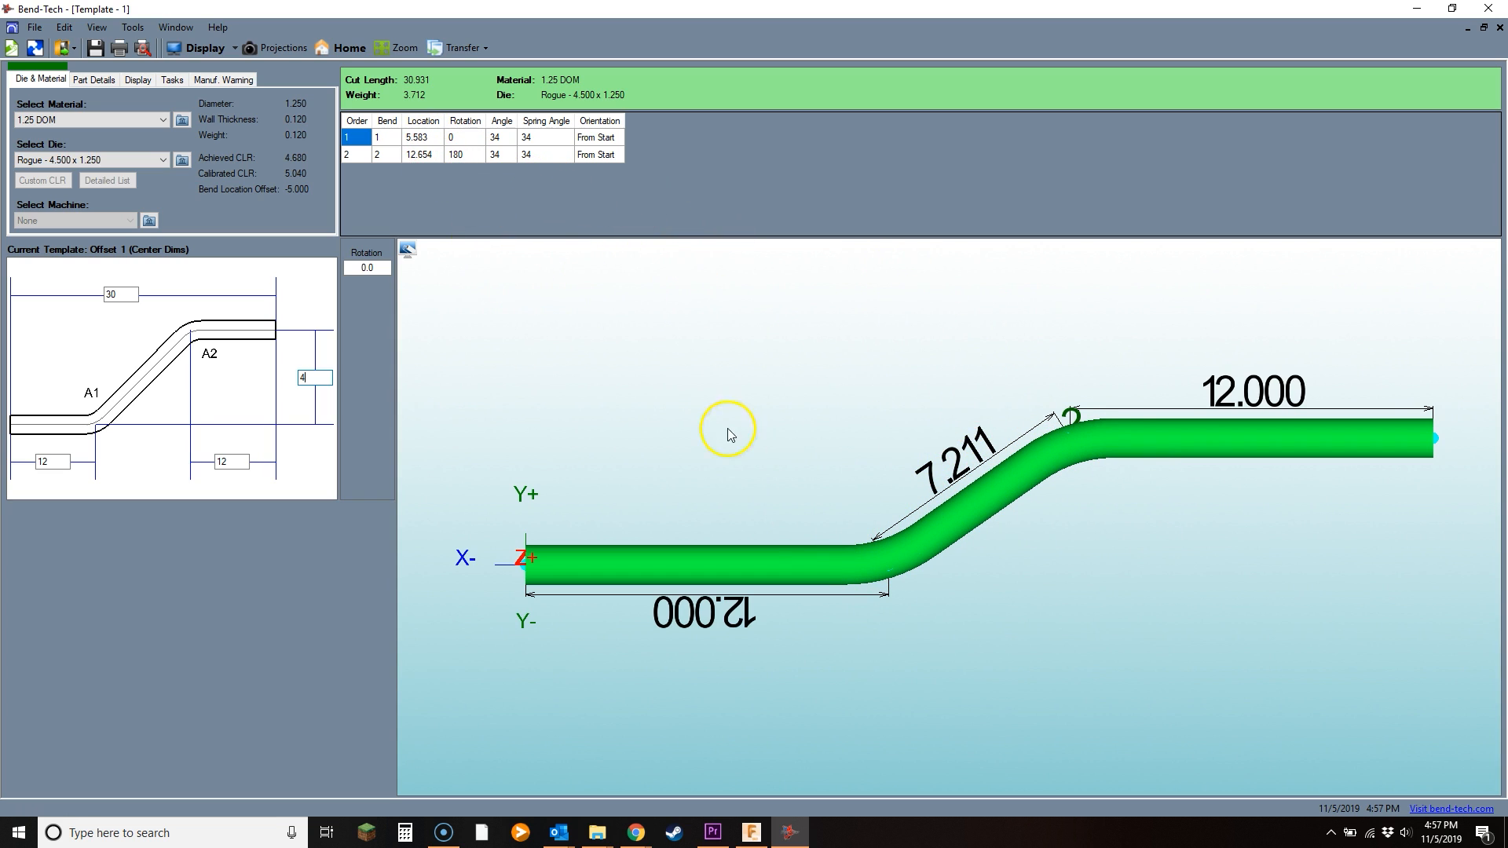
mouse_move(1078, 416)
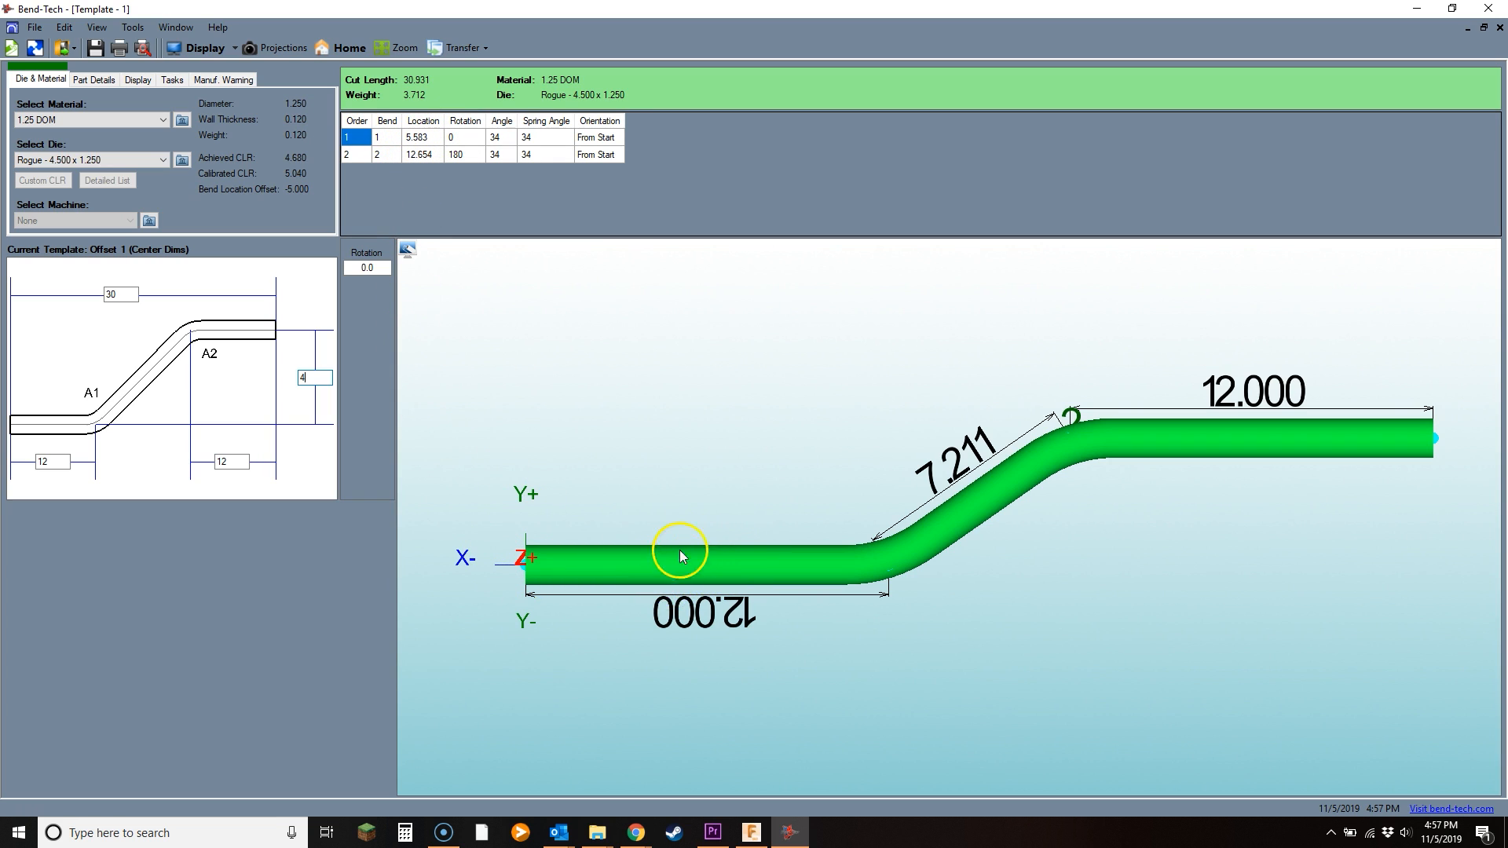
mouse_move(691, 597)
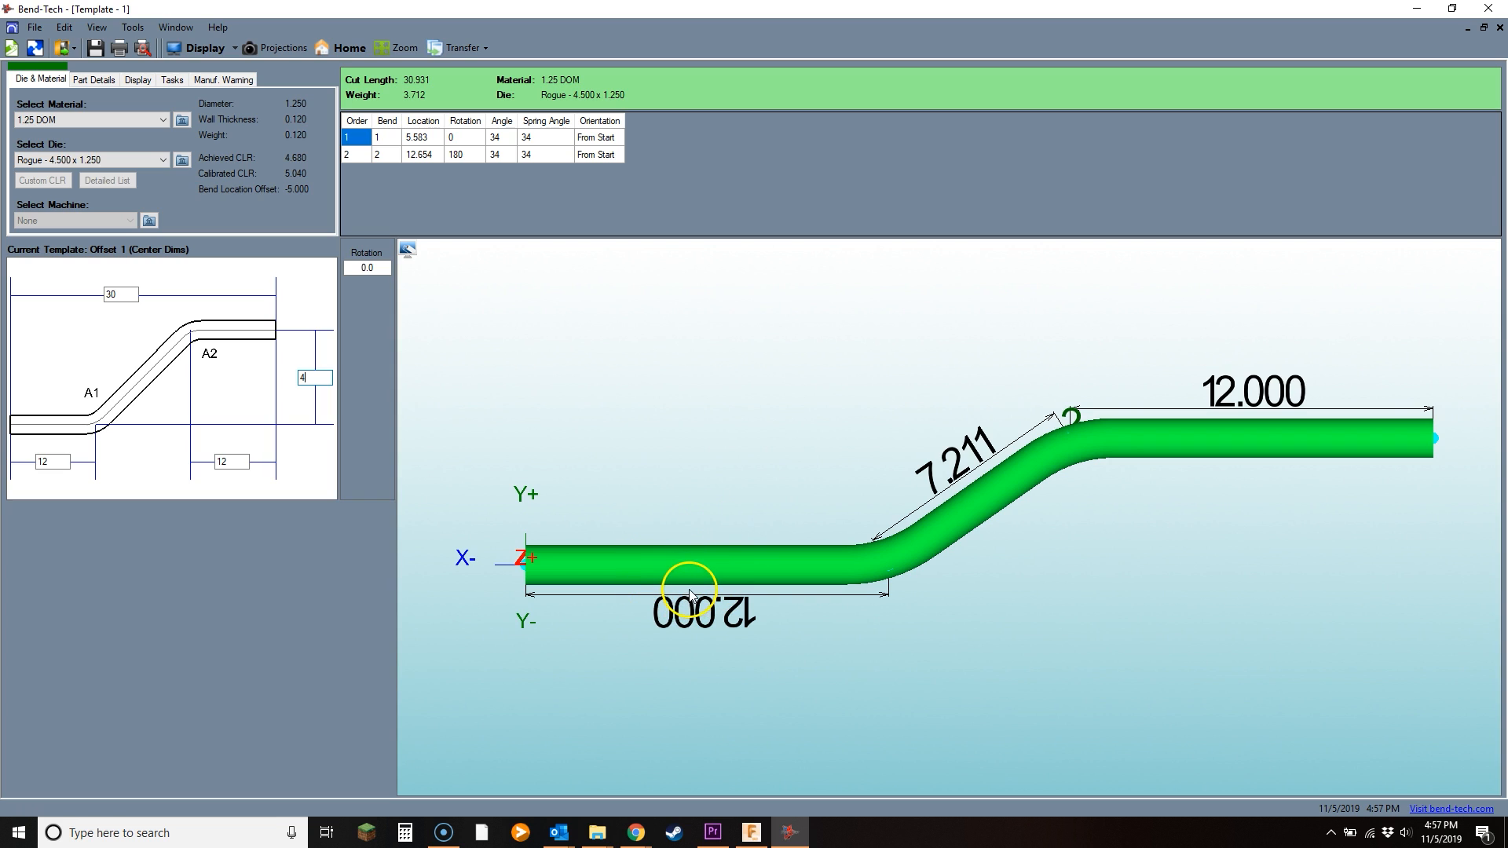
mouse_move(846, 540)
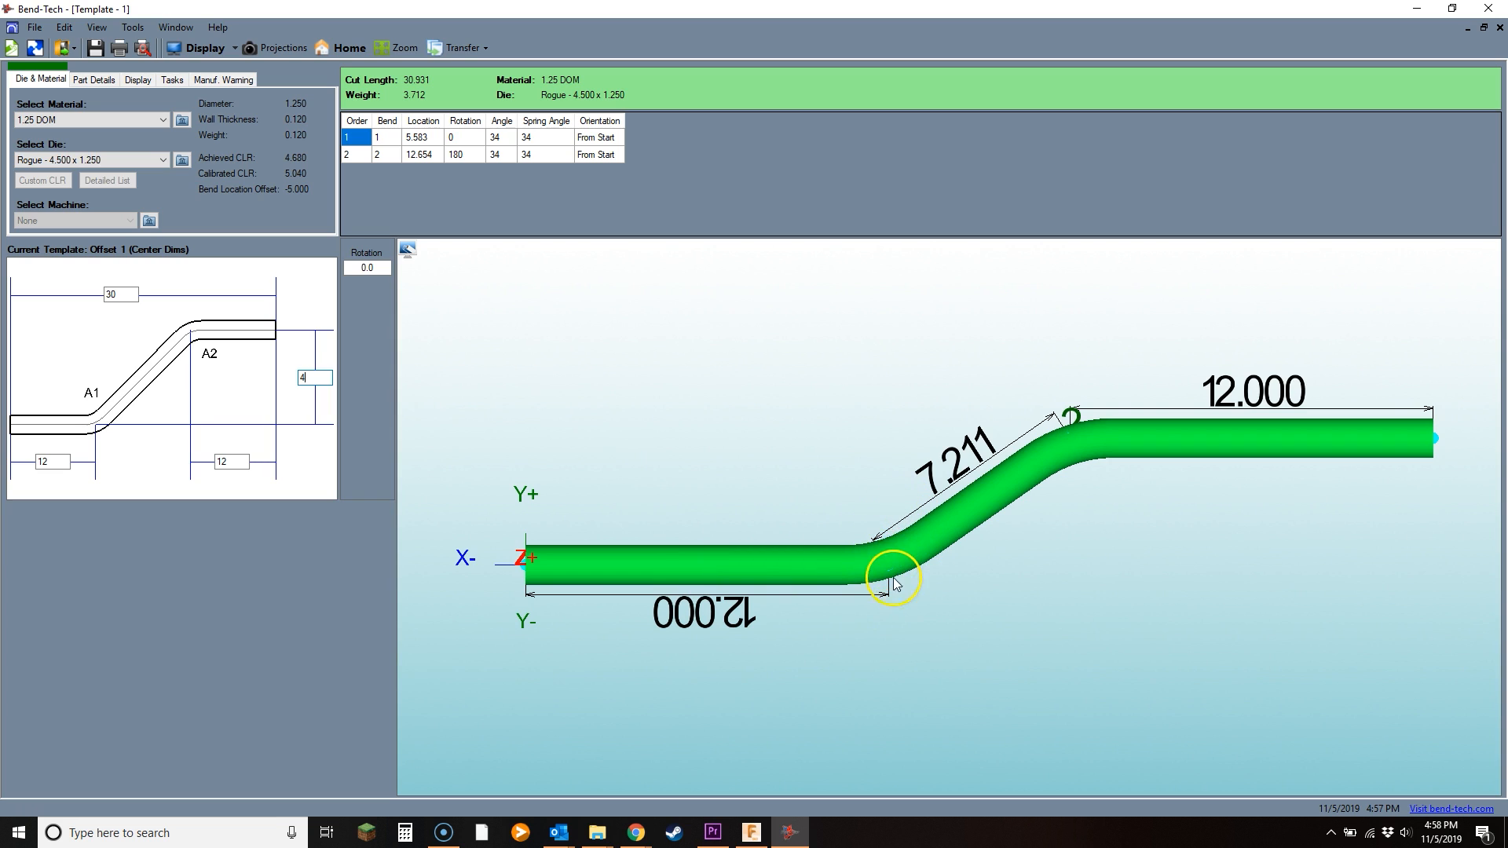
mouse_move(911, 561)
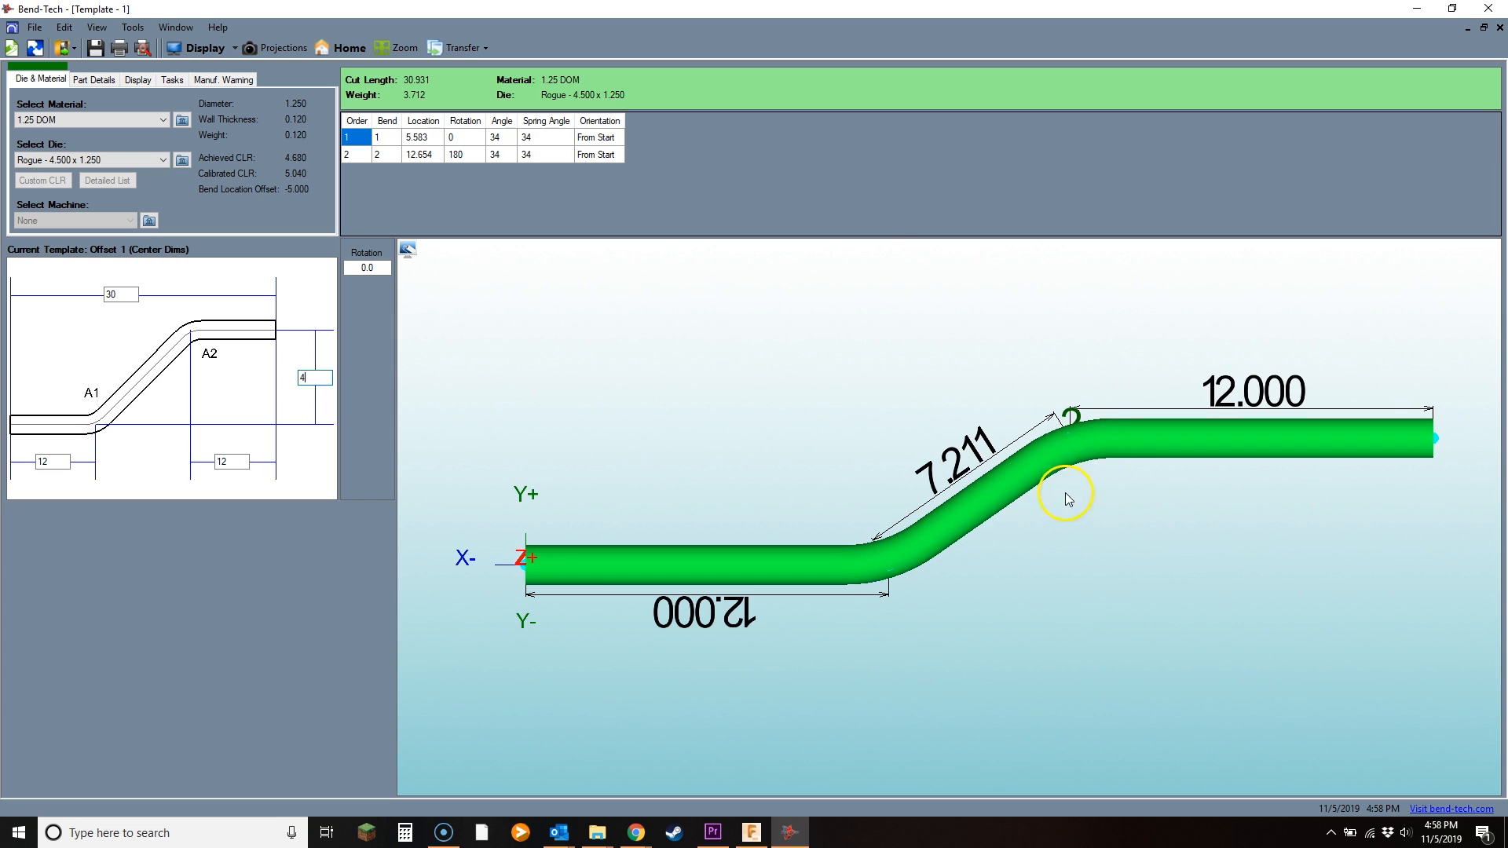
mouse_move(801, 358)
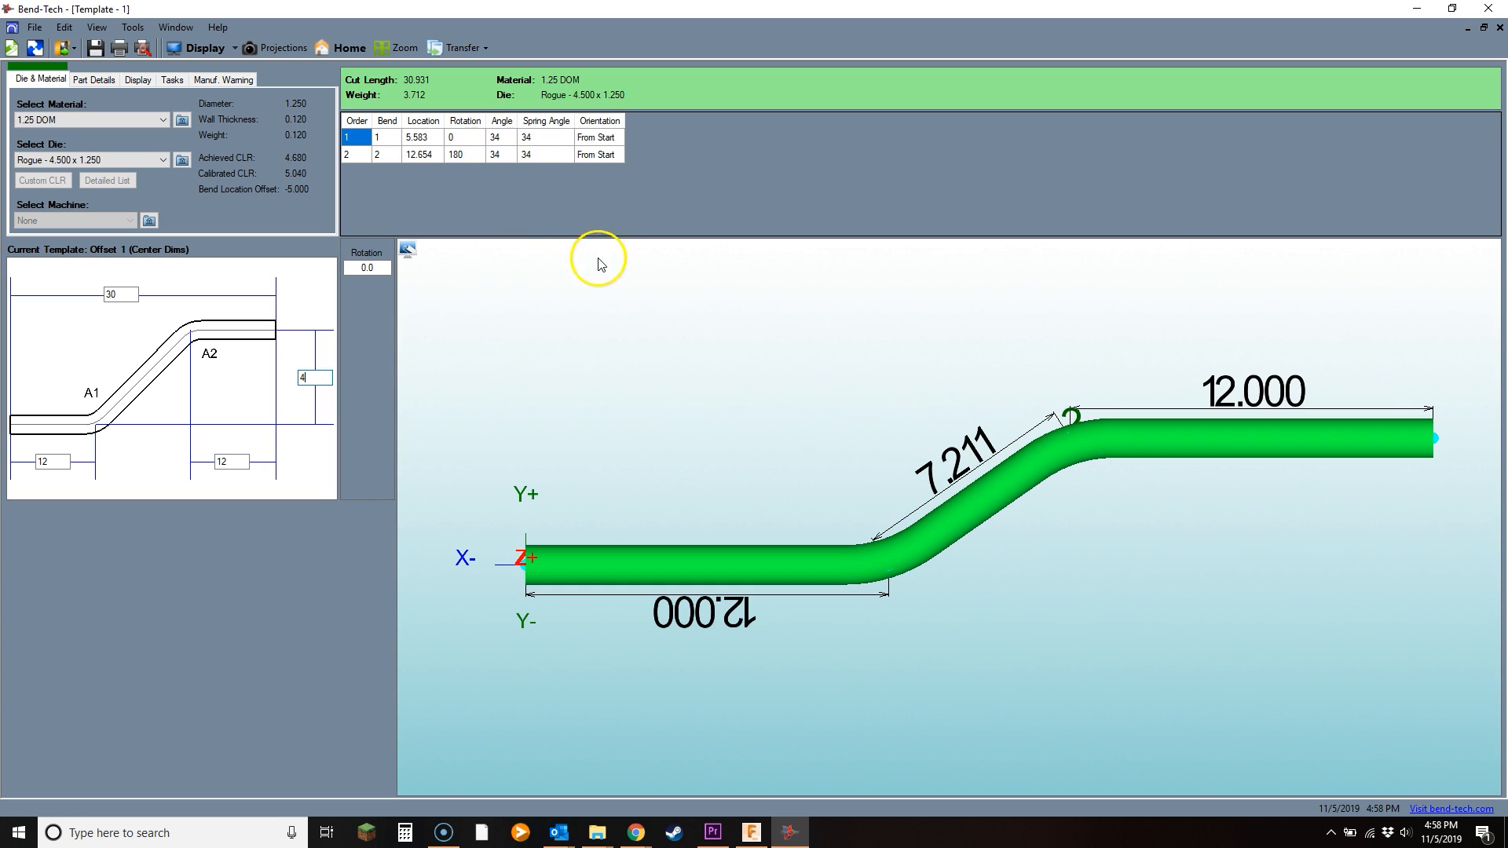
mouse_move(1068, 421)
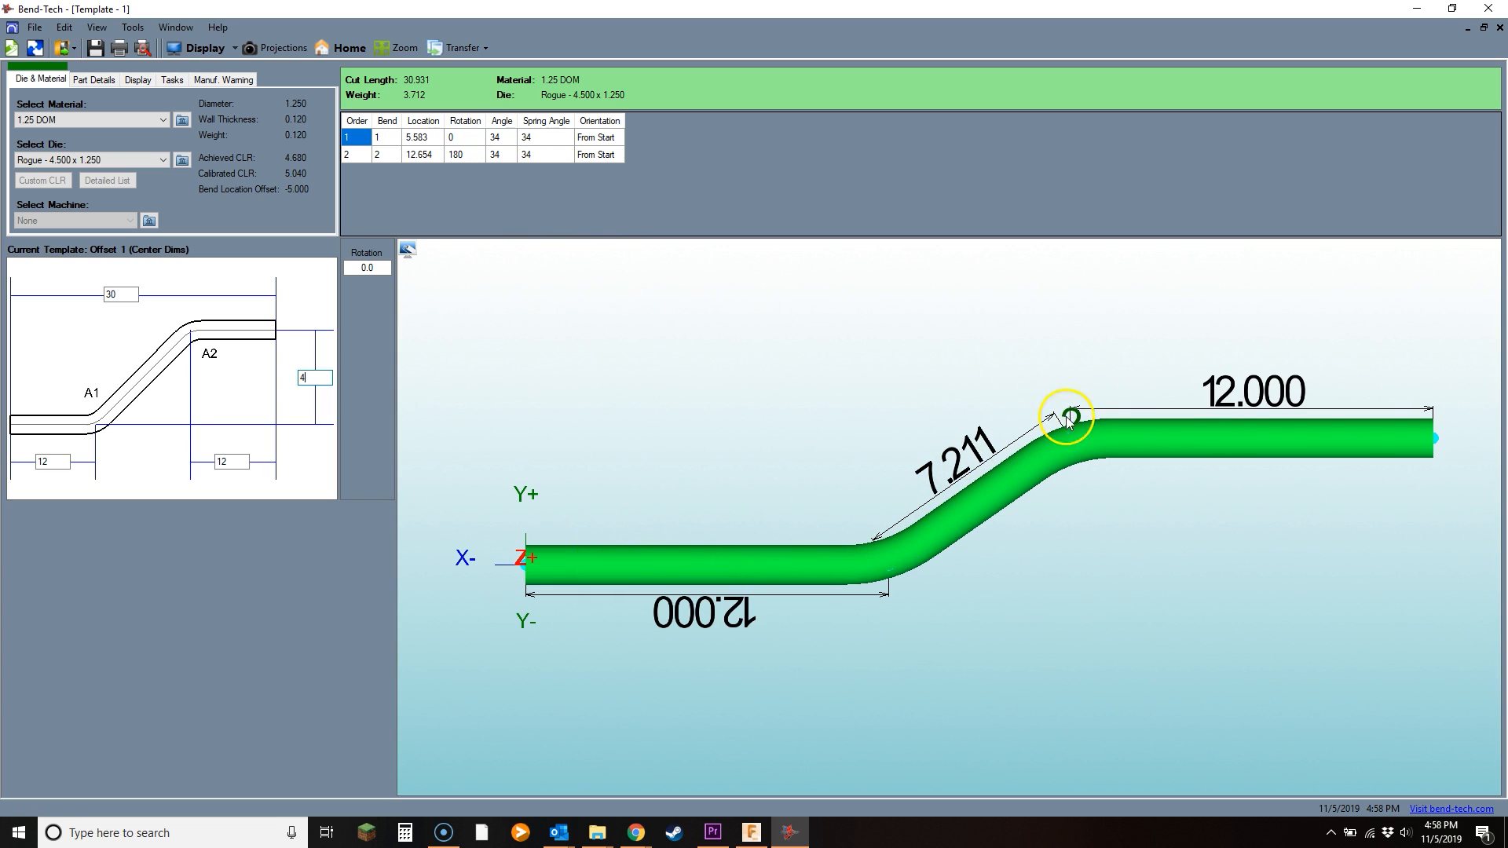
mouse_move(947, 532)
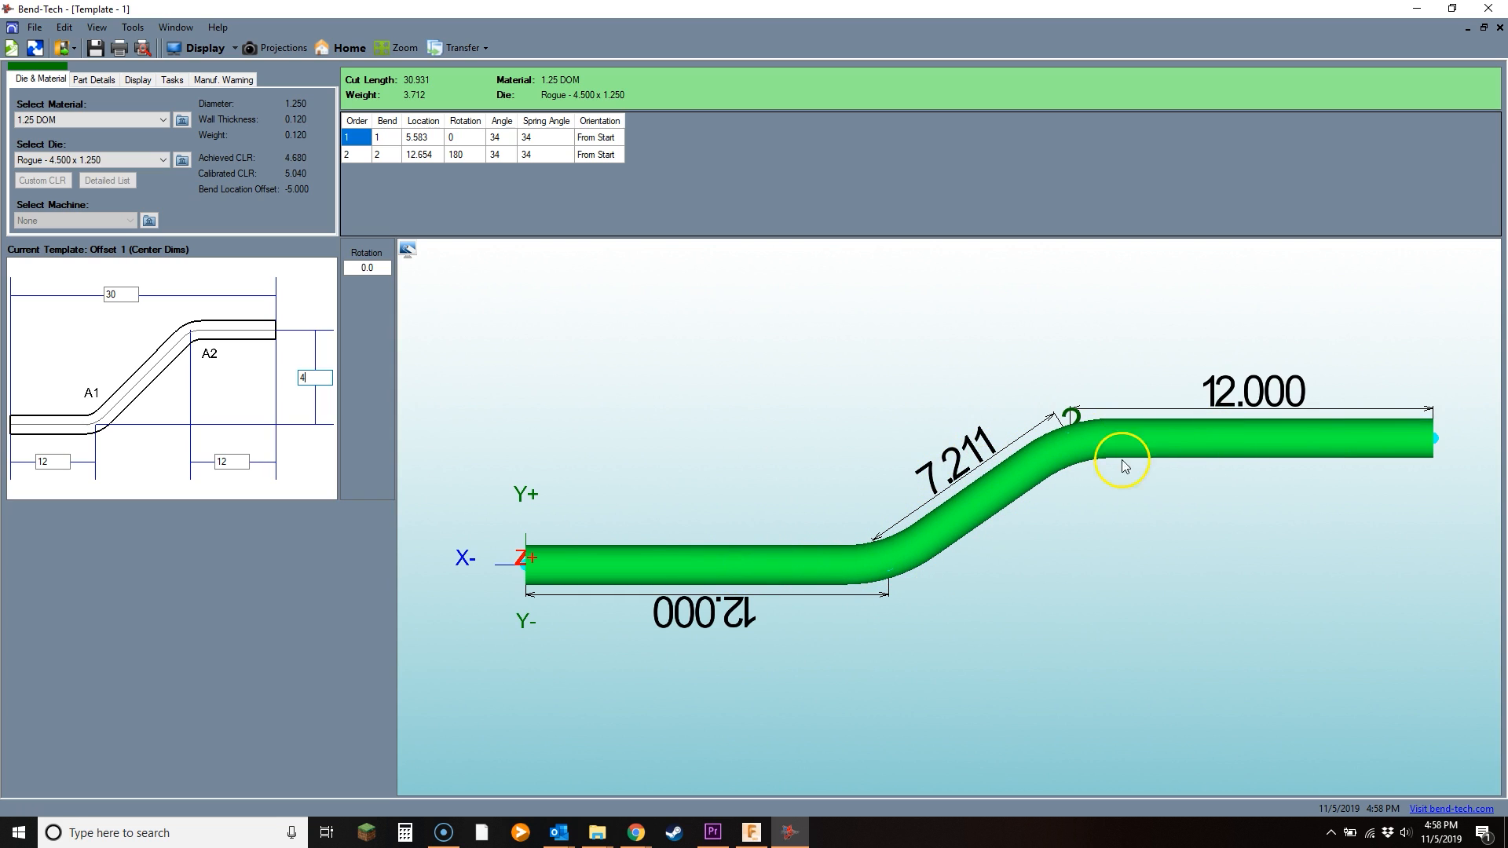
mouse_move(526, 279)
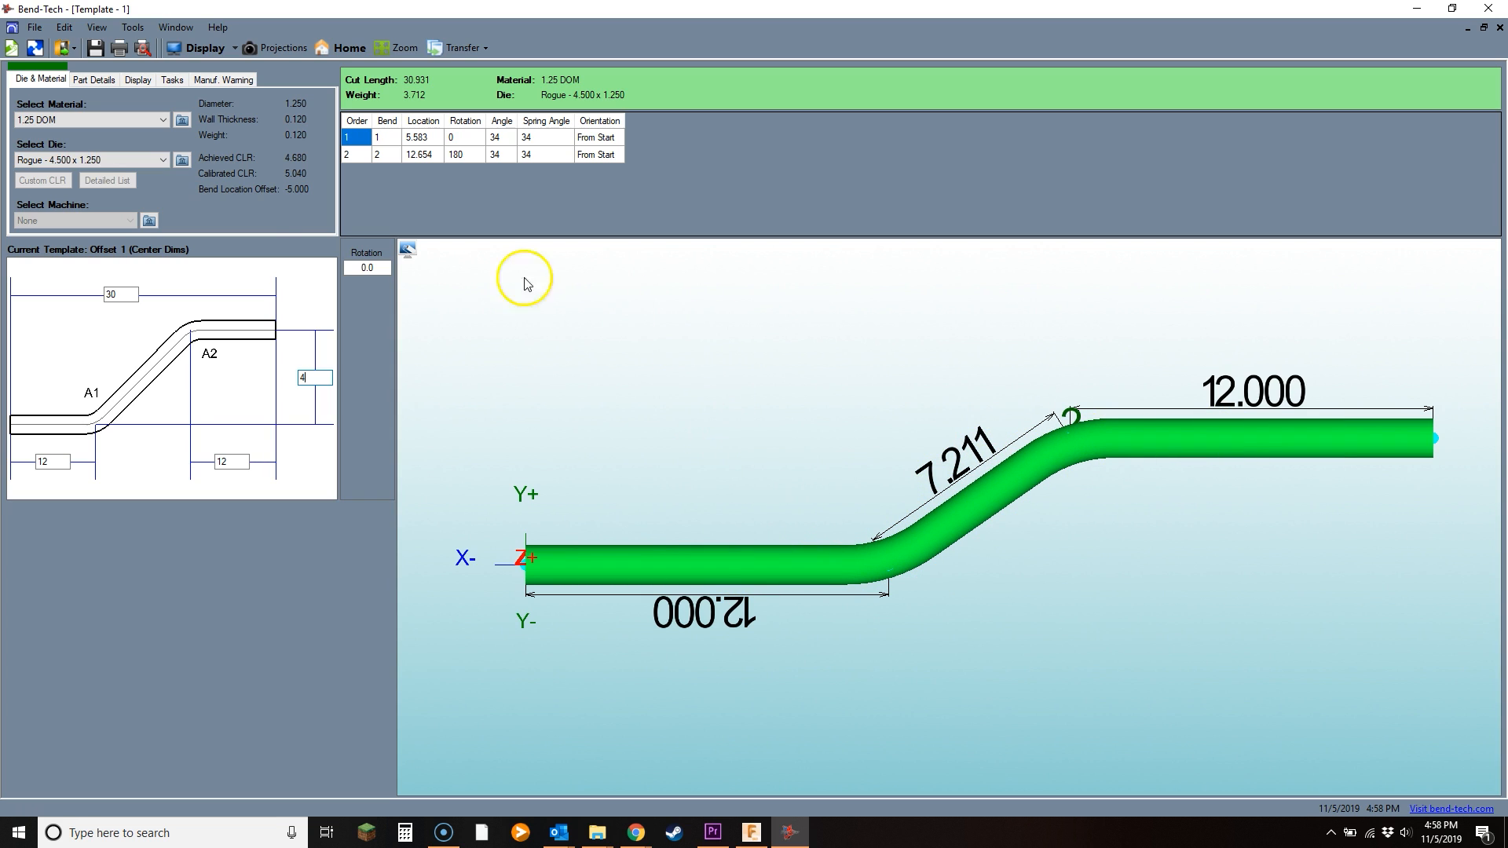
Step: Show the Part Details form with name, notes, date and revision fields
left_click(92, 78)
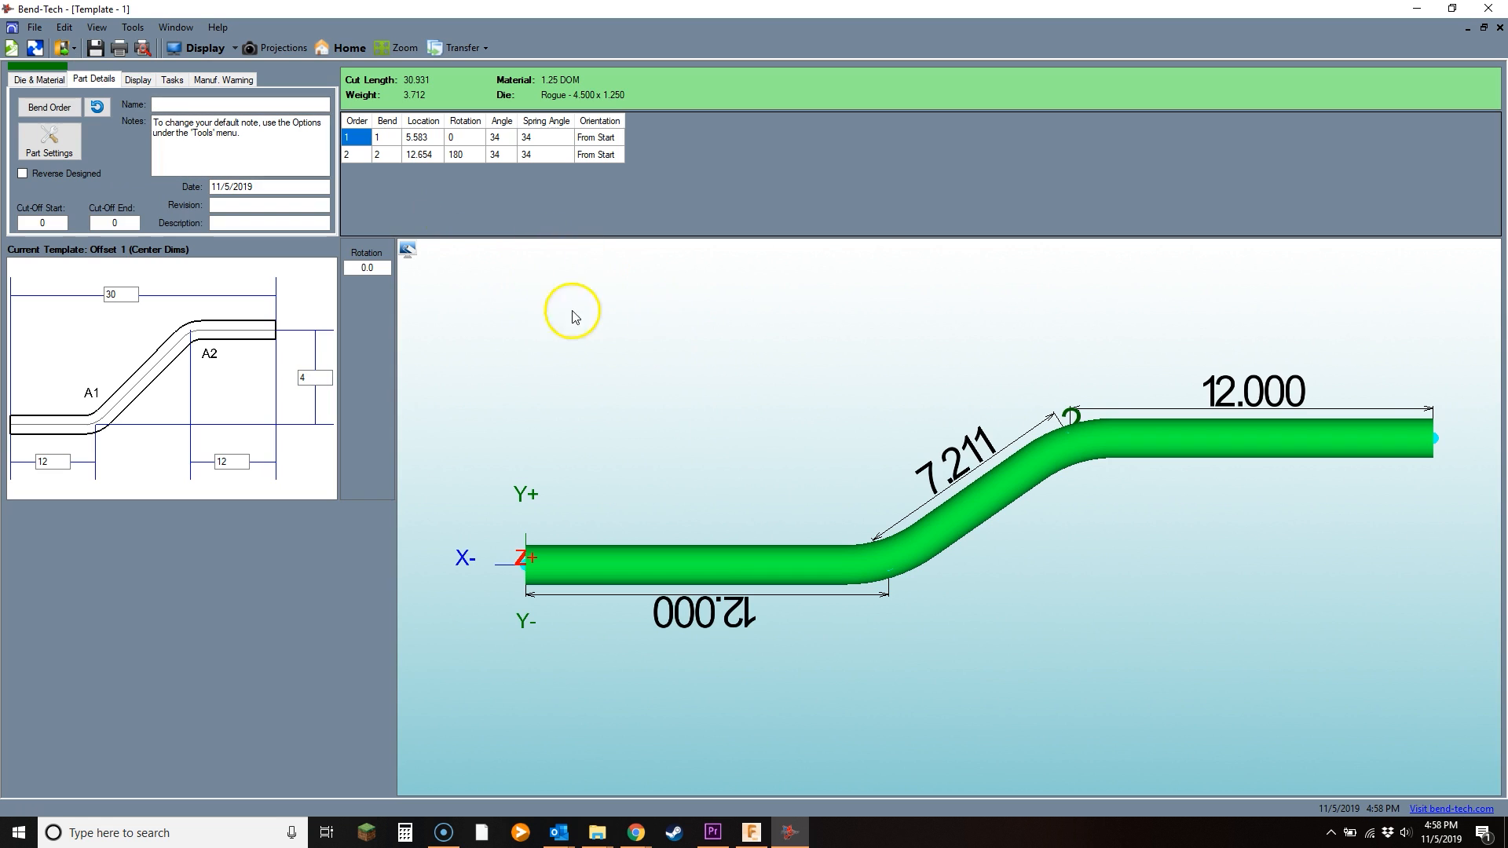
Step: Start the Part Bending Order simulation and play the two-bend animation
left_click(49, 107)
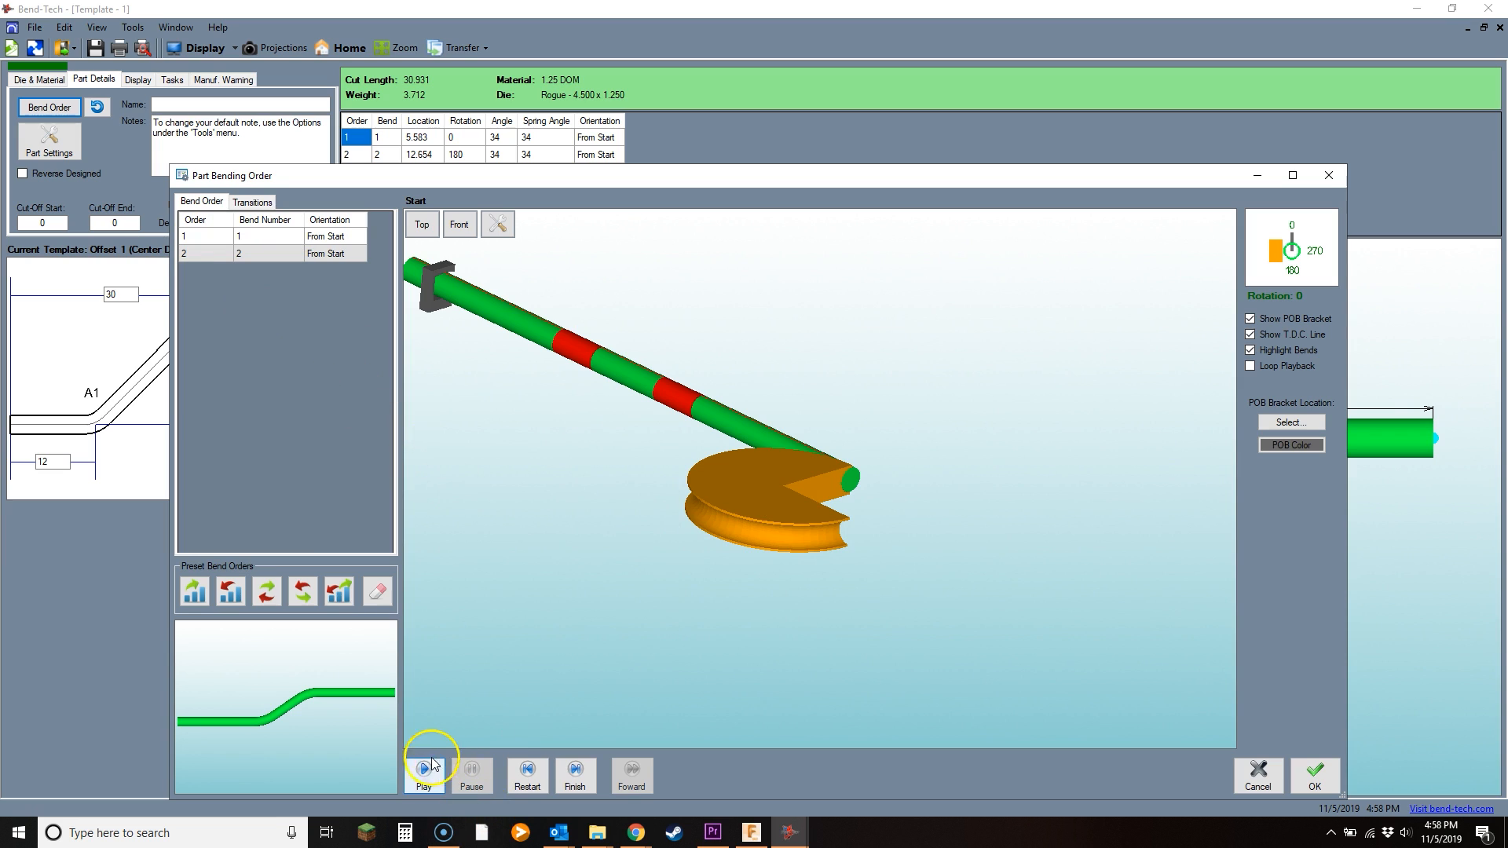
left_click(424, 776)
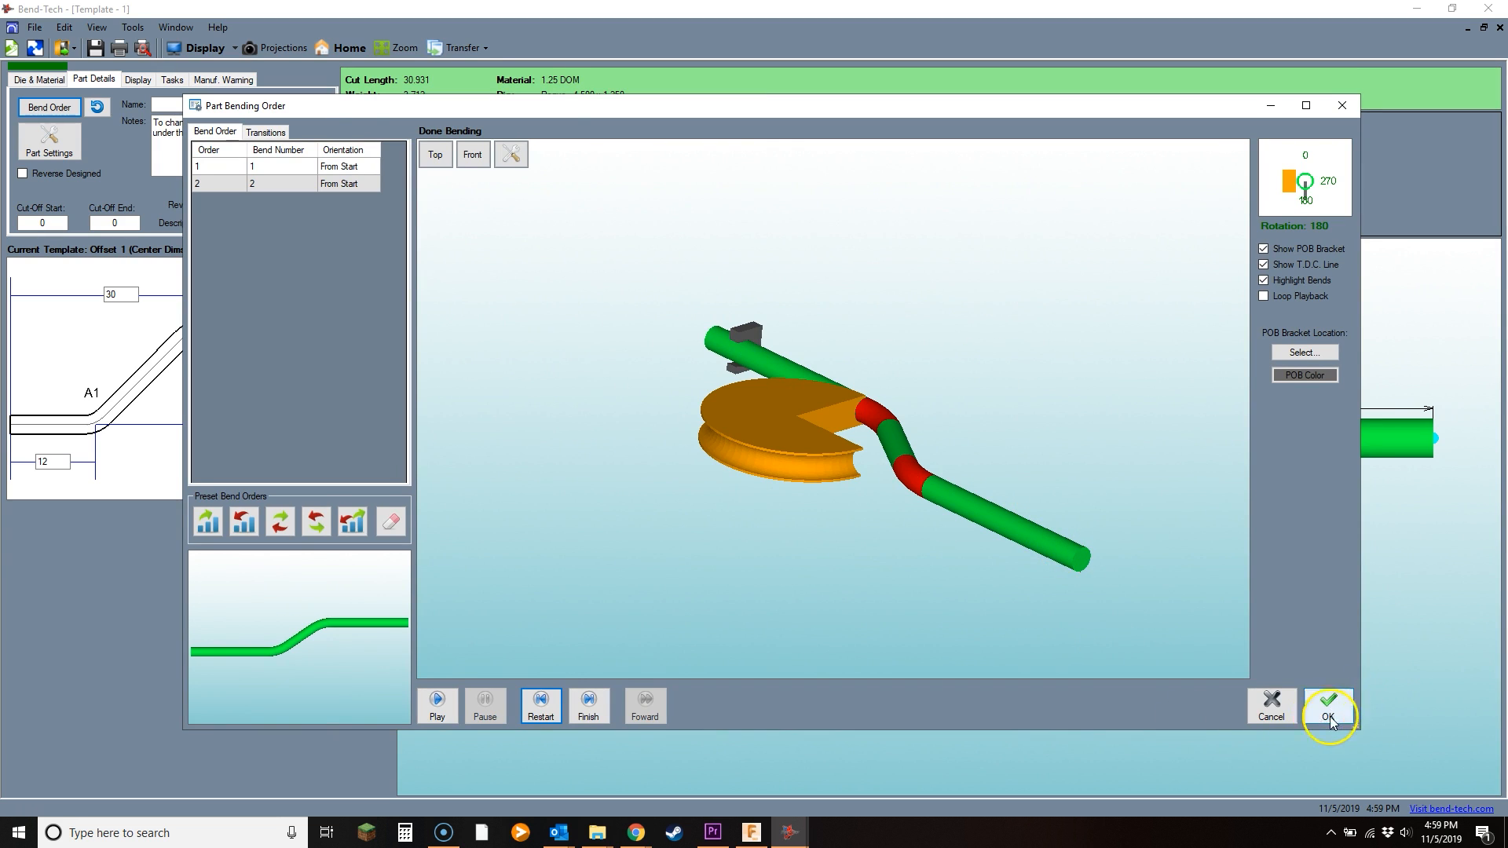
Step: Accept the finished bend order and bring up the print preview of the part sheet
left_click(1328, 710)
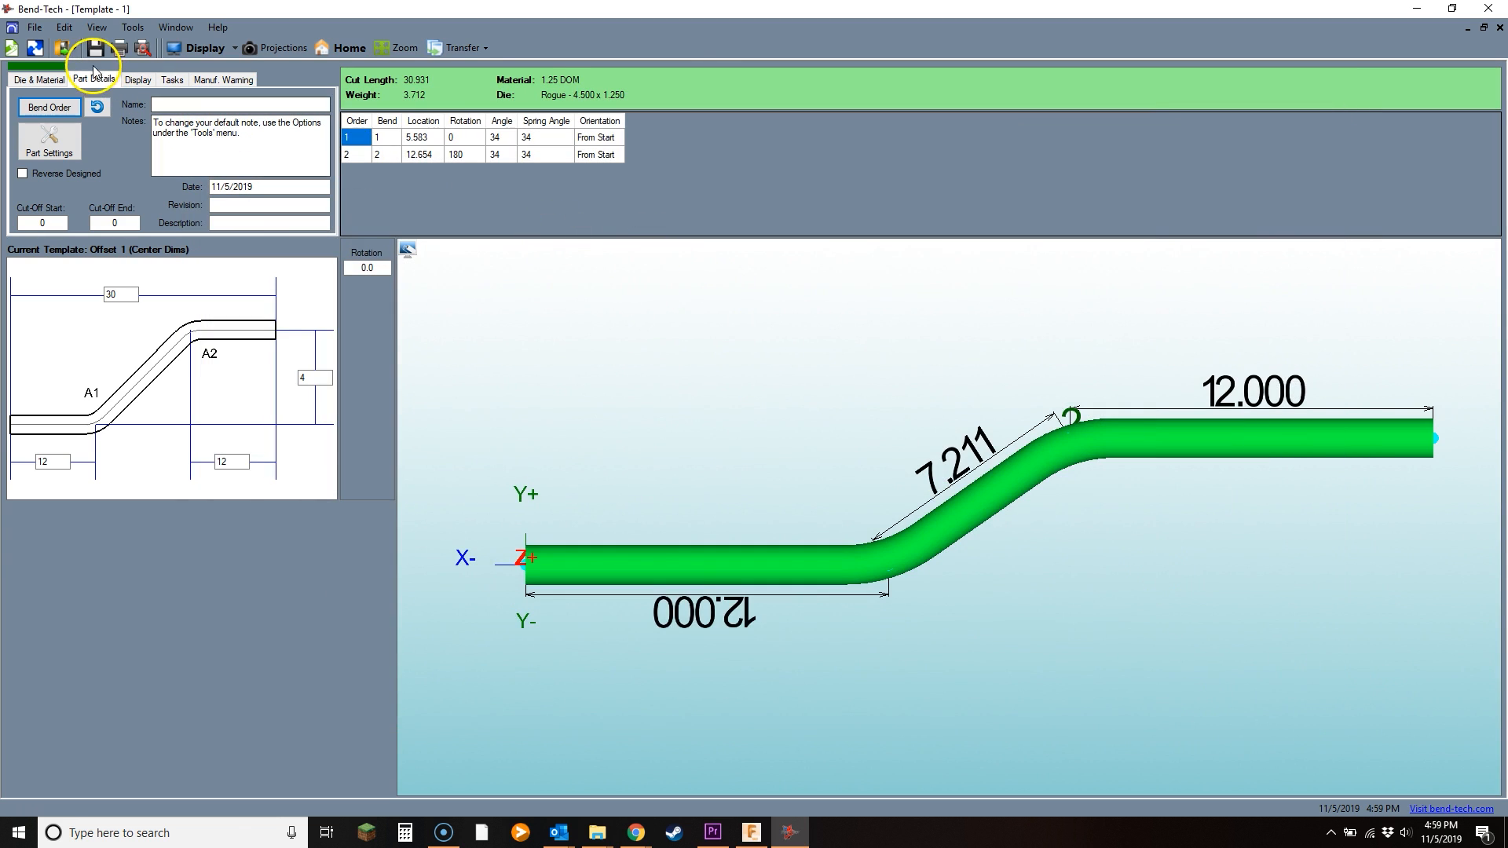
left_click(94, 48)
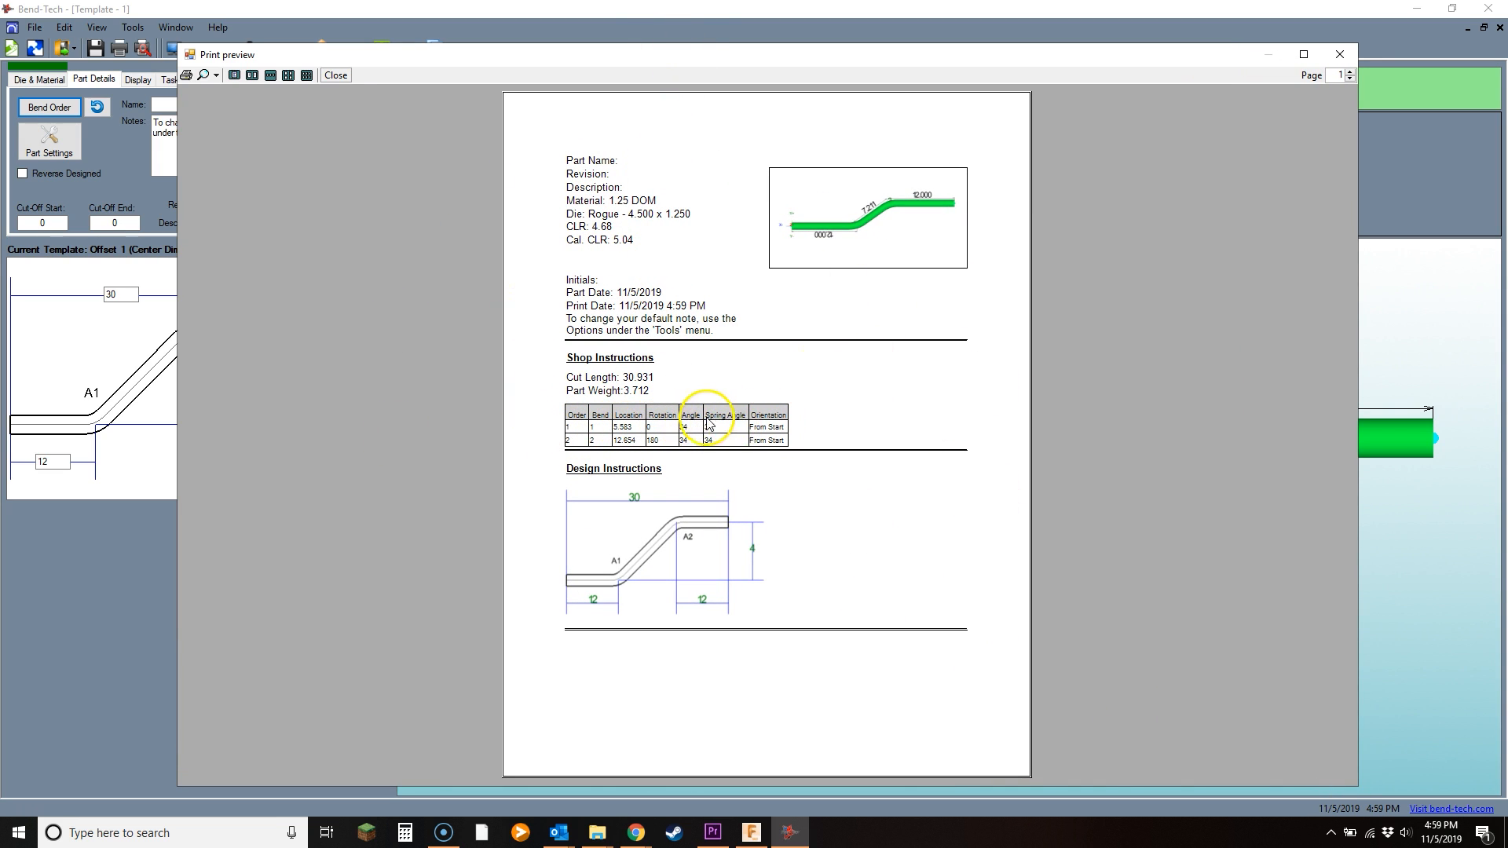
mouse_move(607, 451)
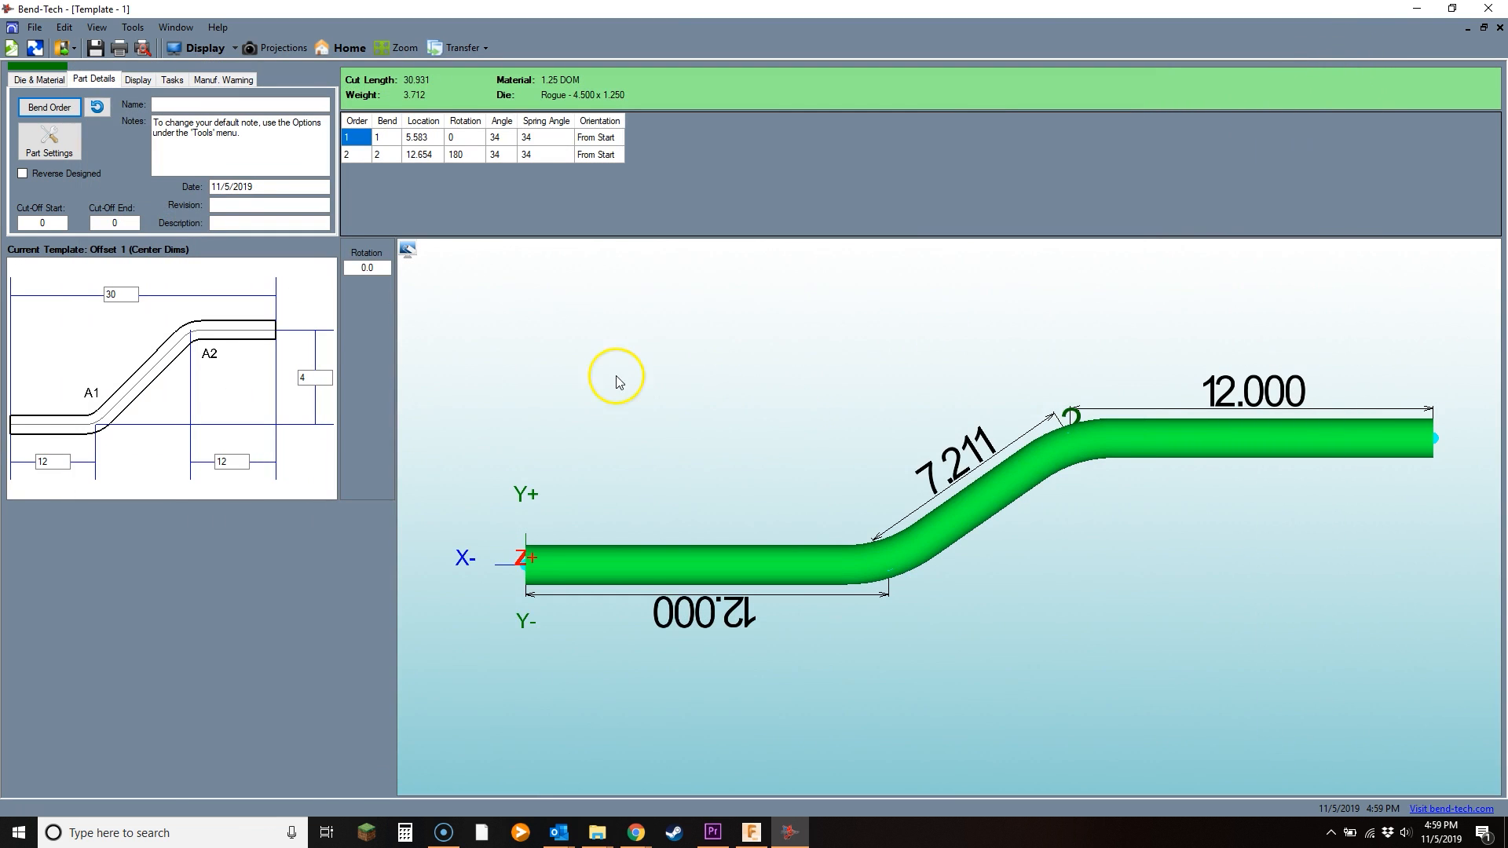
mouse_move(568, 550)
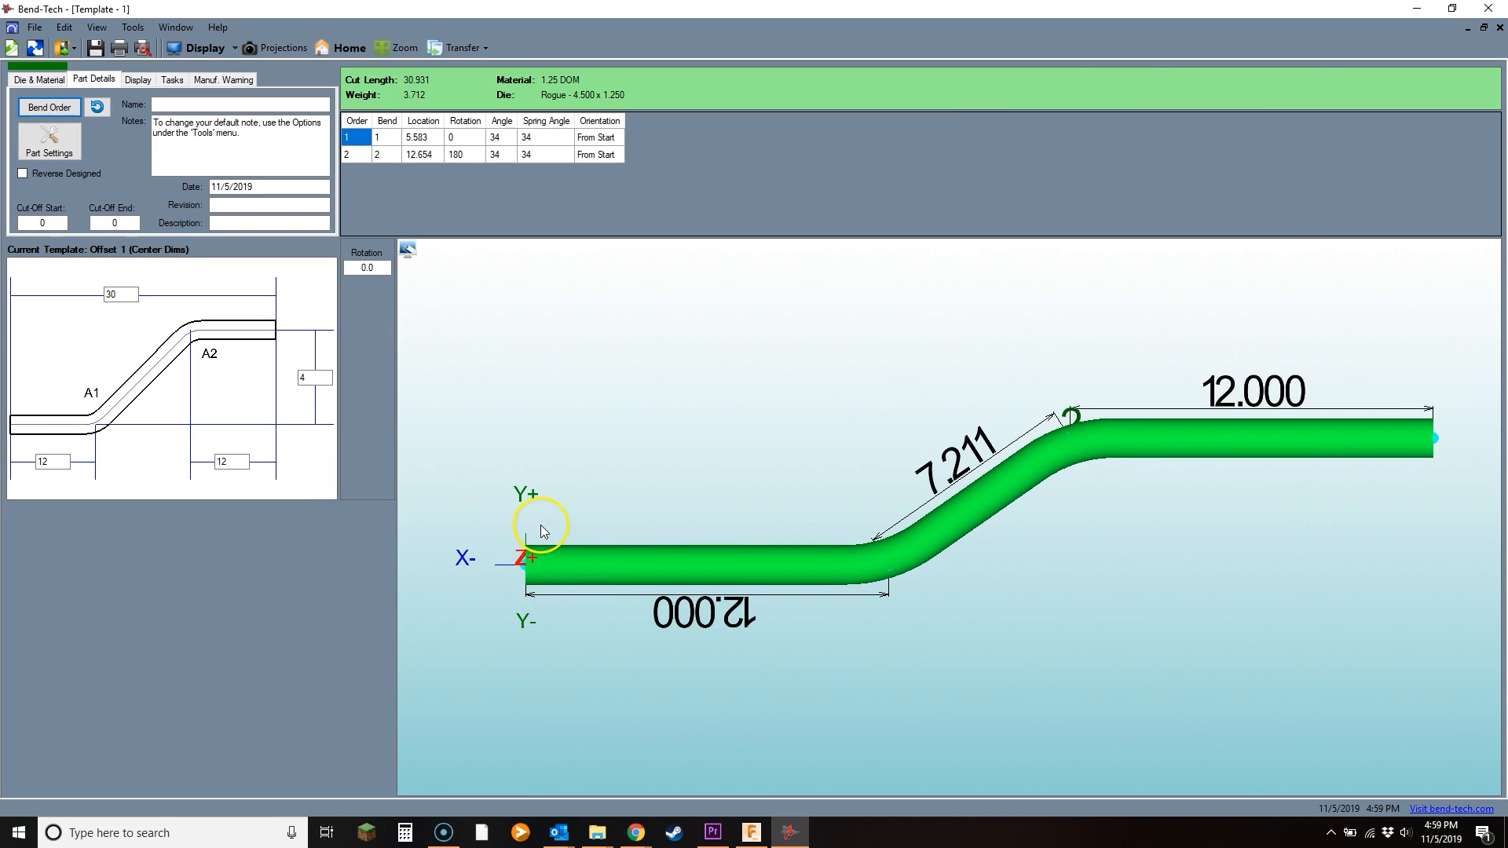
mouse_move(1341, 443)
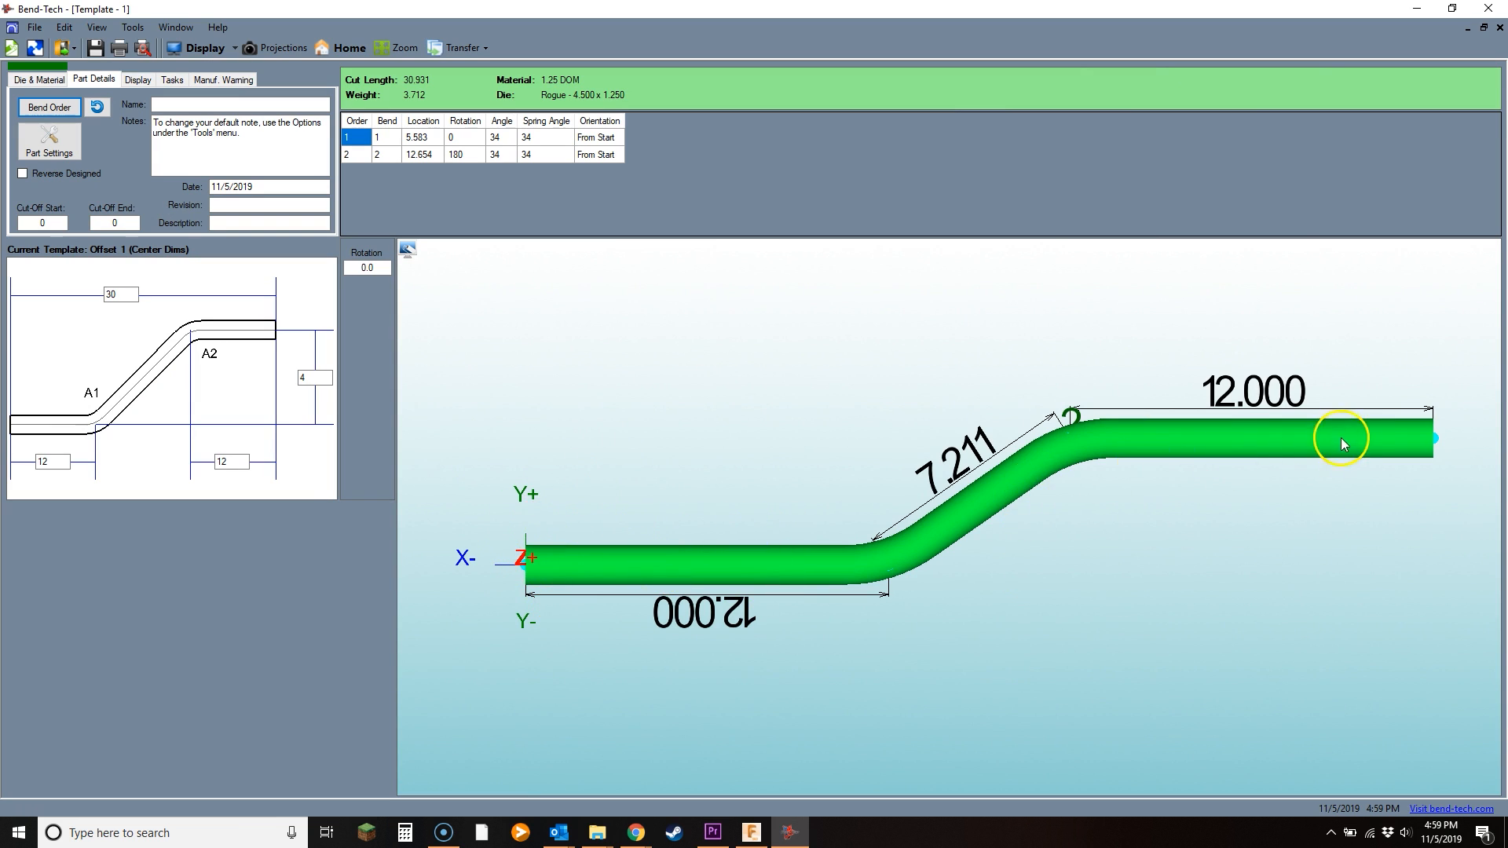
mouse_move(675, 498)
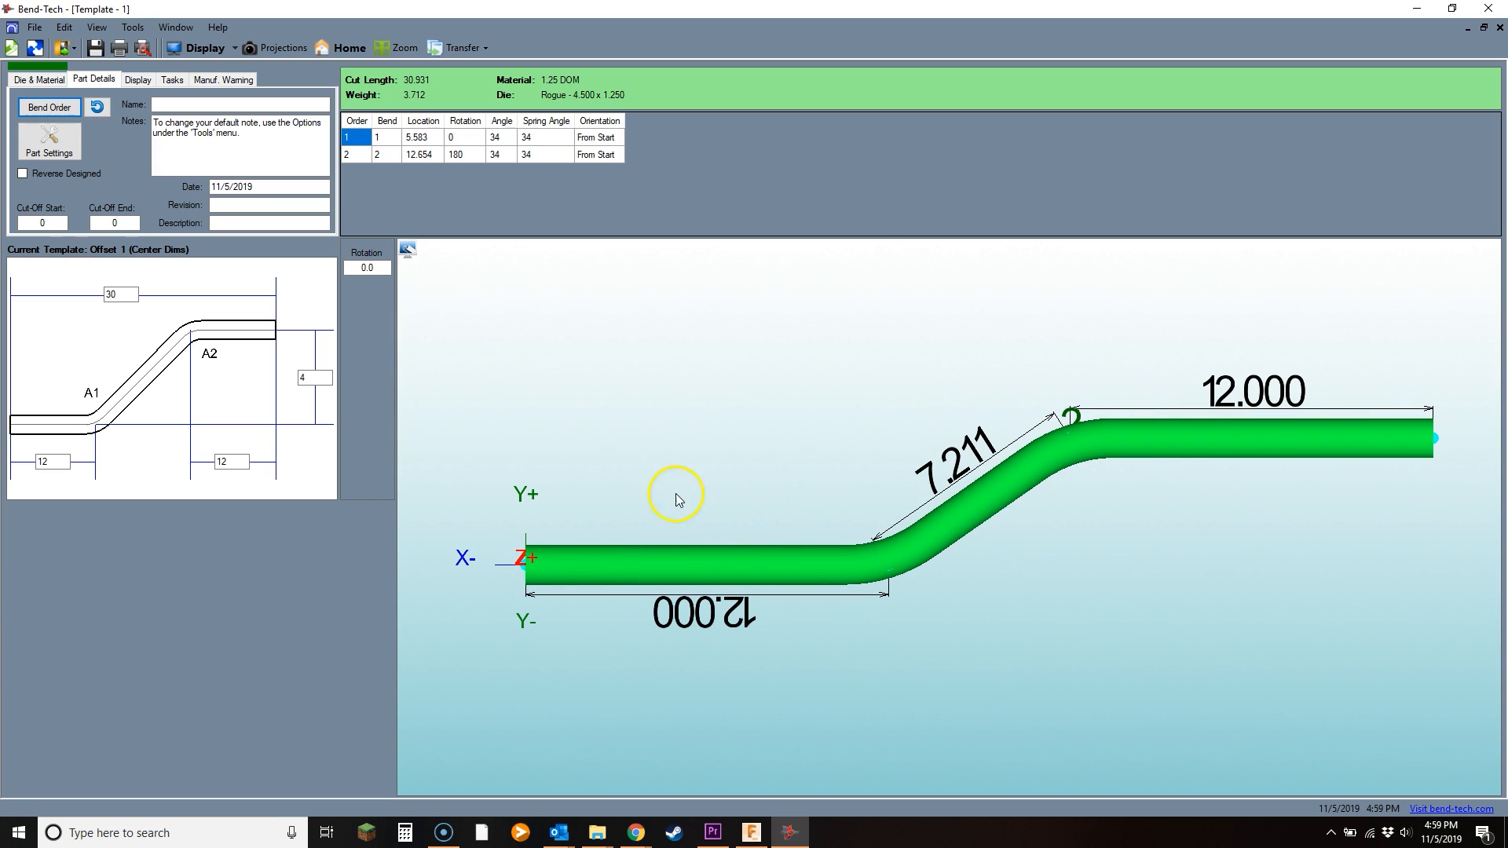
mouse_move(740, 444)
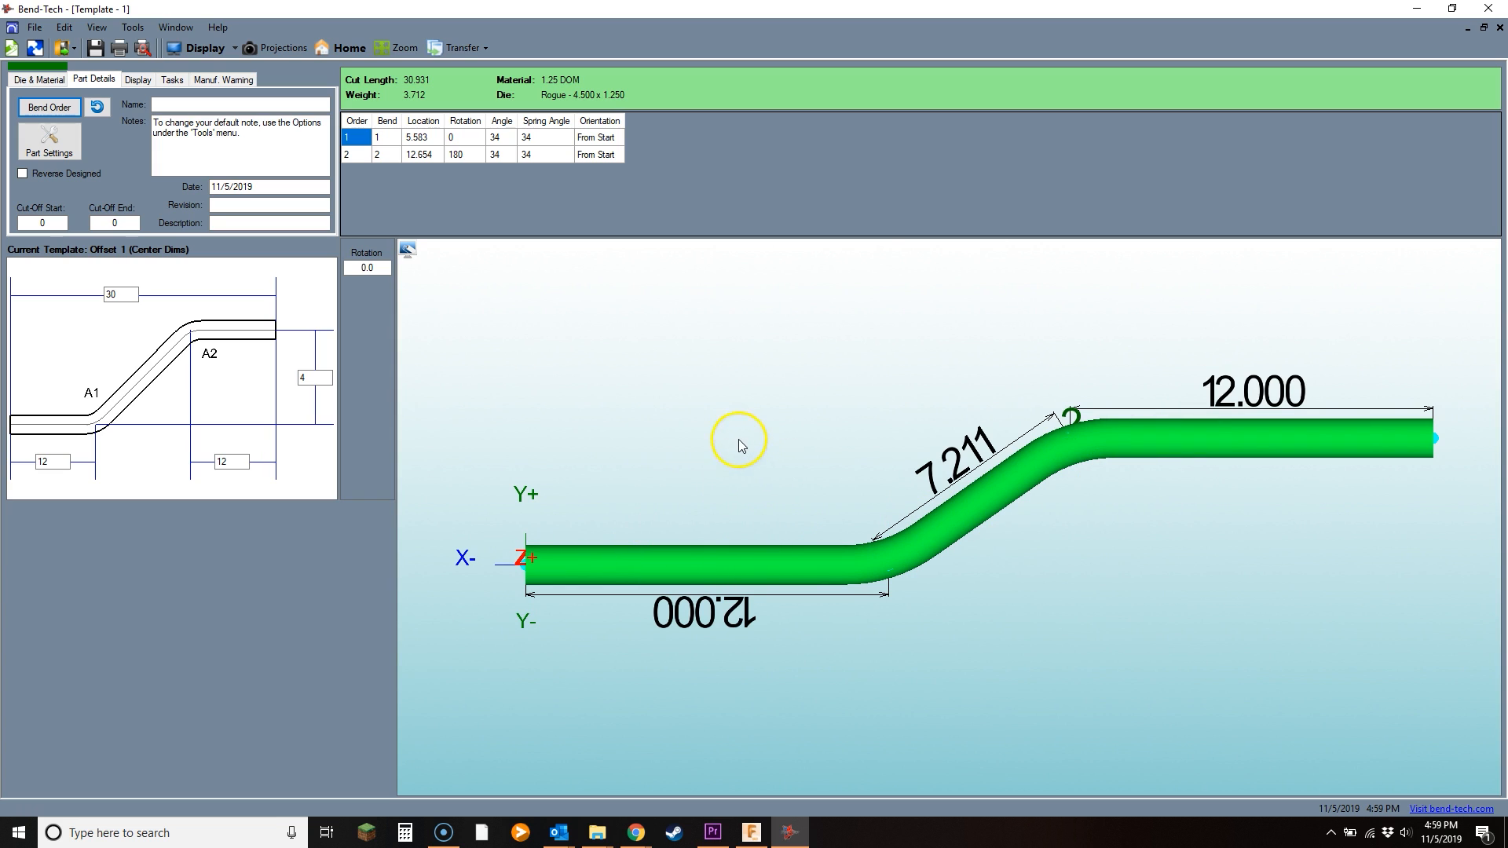
mouse_move(788, 416)
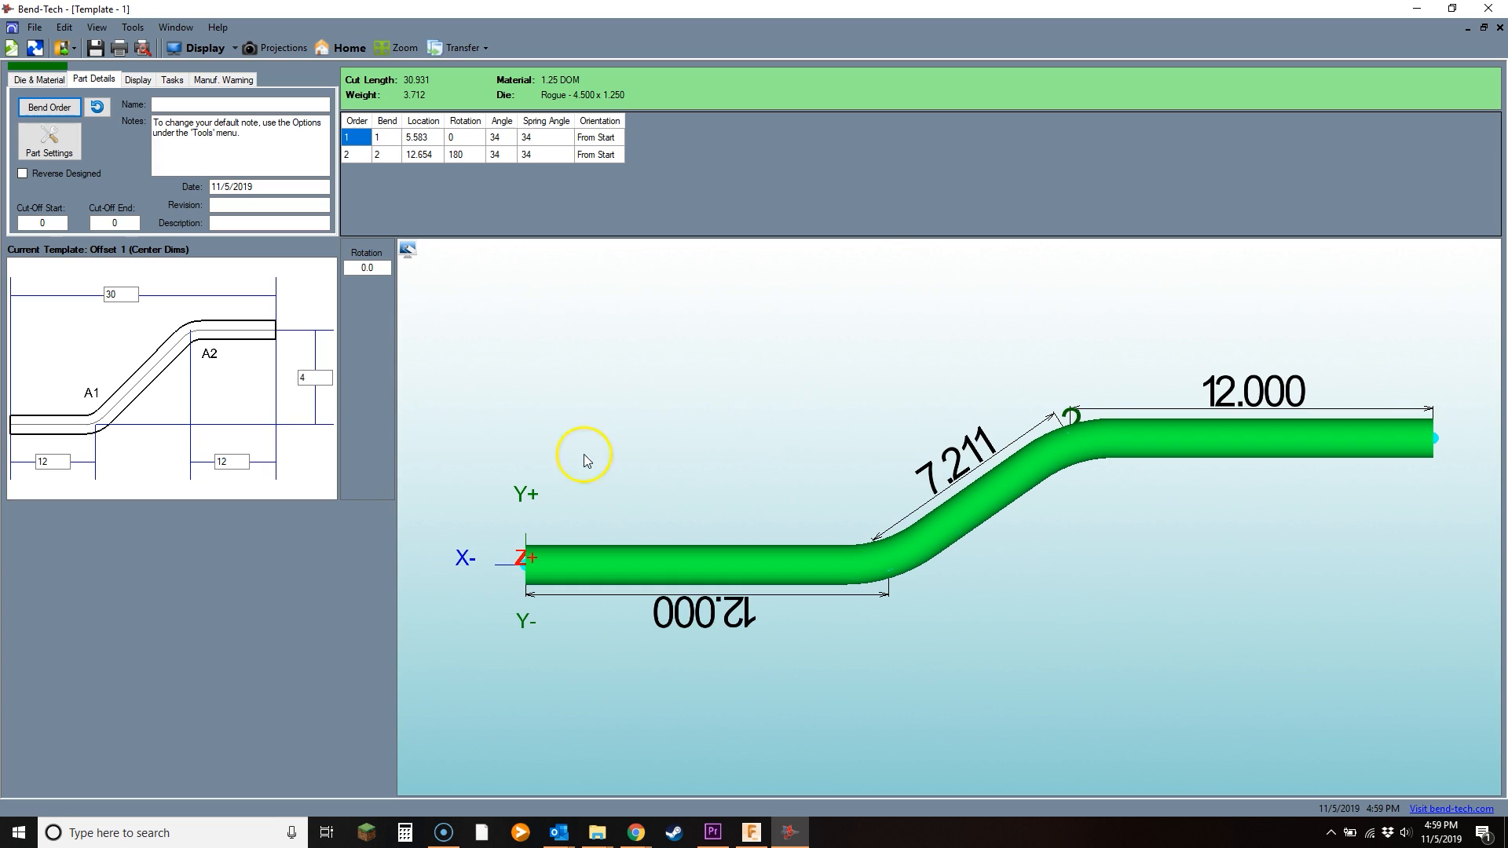
mouse_move(1093, 358)
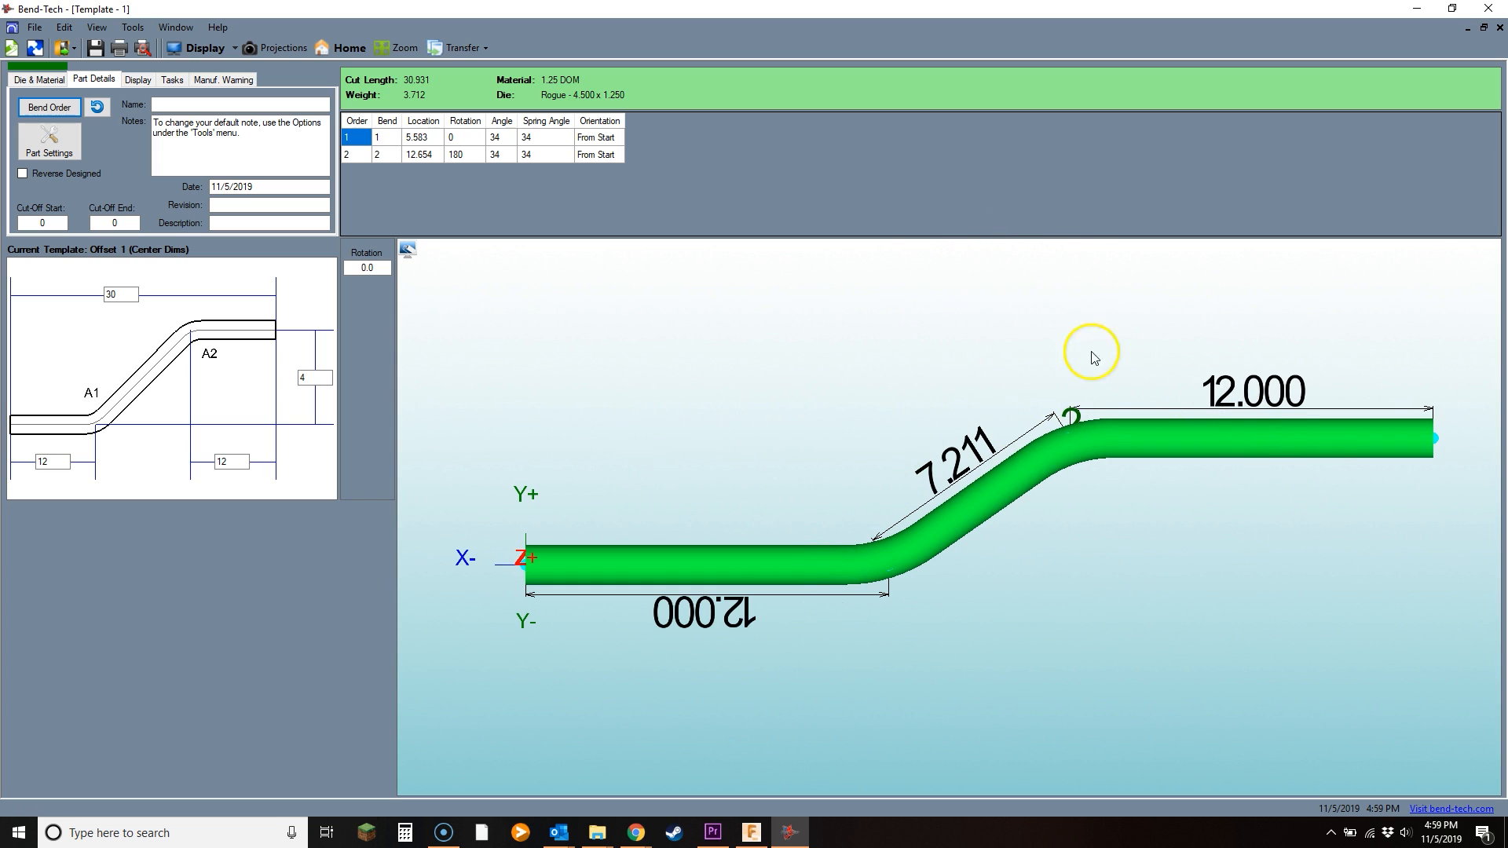
mouse_move(843, 491)
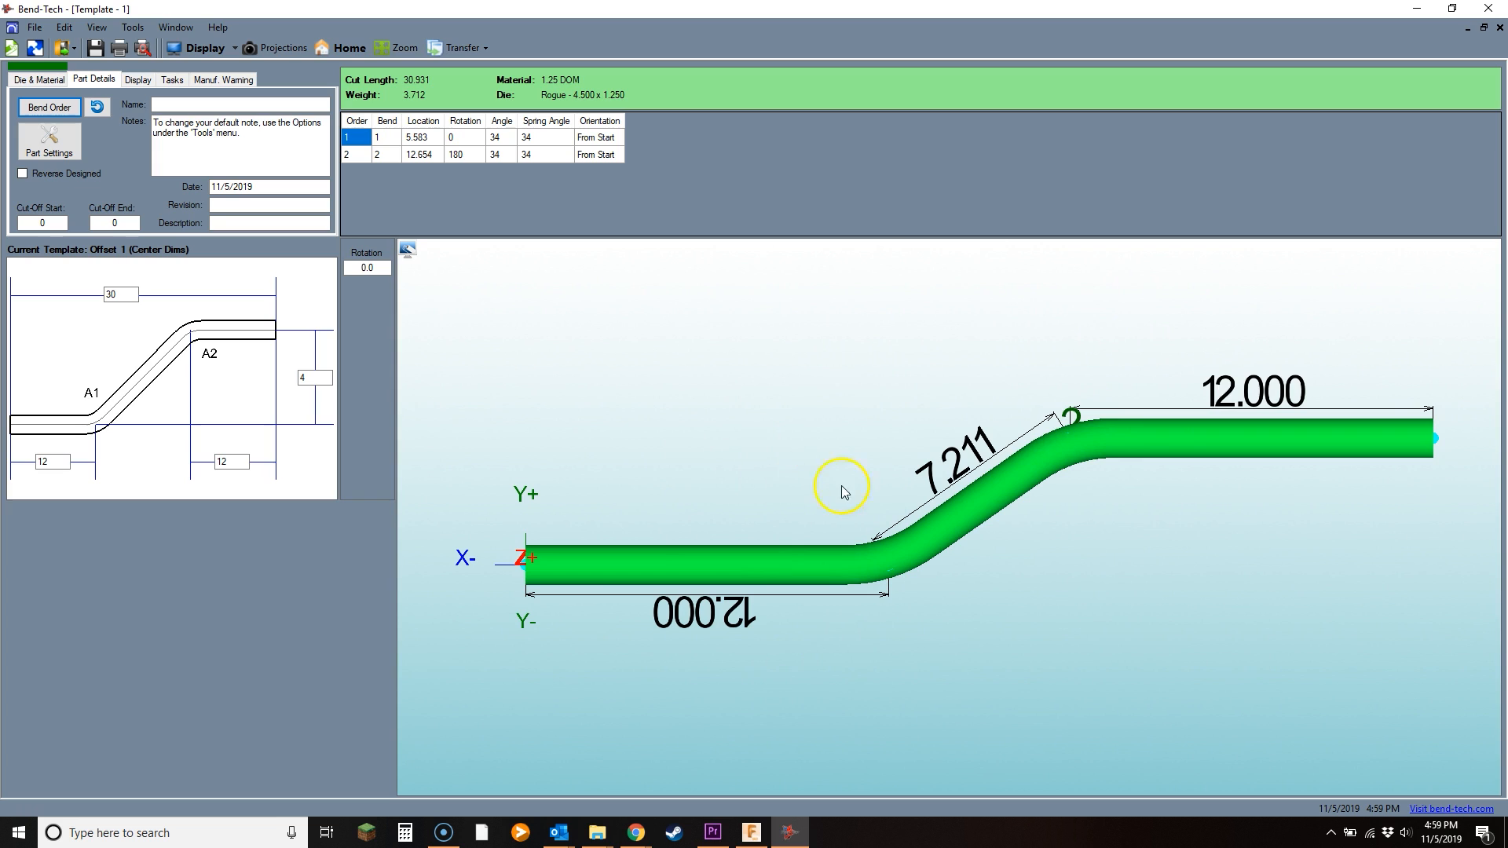
mouse_move(867, 328)
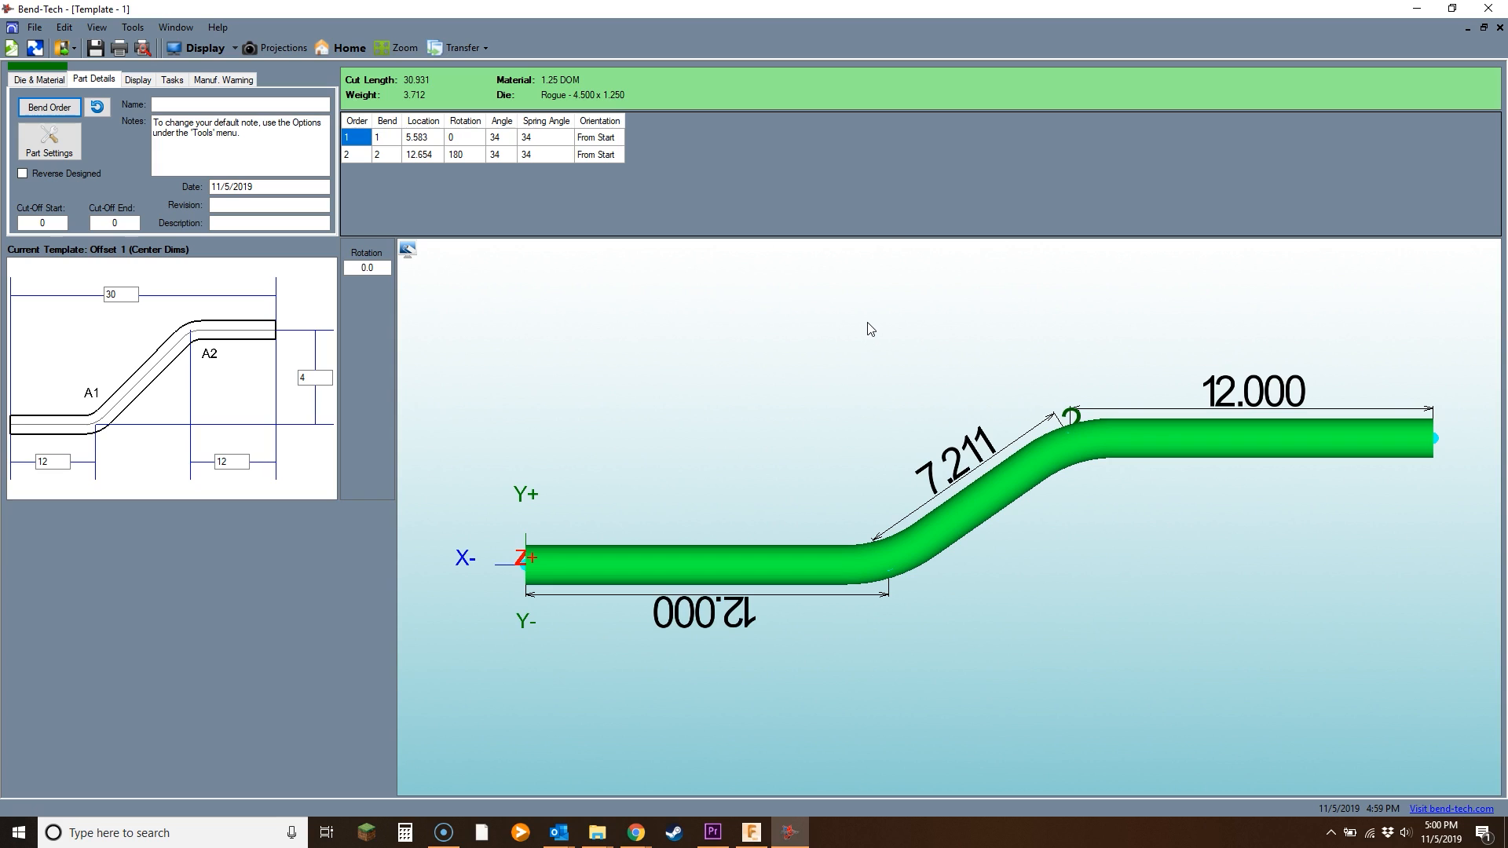
left_click(822, 375)
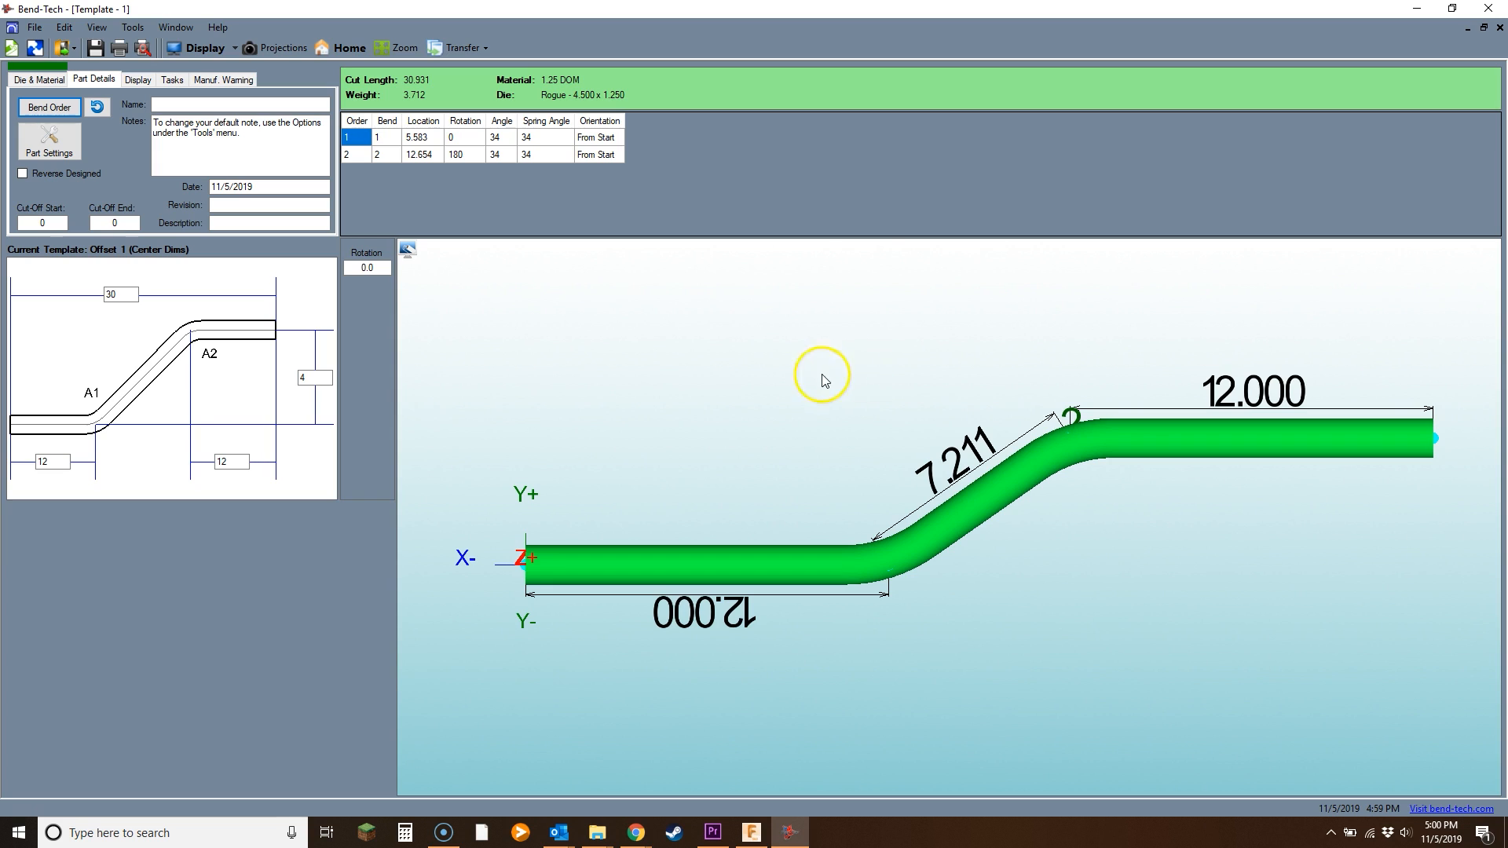
mouse_move(796, 425)
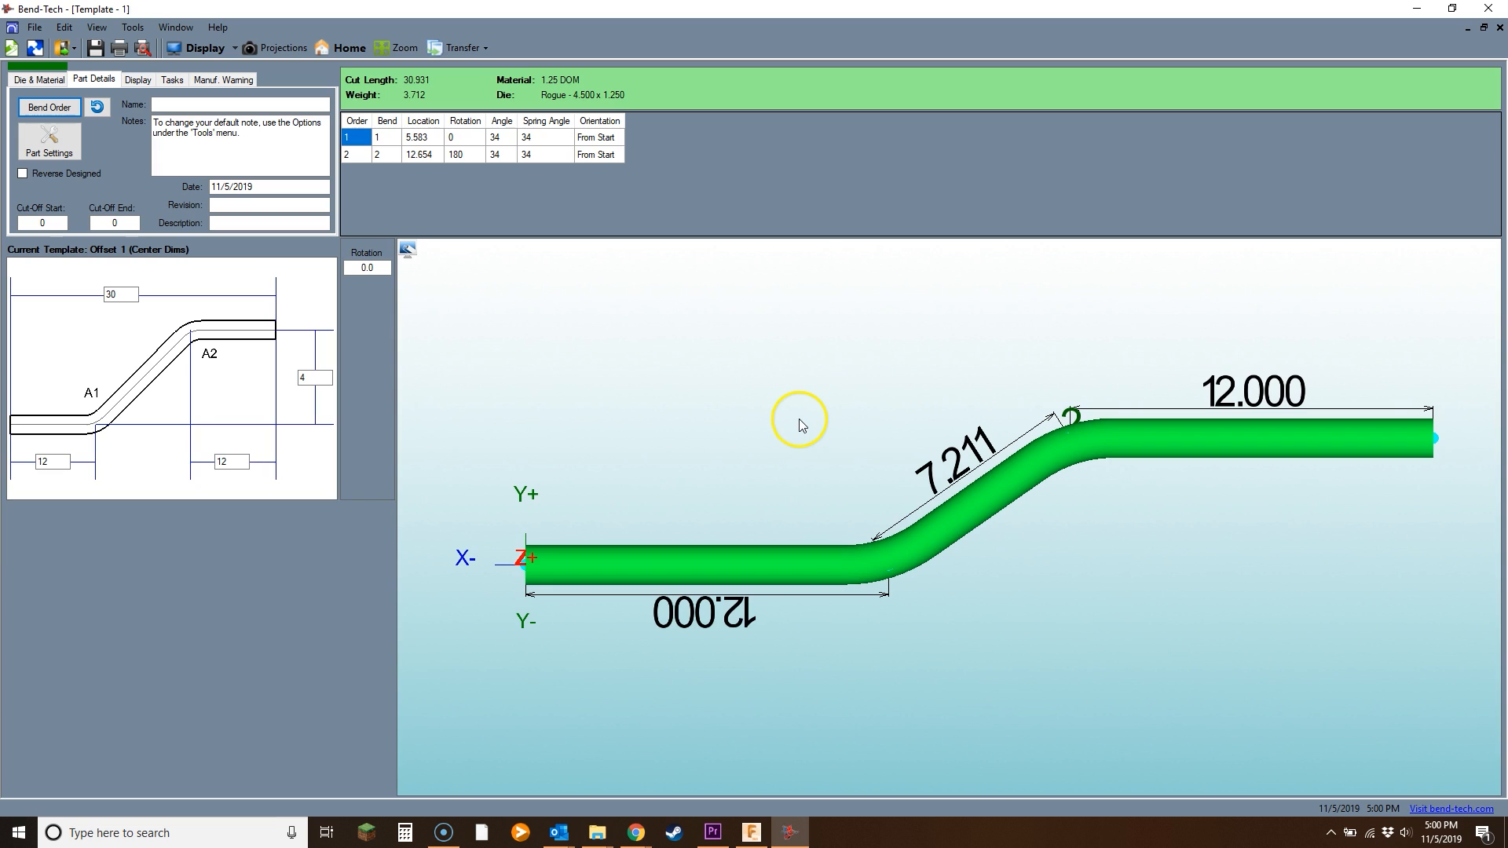
mouse_move(748, 393)
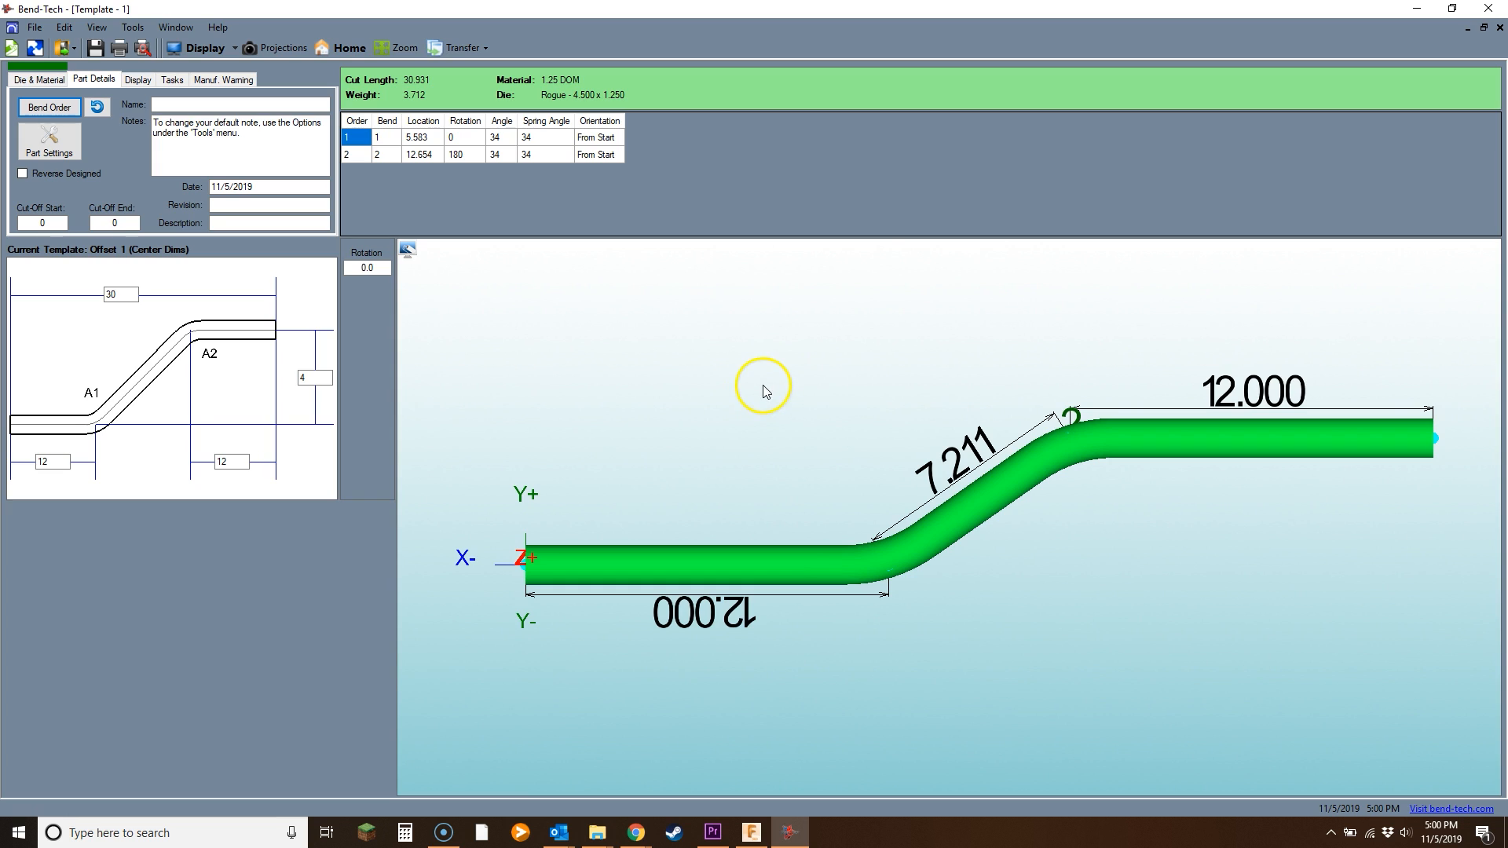
mouse_move(763, 344)
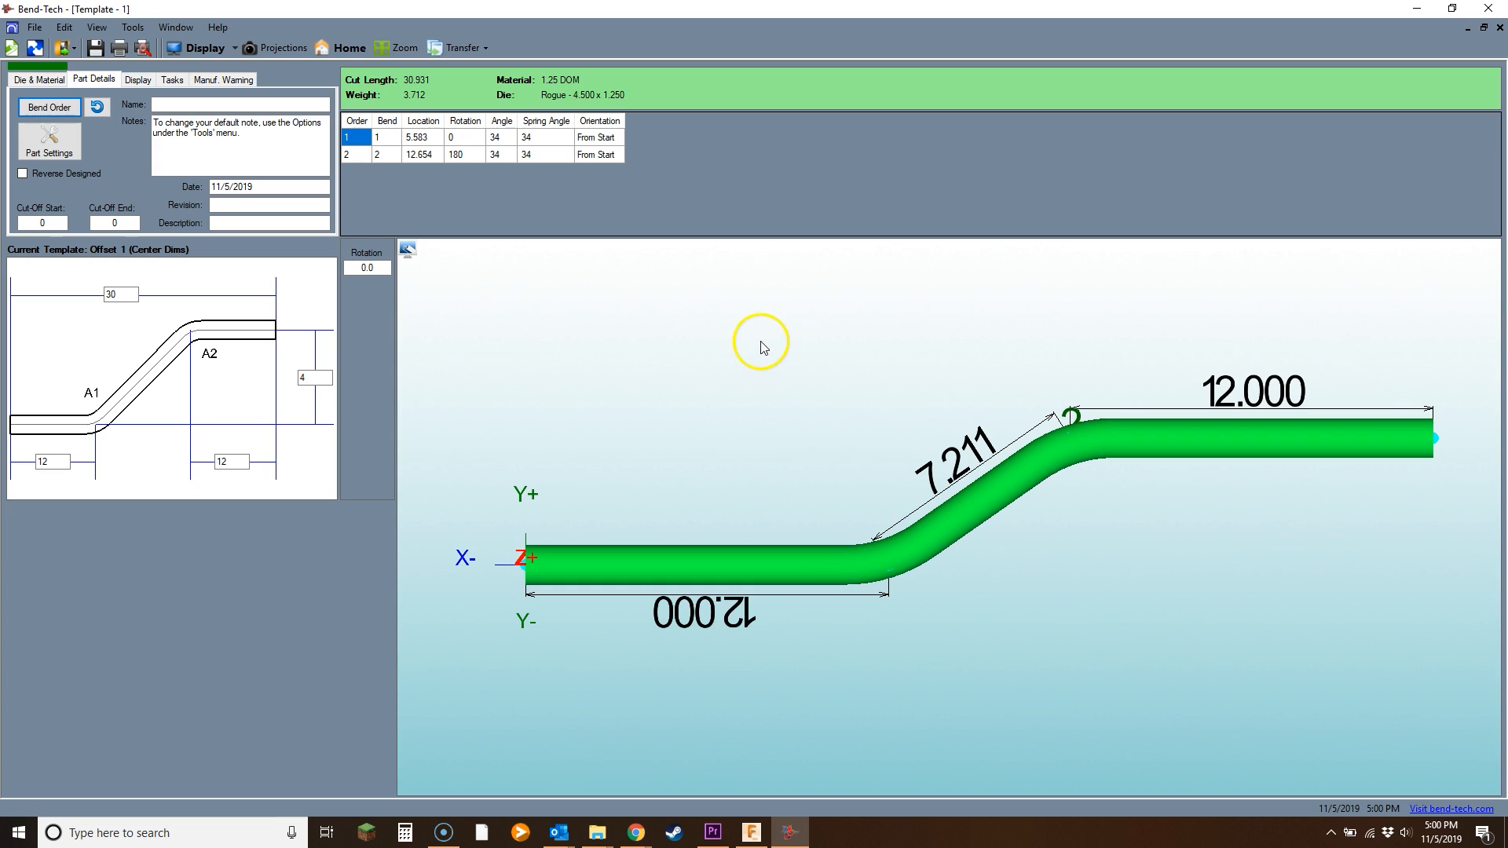
mouse_move(1219, 292)
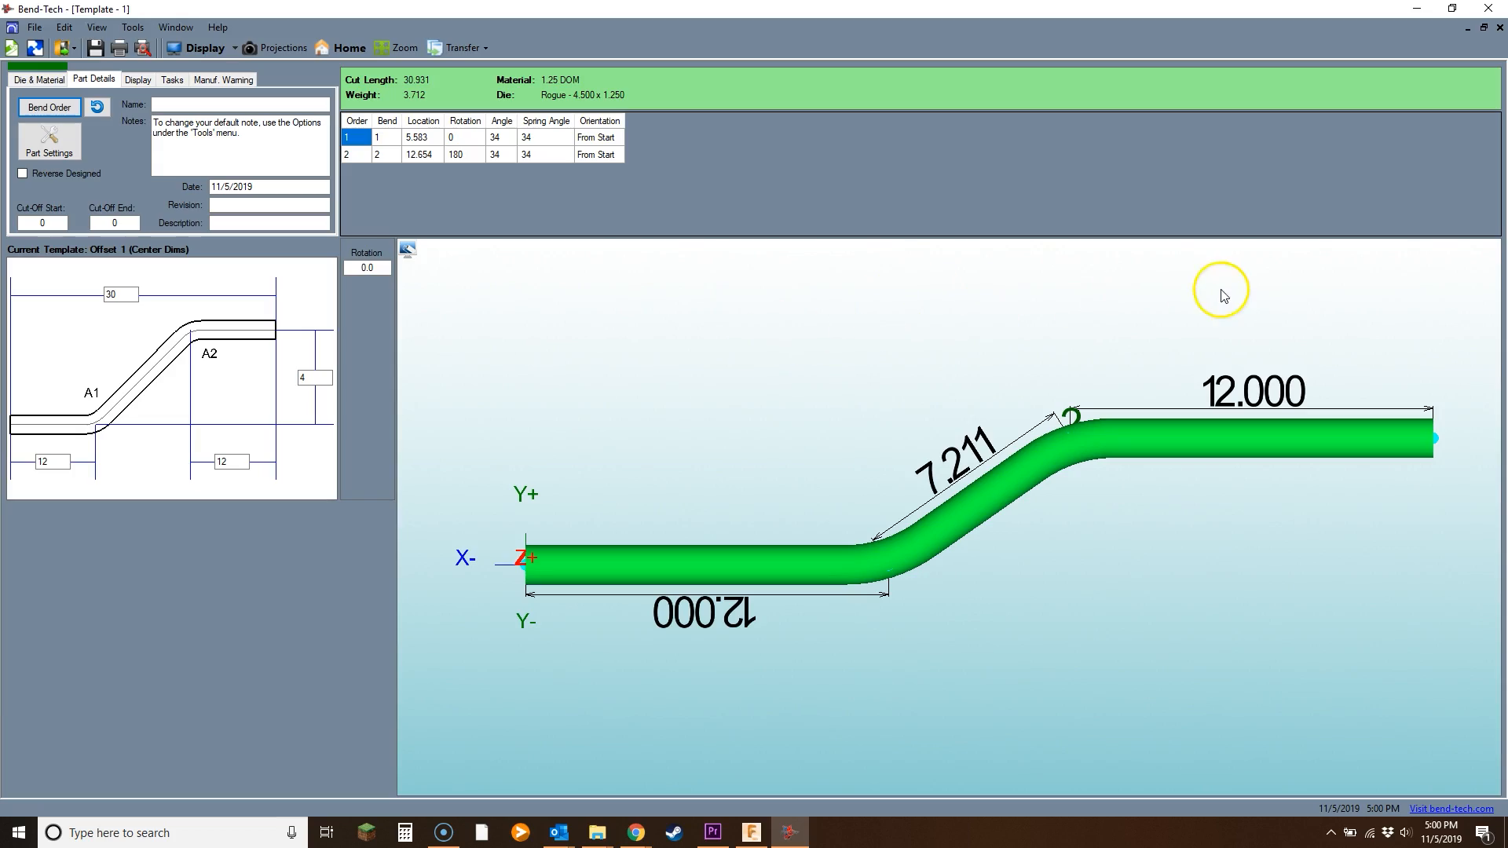